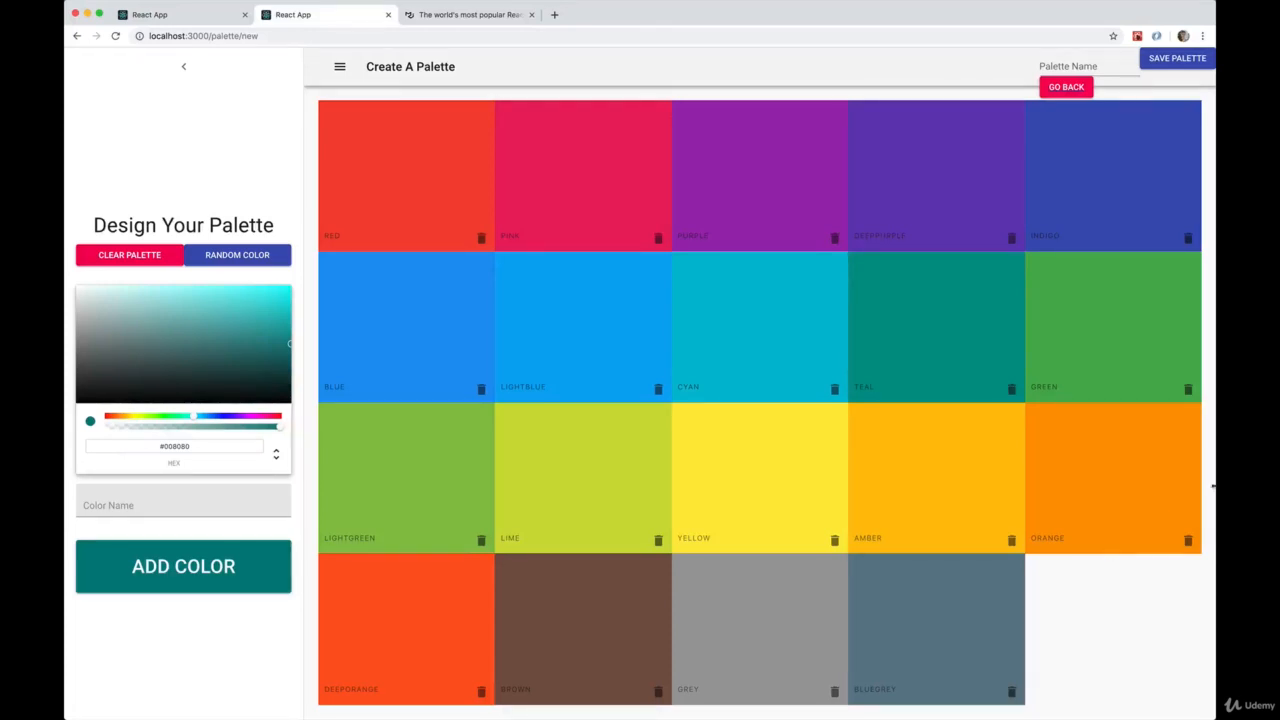
In the localhost:3001 app, open Save Palette, focus the Palette Name field, and continue to the emoji picker.
{"action": "left_click", "coordinate": [1110, 67]}
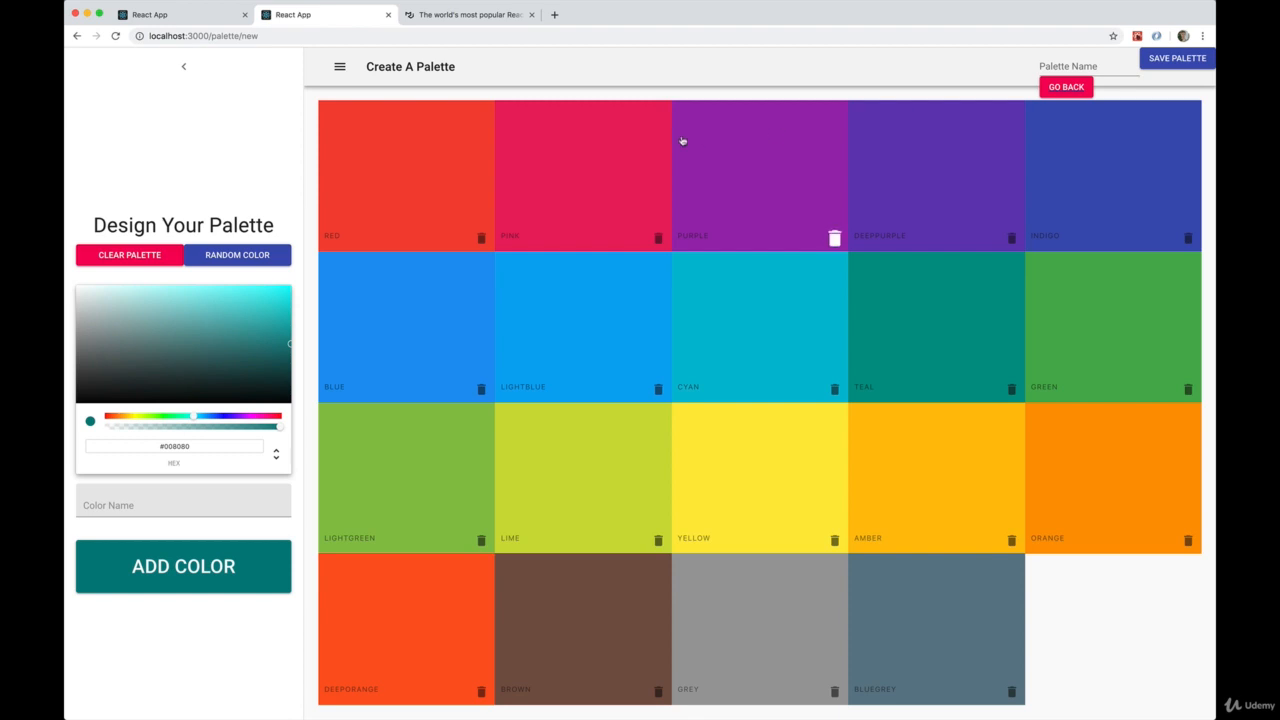
{"action": "mouse_move", "coordinate": [564, 196]}
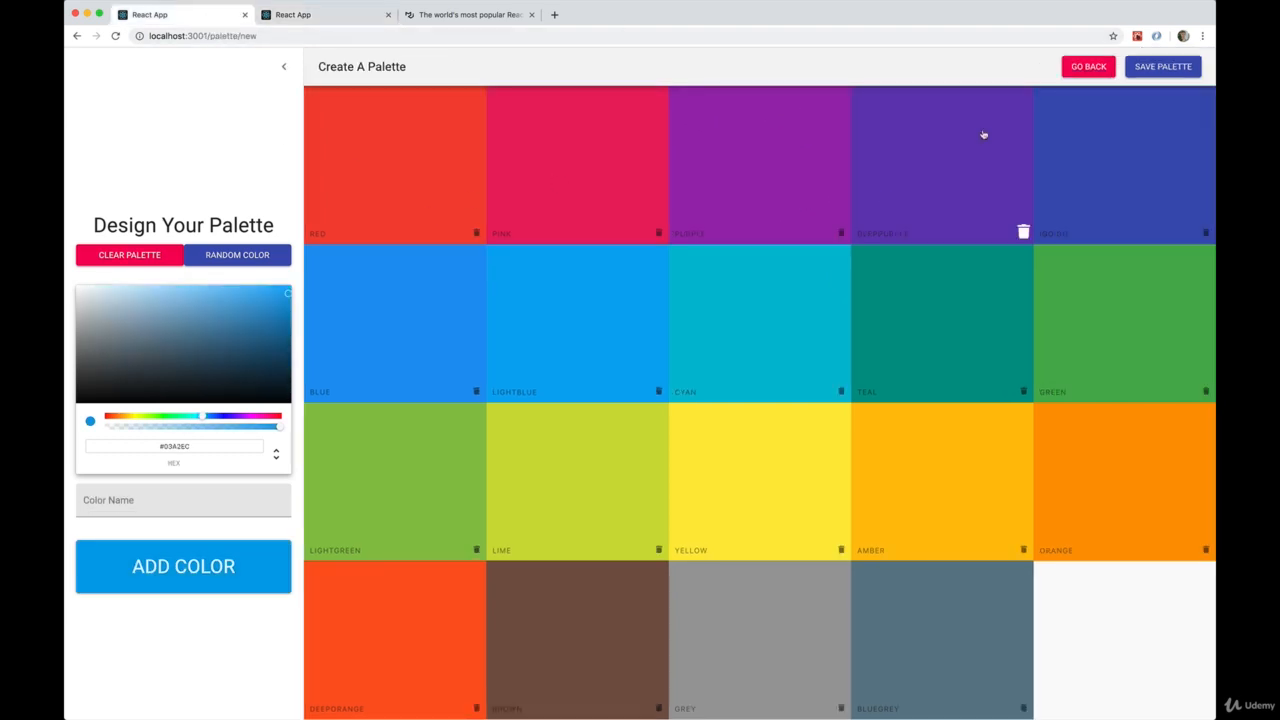
{"action": "left_click", "coordinate": [1162, 66]}
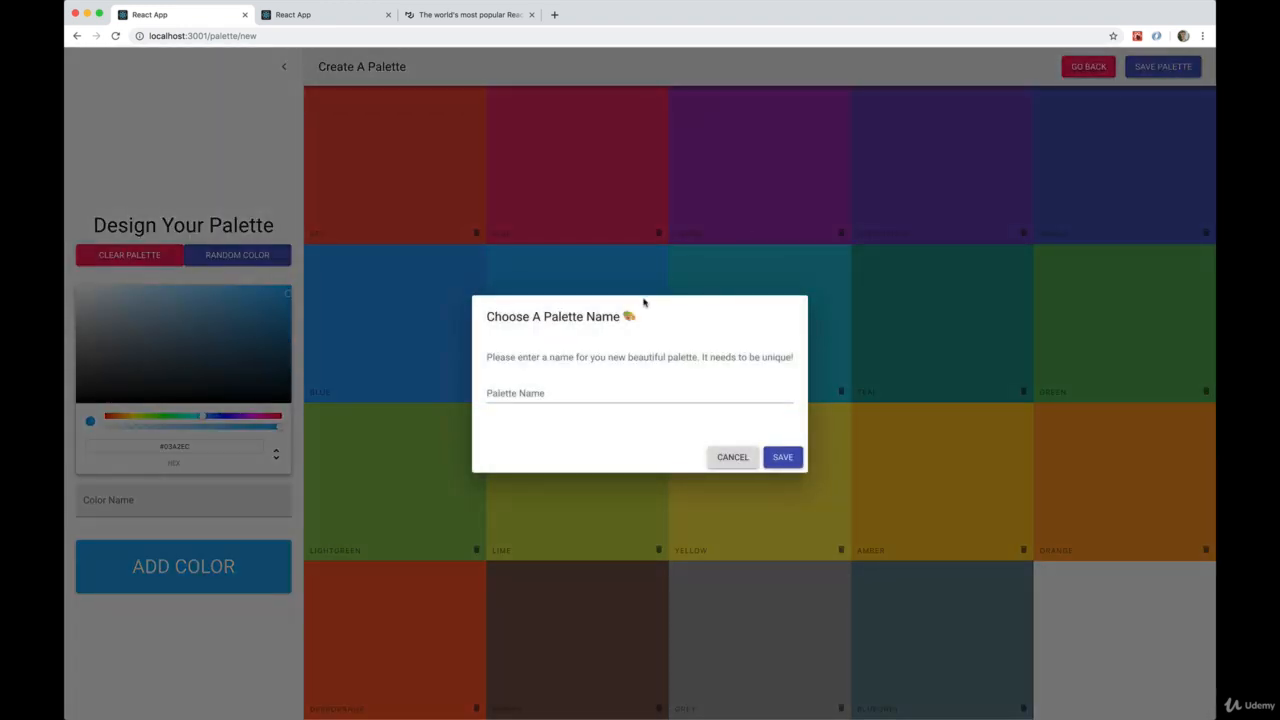
{"action": "left_click", "coordinate": [640, 394]}
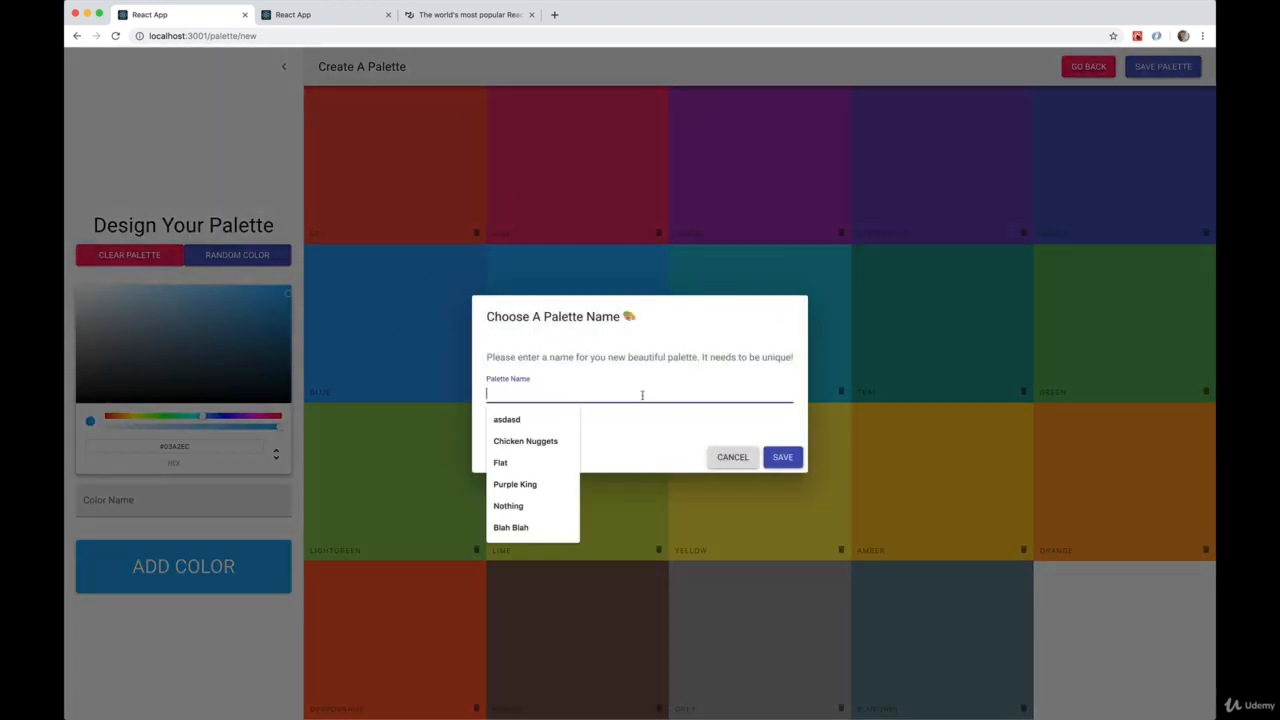
{"action": "left_click", "coordinate": [524, 441]}
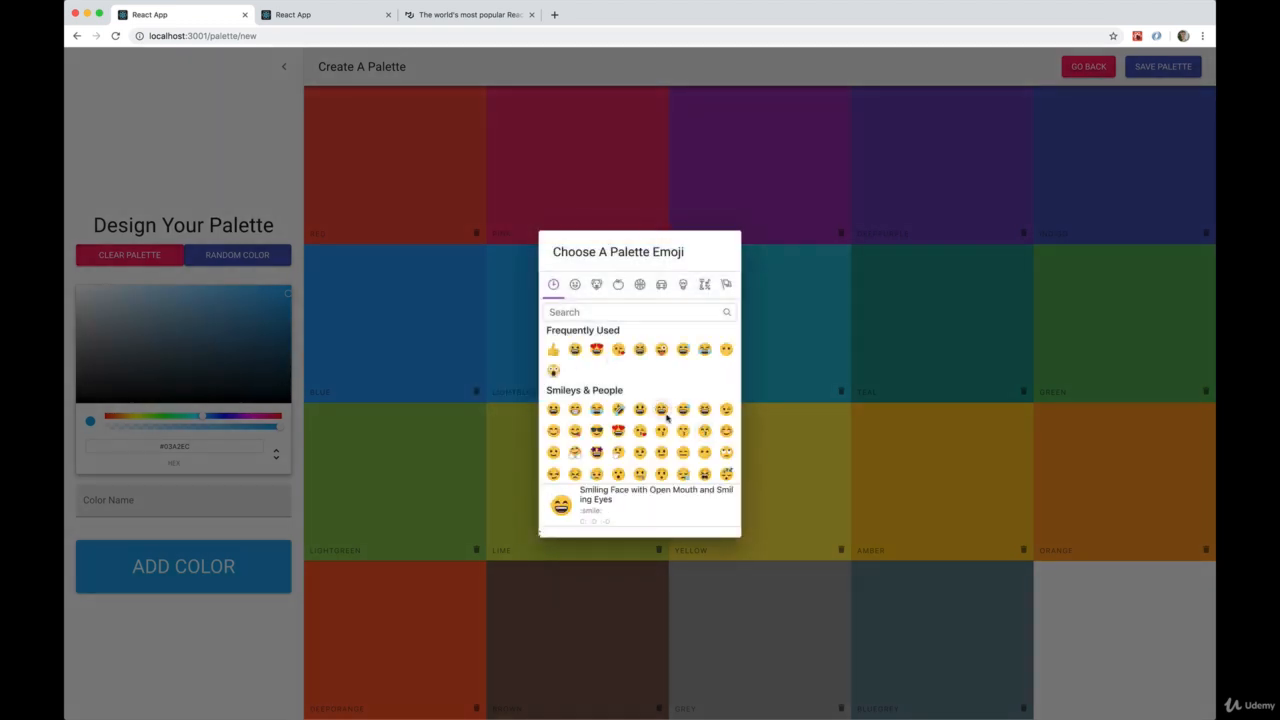
{"action": "mouse_move", "coordinate": [687, 379]}
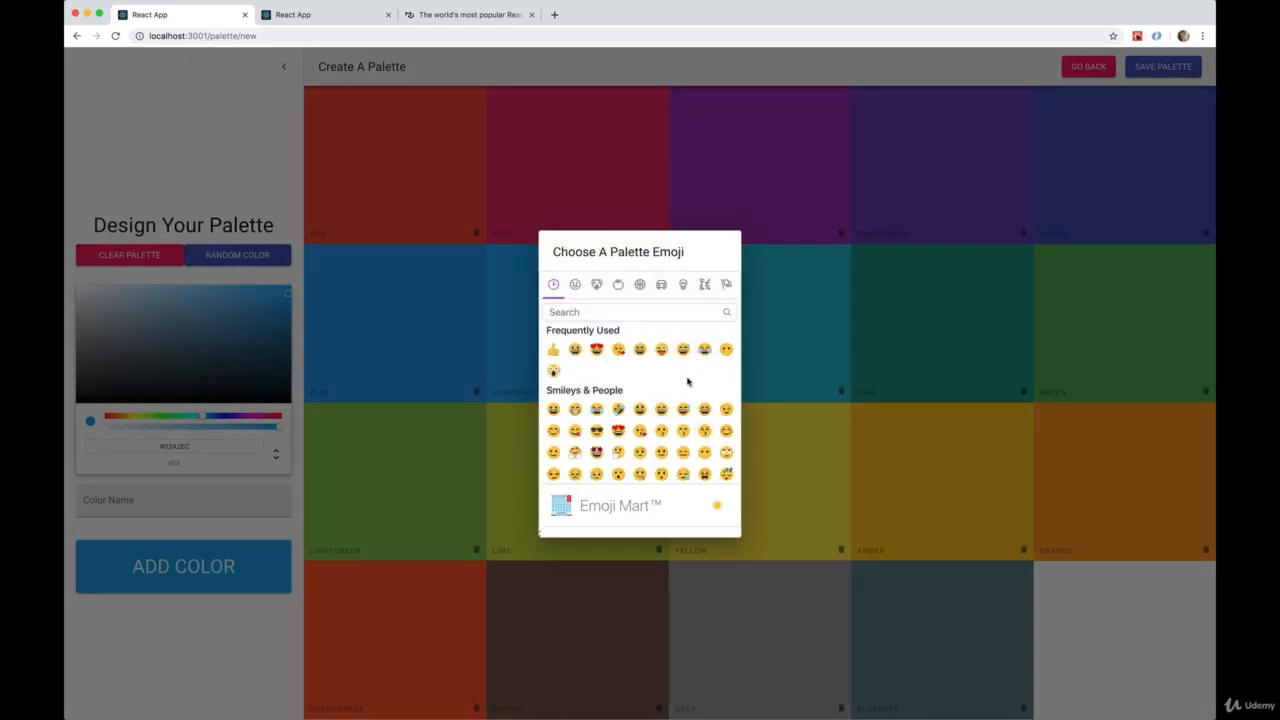
{"action": "mouse_move", "coordinate": [682, 349]}
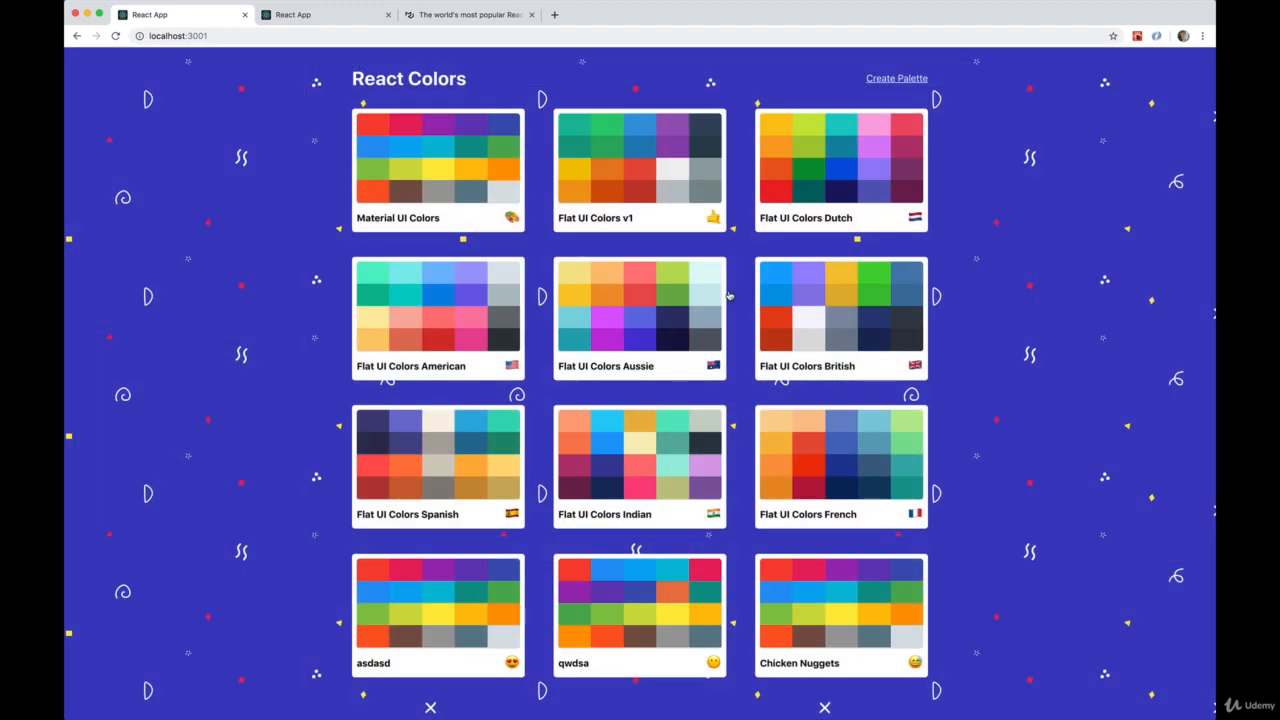
{"action": "mouse_move", "coordinate": [366, 100]}
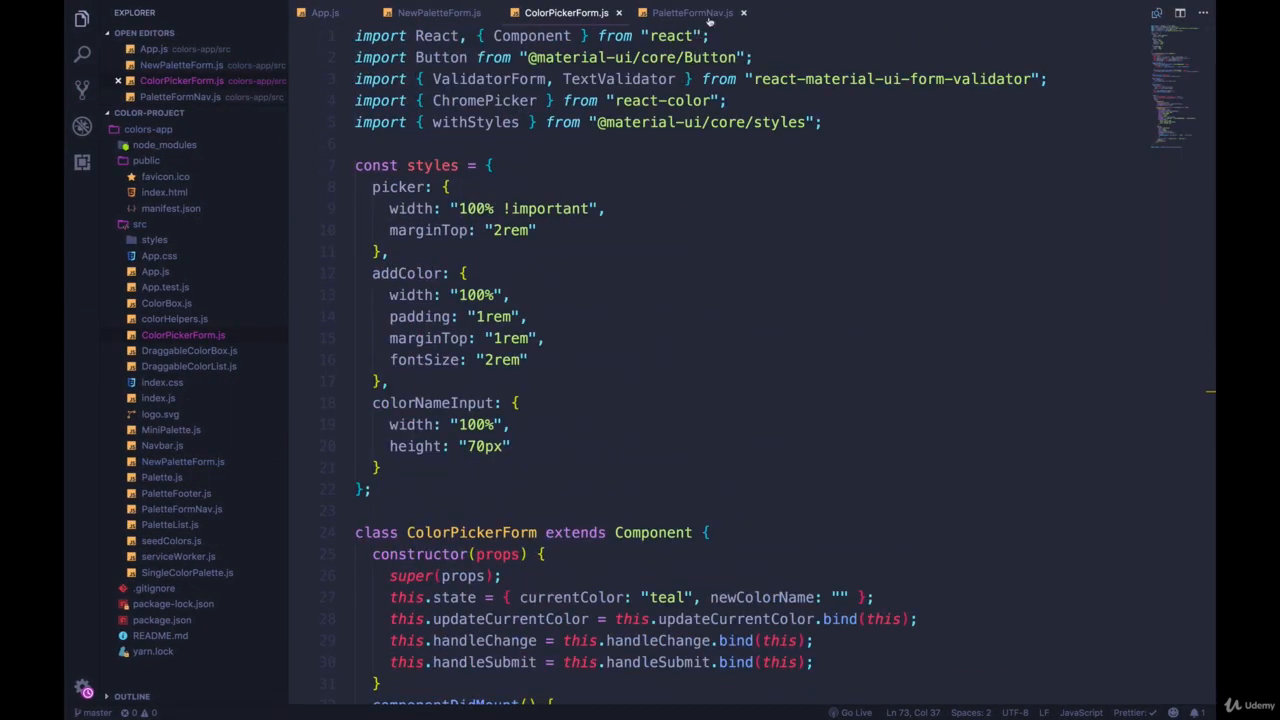
Scroll through PaletteFormNav.js to review the ValidatorForm palette-name block in render().
{"action": "left_click", "coordinate": [691, 13]}
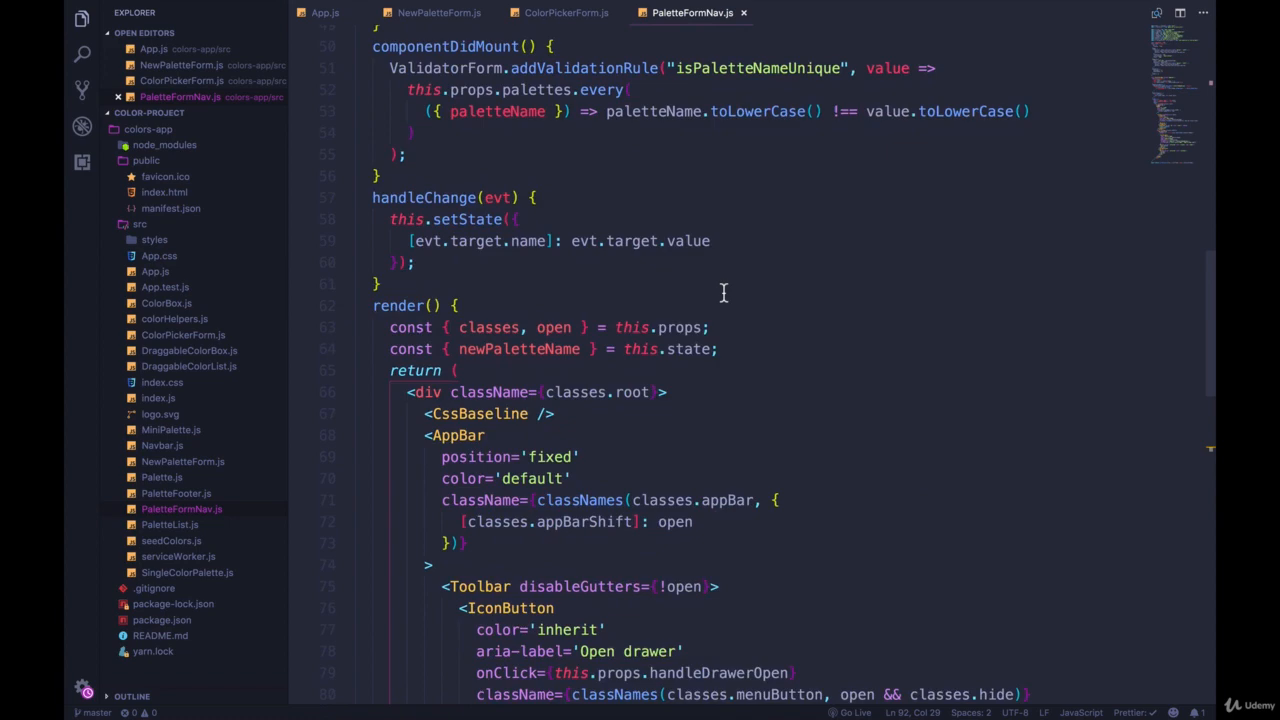
{"action": "scroll", "scroll_direction": "down", "scroll_amount": 3}
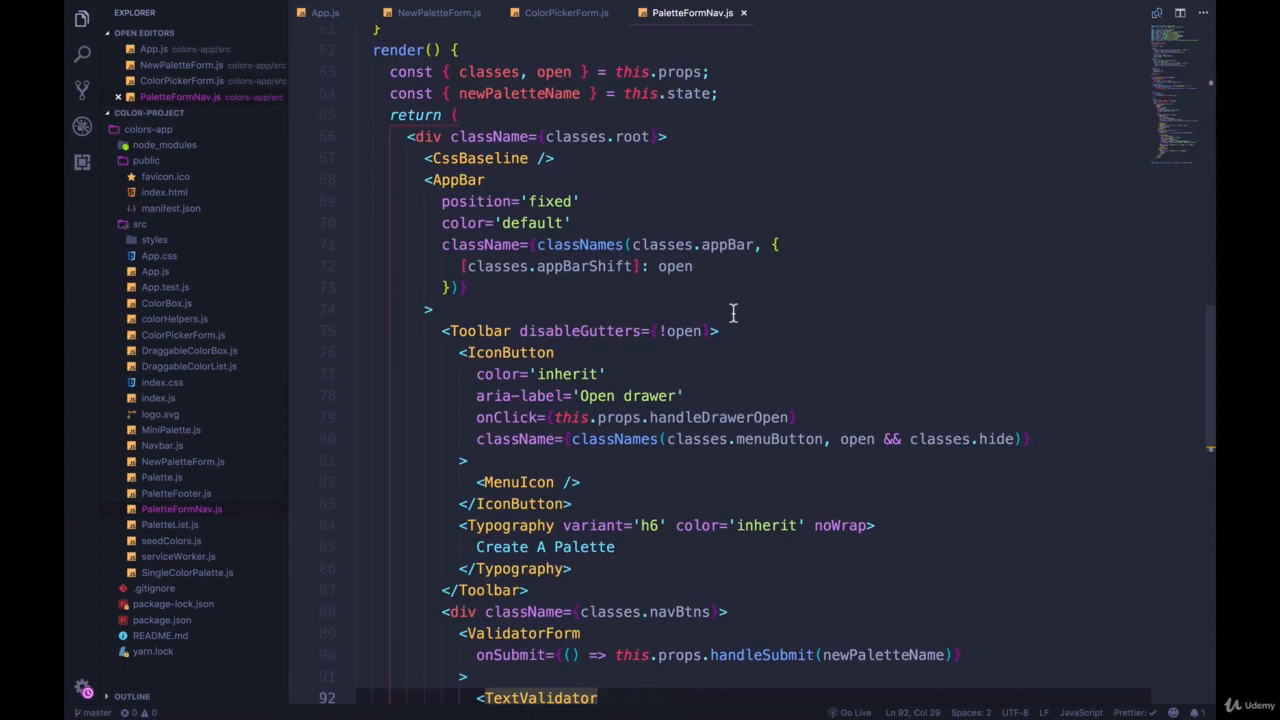
{"action": "scroll", "scroll_direction": "down", "scroll_amount": 3}
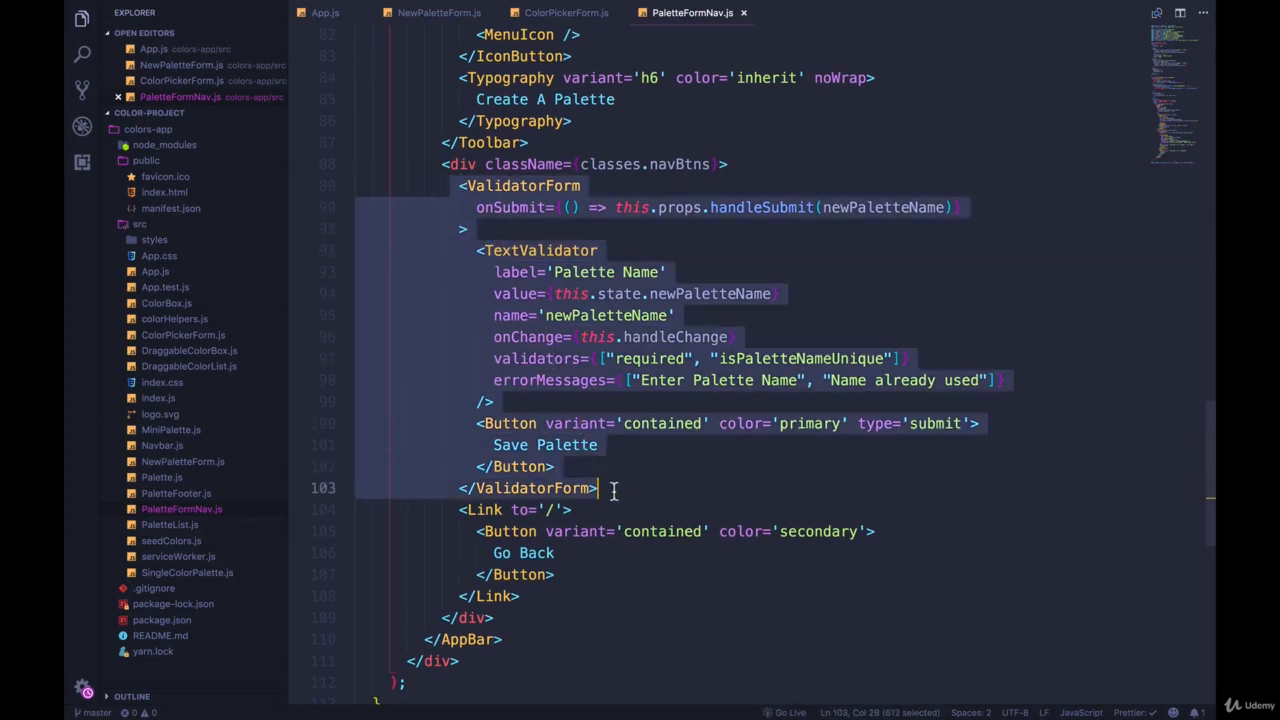
{"action": "mouse_move", "coordinate": [868, 341]}
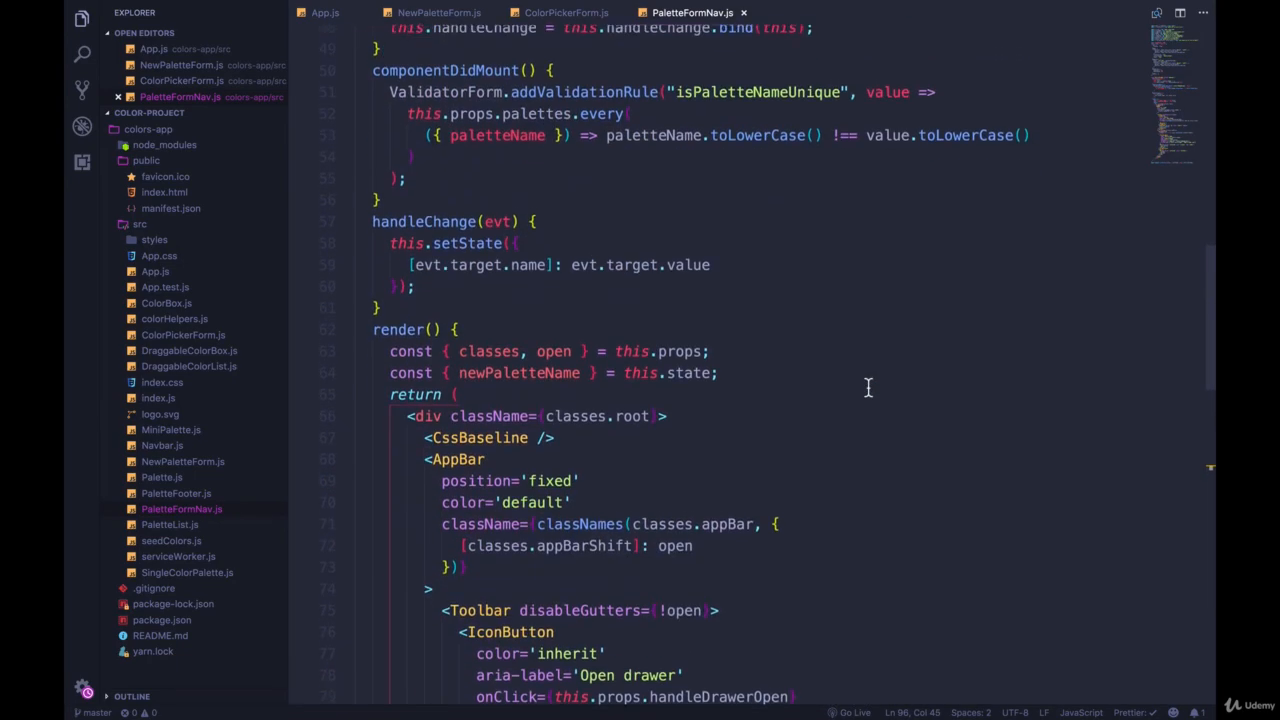
{"action": "scroll", "scroll_direction": "up", "scroll_amount": 3}
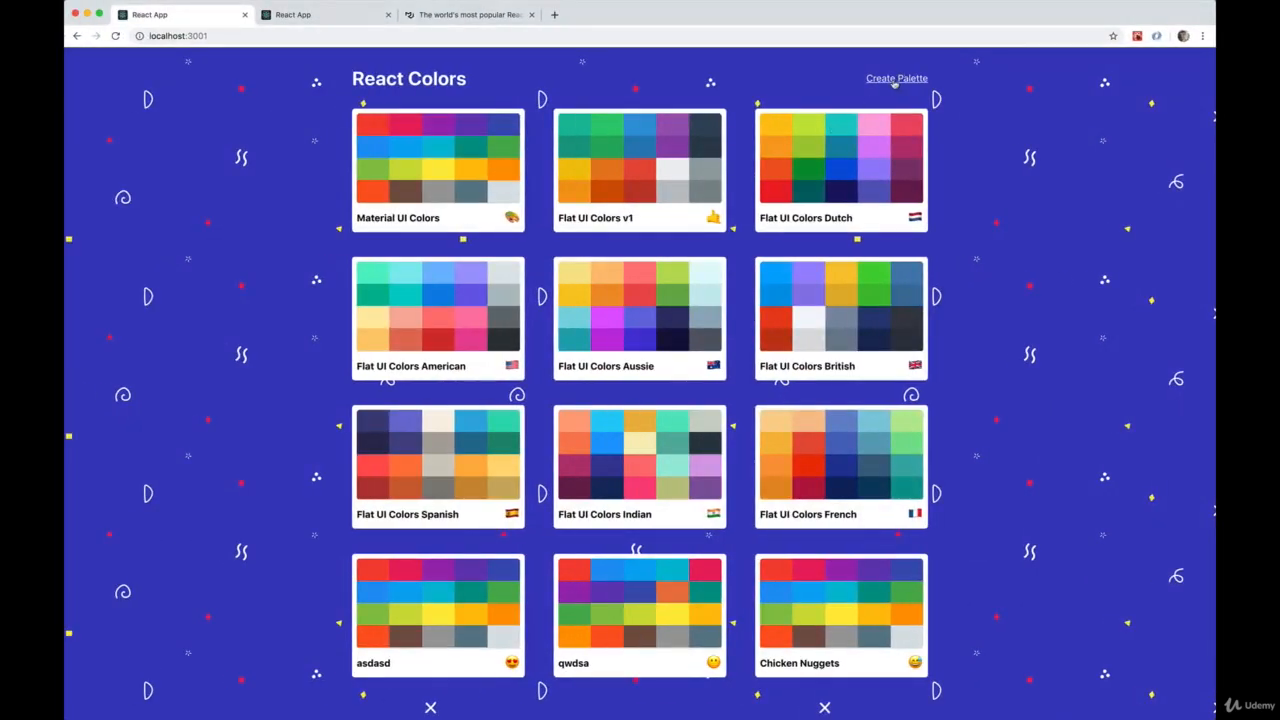
Go to the Dialogs page under Component Demos in the Material-UI docs.
{"action": "left_click", "coordinate": [896, 78]}
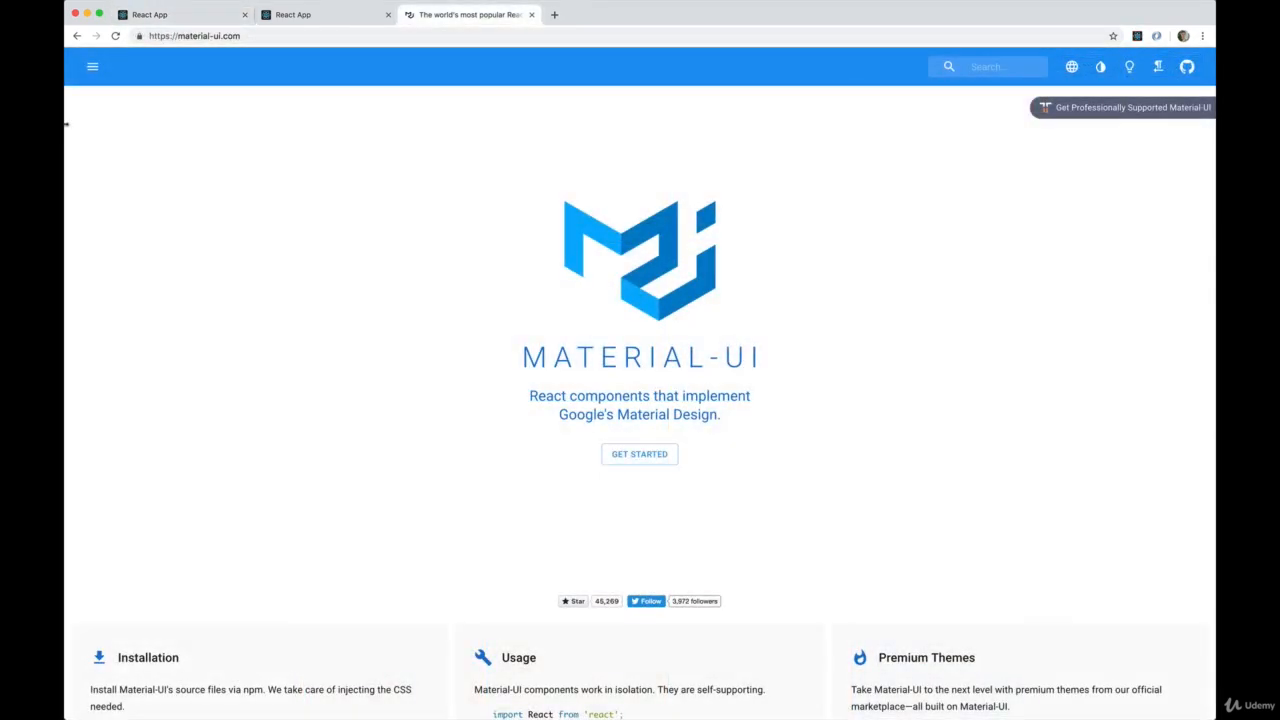
{"action": "left_click", "coordinate": [93, 69]}
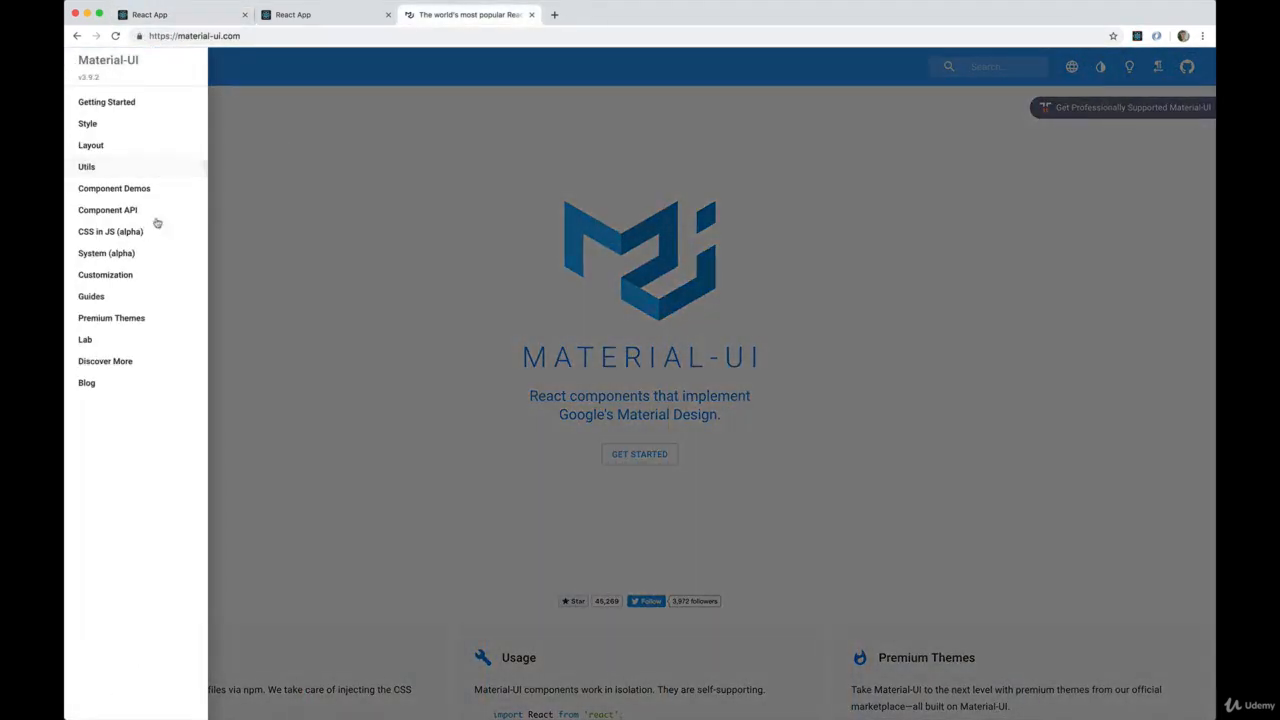
{"action": "left_click", "coordinate": [113, 188]}
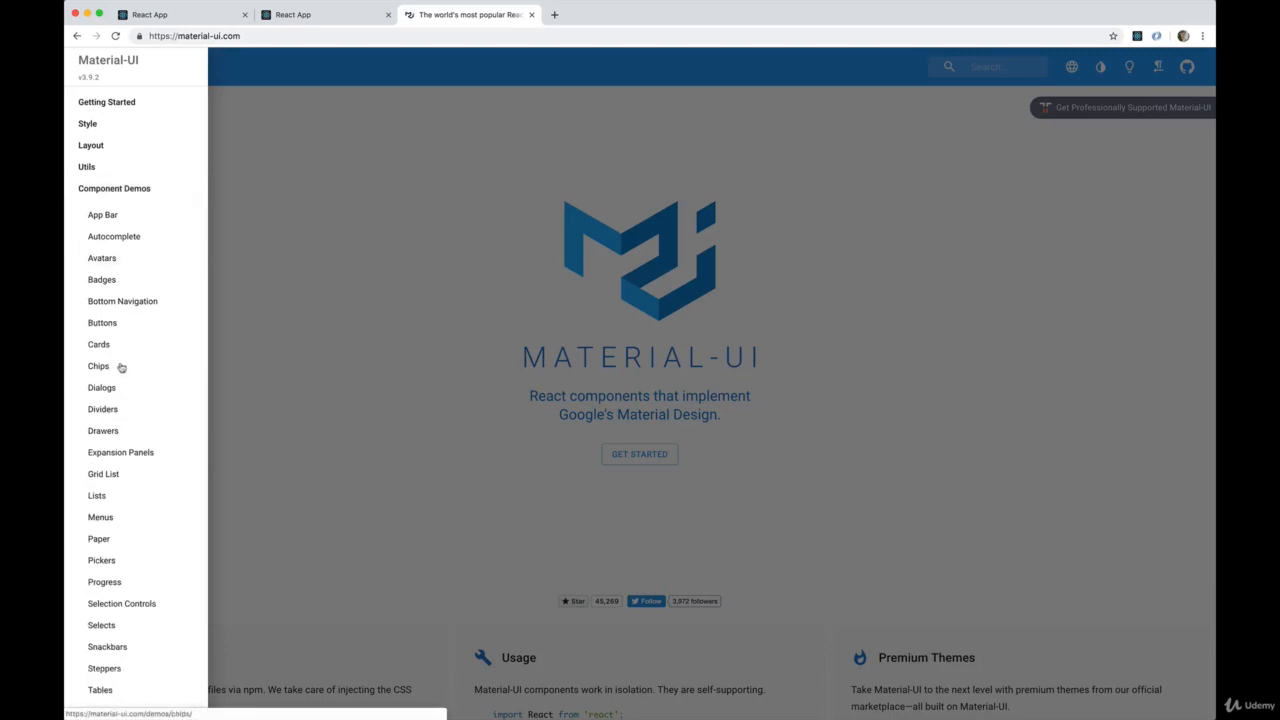
{"action": "left_click", "coordinate": [101, 387]}
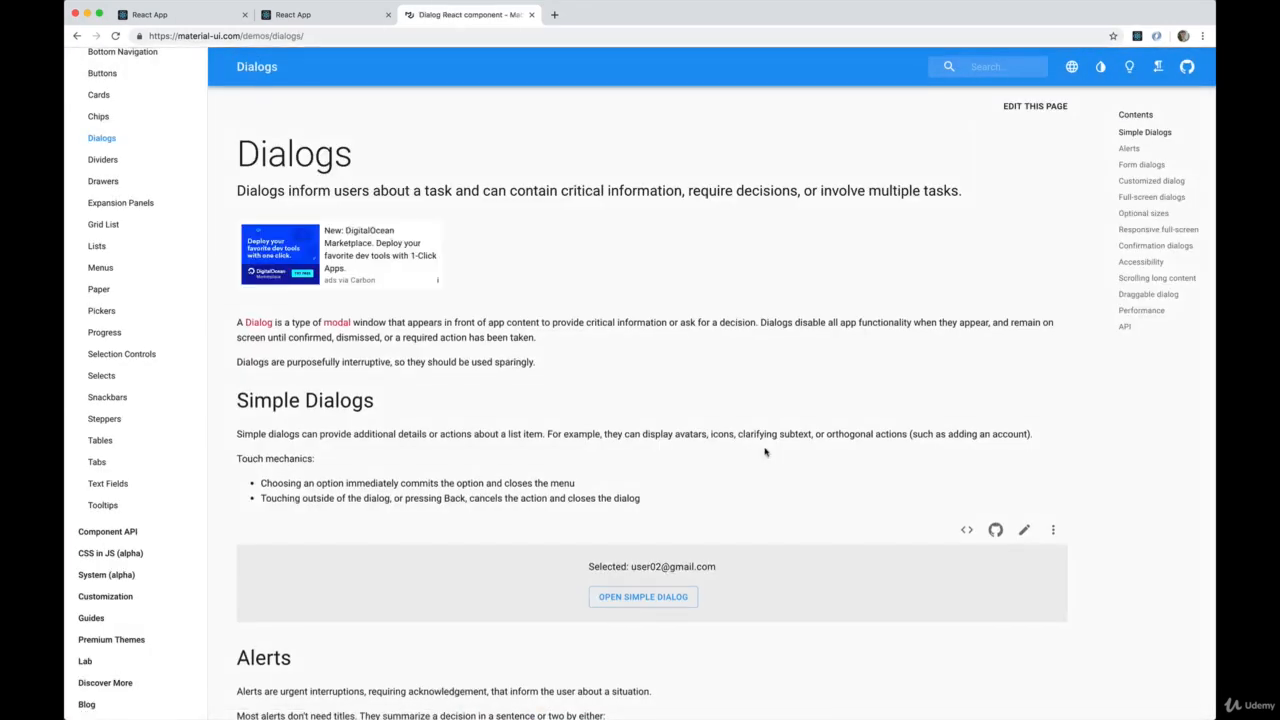
{"action": "scroll", "scroll_direction": "down", "scroll_amount": 3}
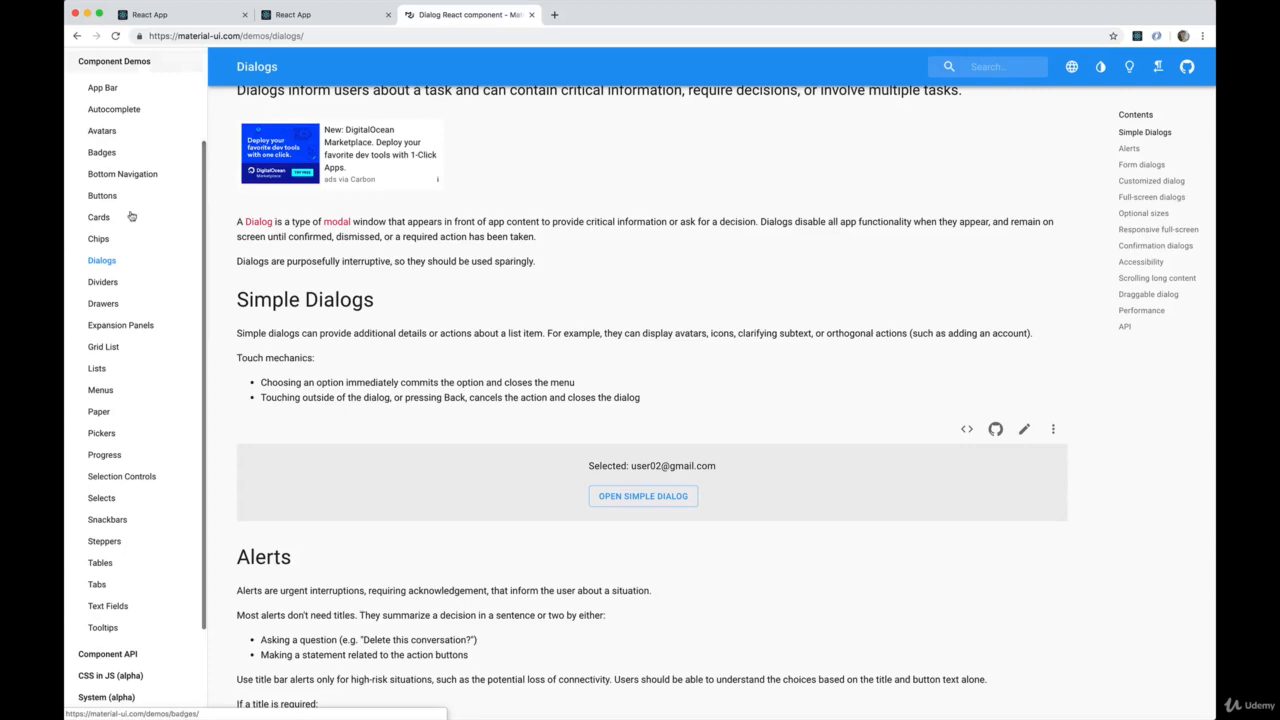
{"action": "scroll", "scroll_direction": "down", "scroll_amount": 3}
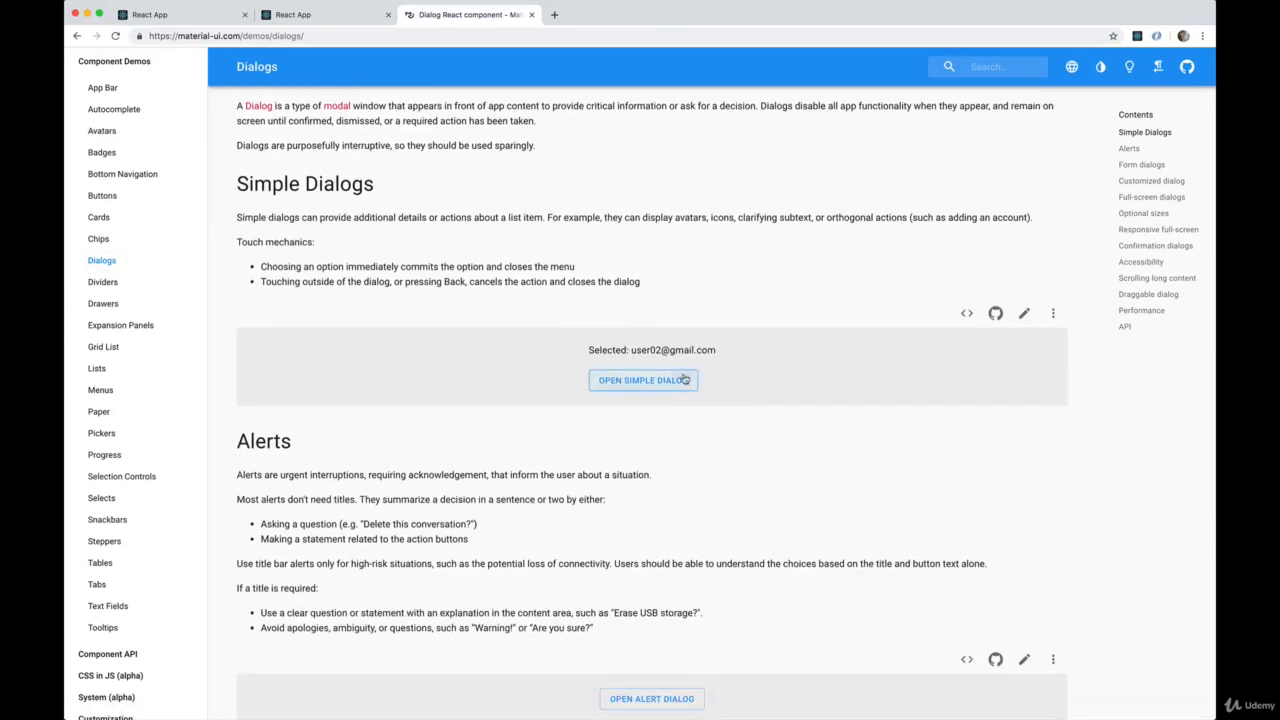
Try the simple and form dialog demos, then scroll down through the Dialogs page.
{"action": "left_click", "coordinate": [643, 380]}
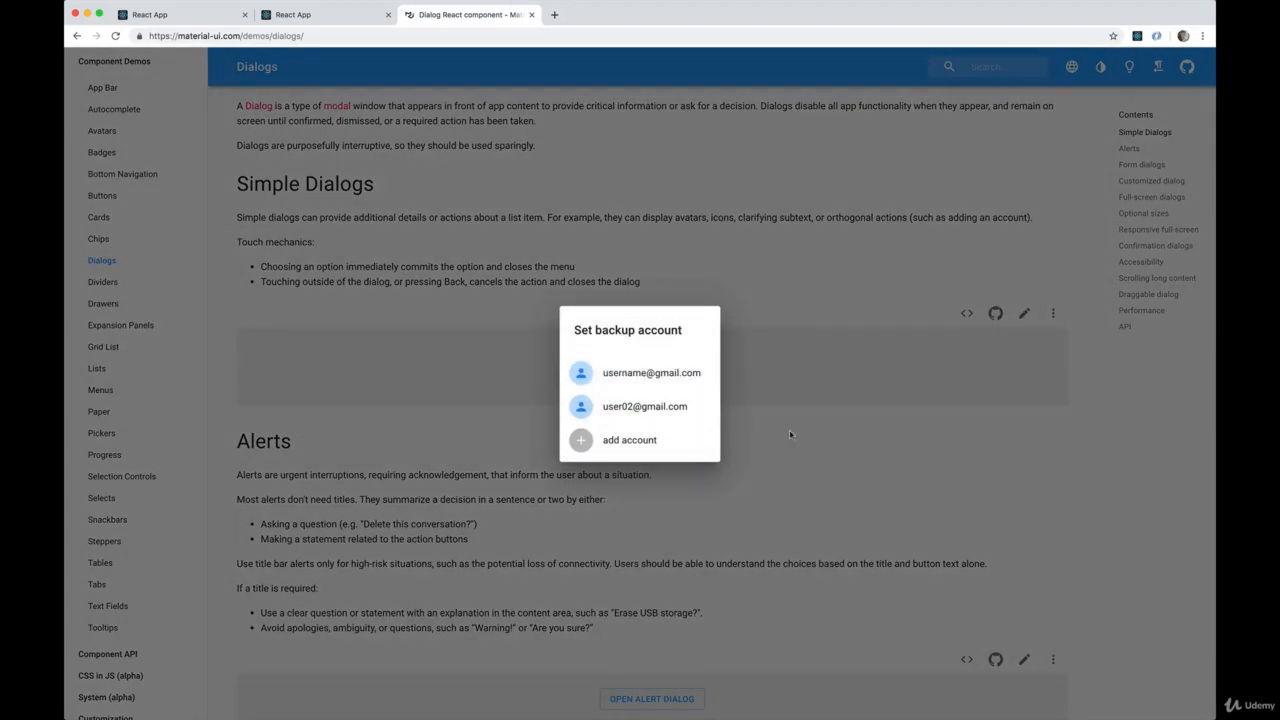
{"action": "scroll", "scroll_direction": "down", "scroll_amount": 3}
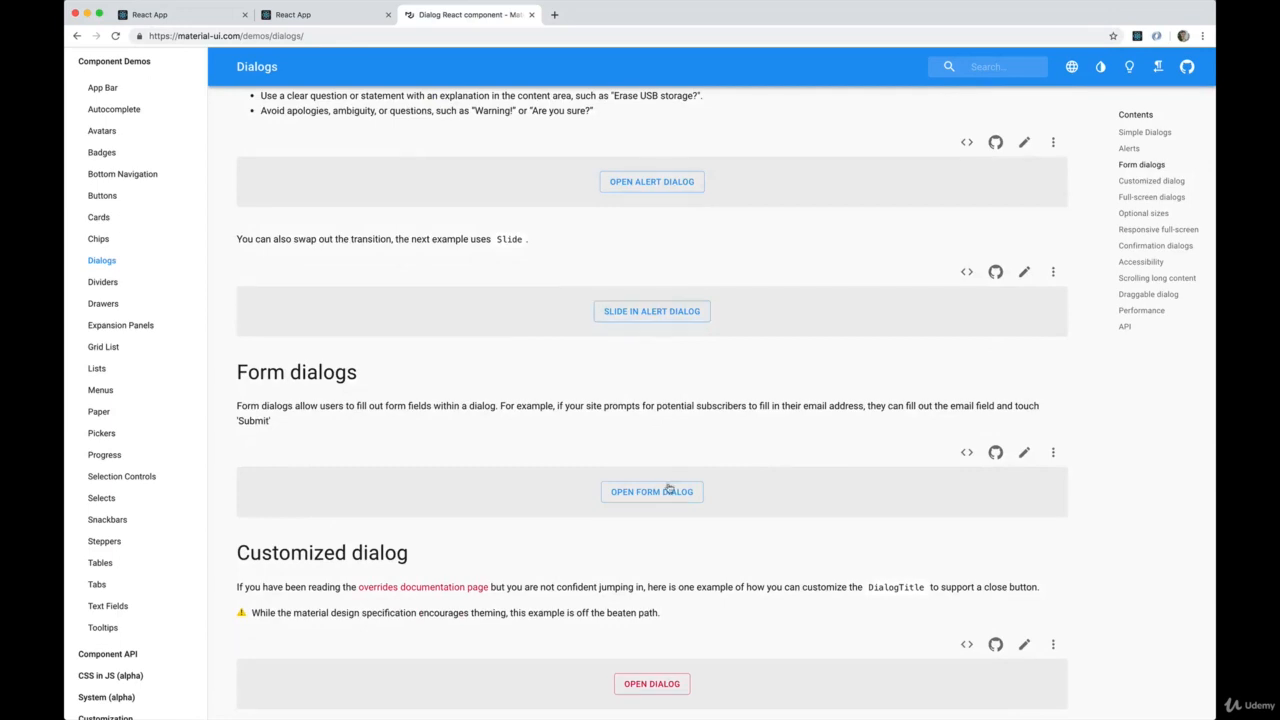
{"action": "left_click", "coordinate": [652, 492]}
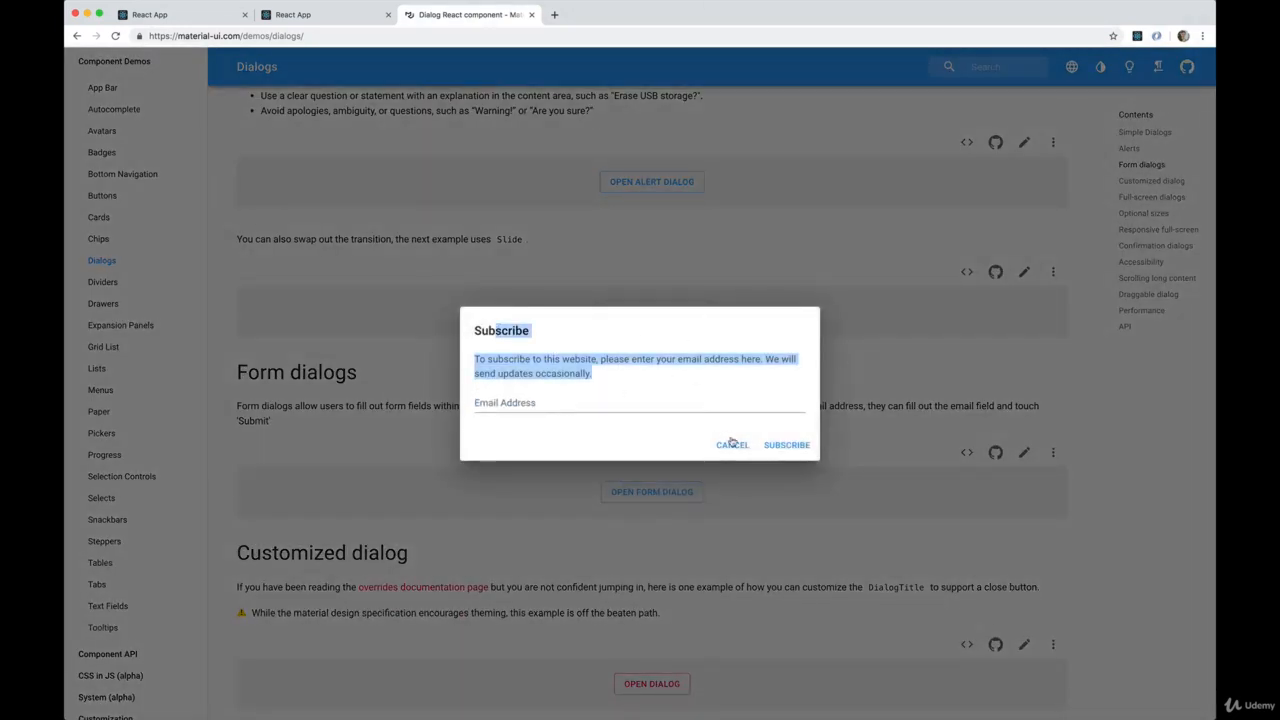
{"action": "left_click", "coordinate": [640, 408]}
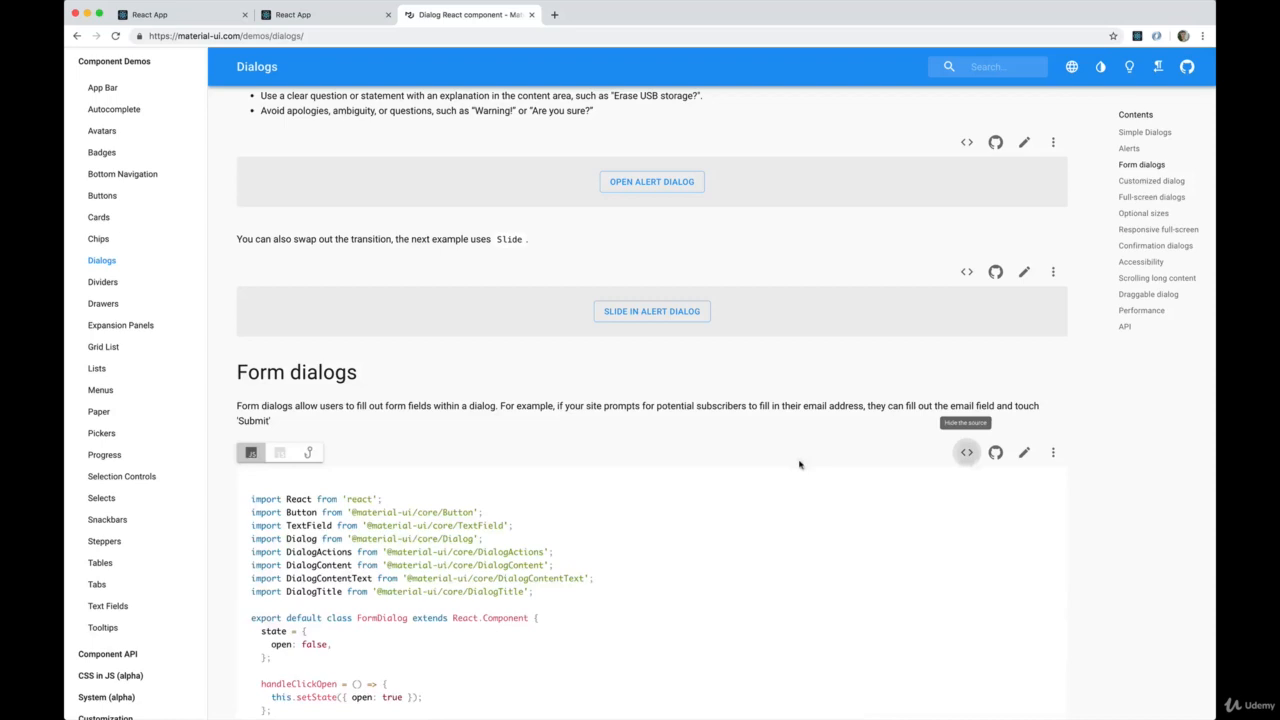
{"action": "scroll", "scroll_direction": "down", "scroll_amount": 3}
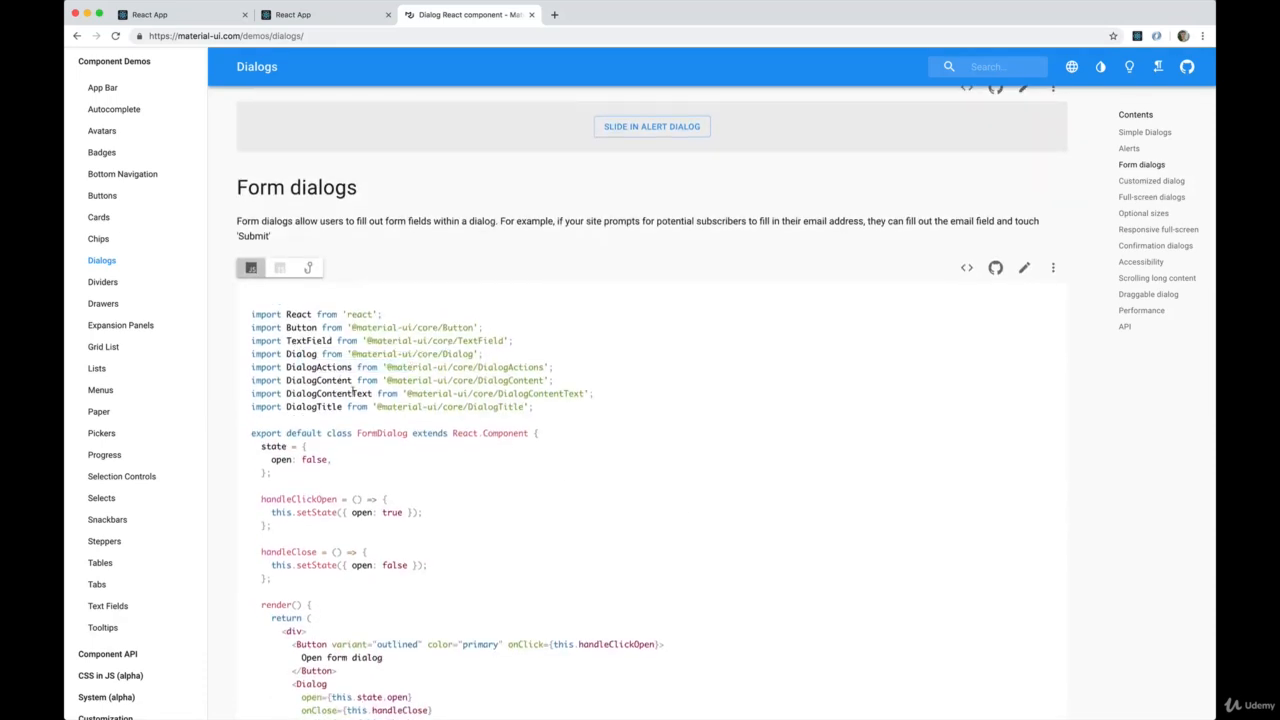
{"action": "scroll", "scroll_direction": "down", "scroll_amount": 3}
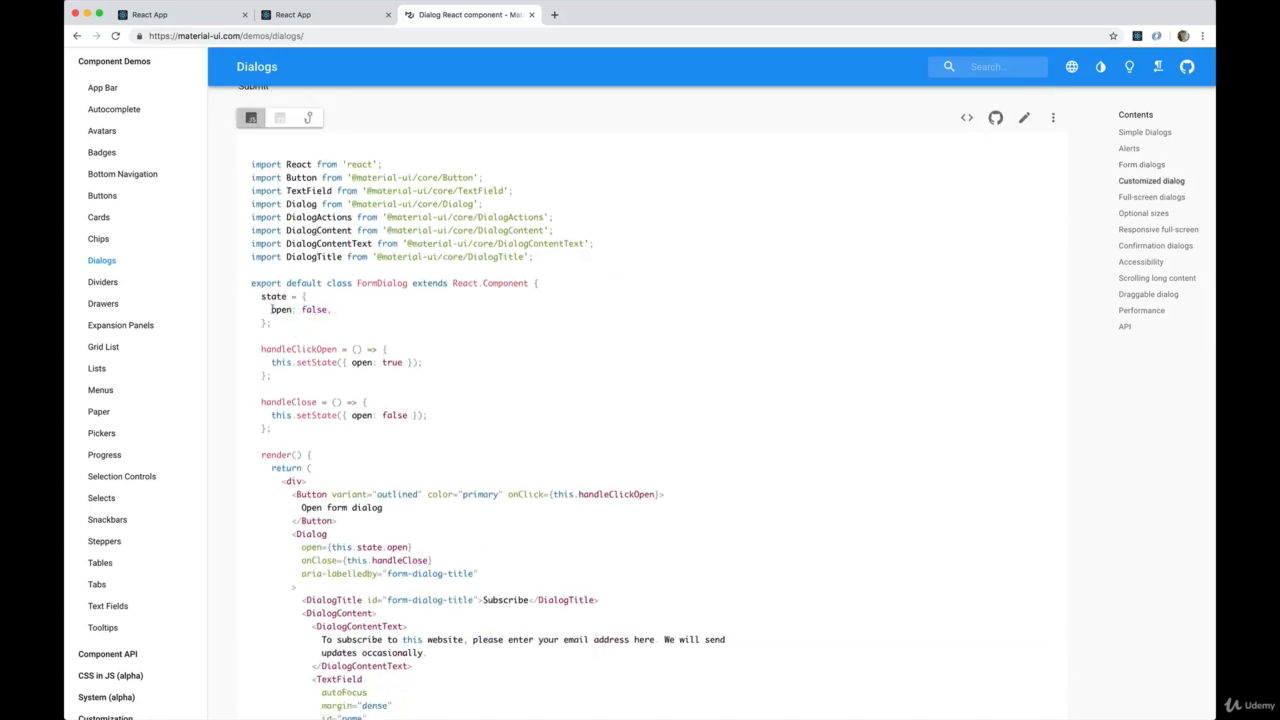
{"action": "mouse_move", "coordinate": [392, 322]}
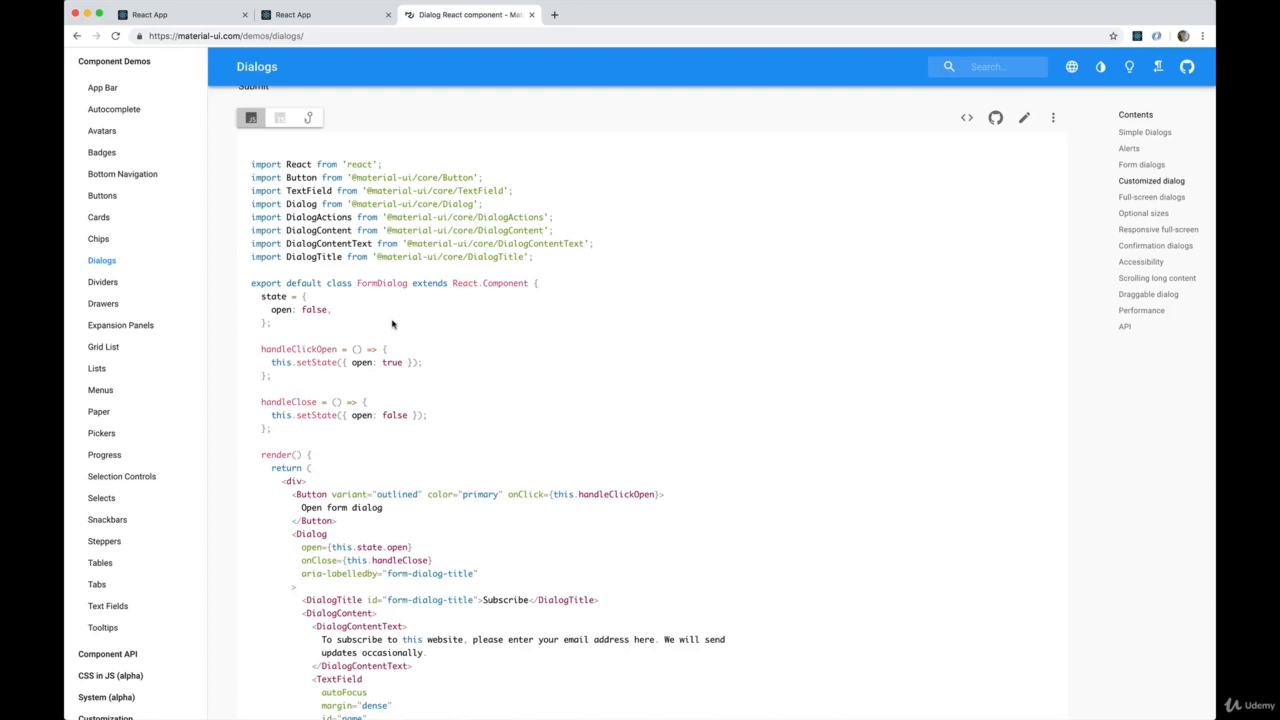
{"action": "scroll", "scroll_direction": "down", "scroll_amount": 3}
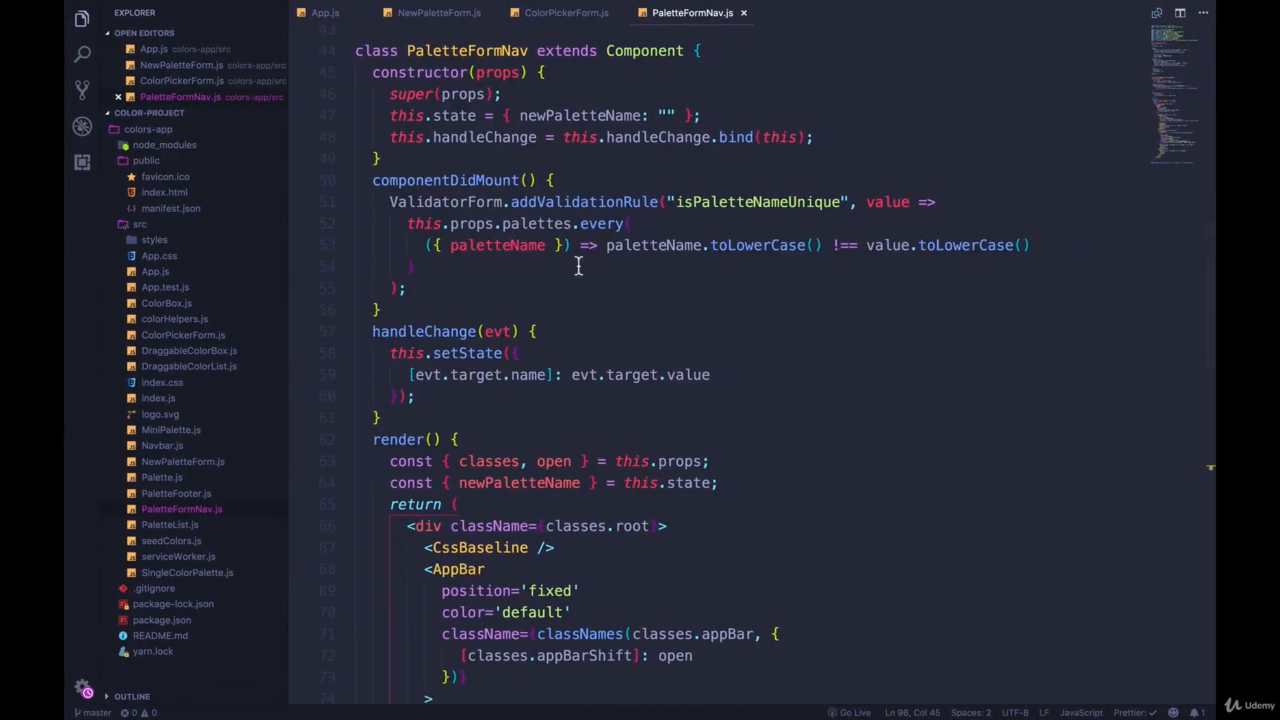
Create PaletteMetaForm.js in src with a basic PaletteMetaForm class component.
{"action": "right_click", "coordinate": [140, 223]}
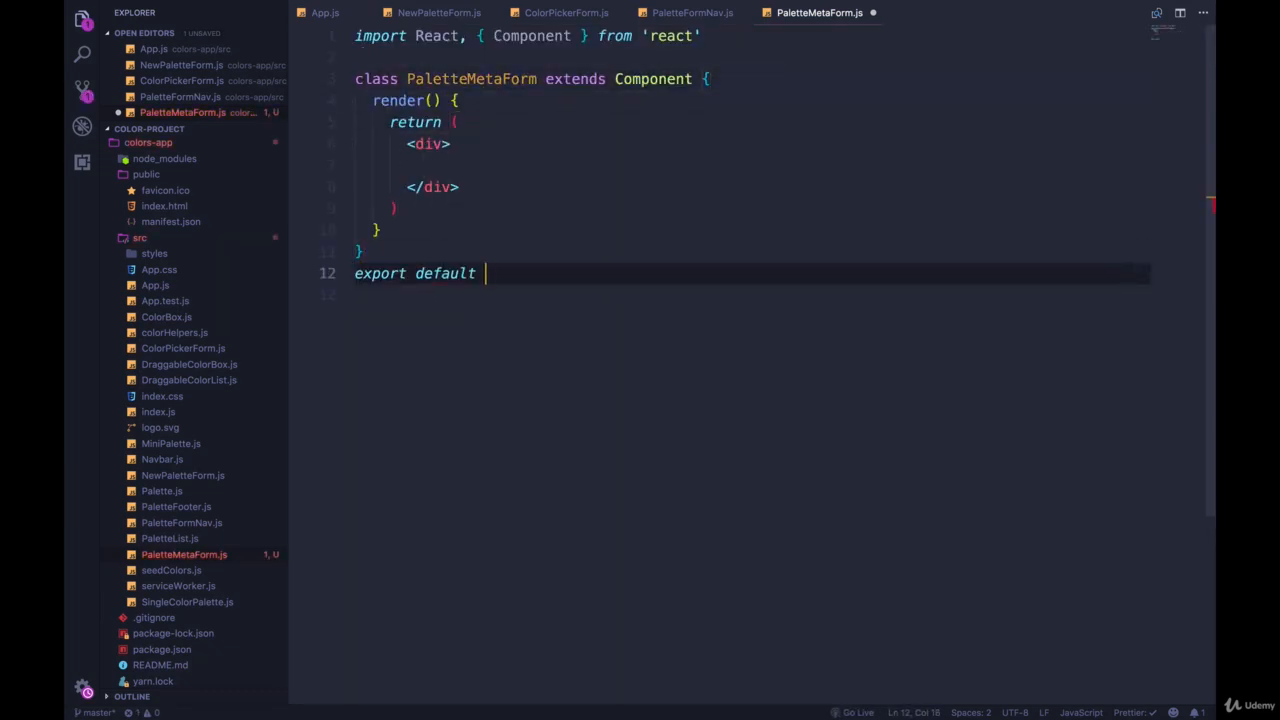
{"action": "type", "text": "PaletteMetaForm"}
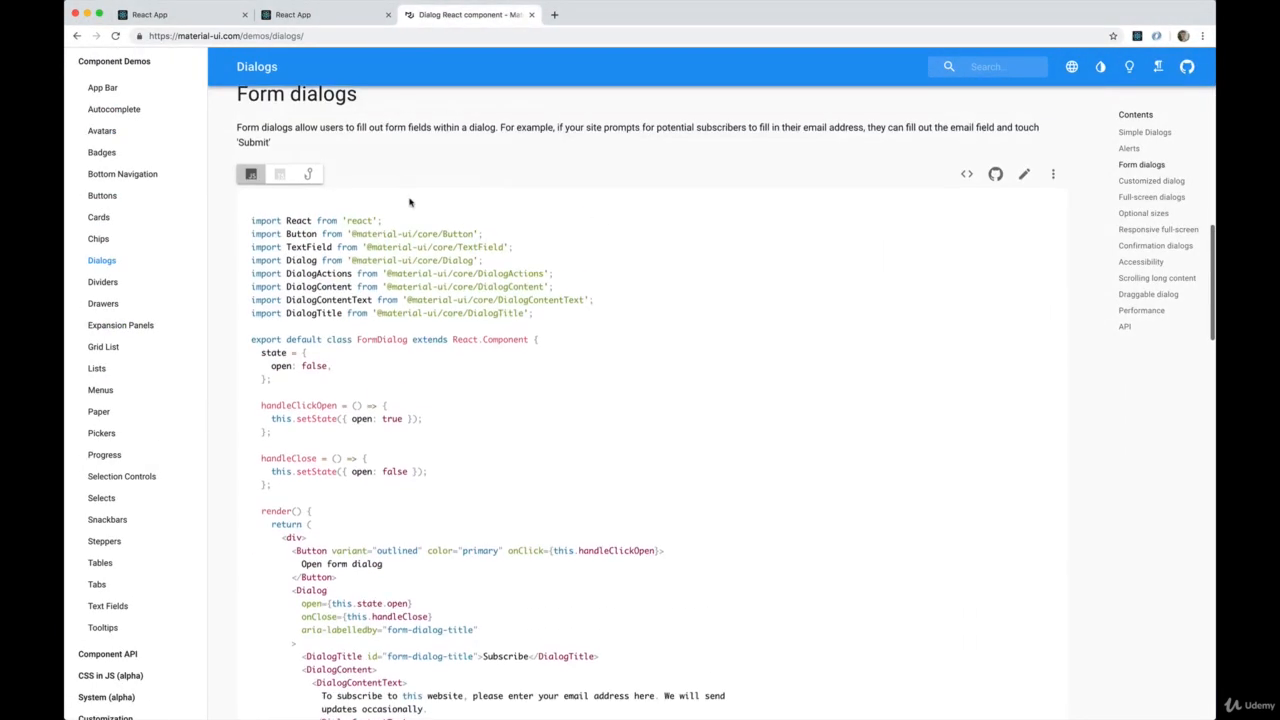
Select the Form dialogs example source code for copying.
{"action": "left_click_drag", "start_coordinate": [251, 234], "coordinate": [533, 313]}
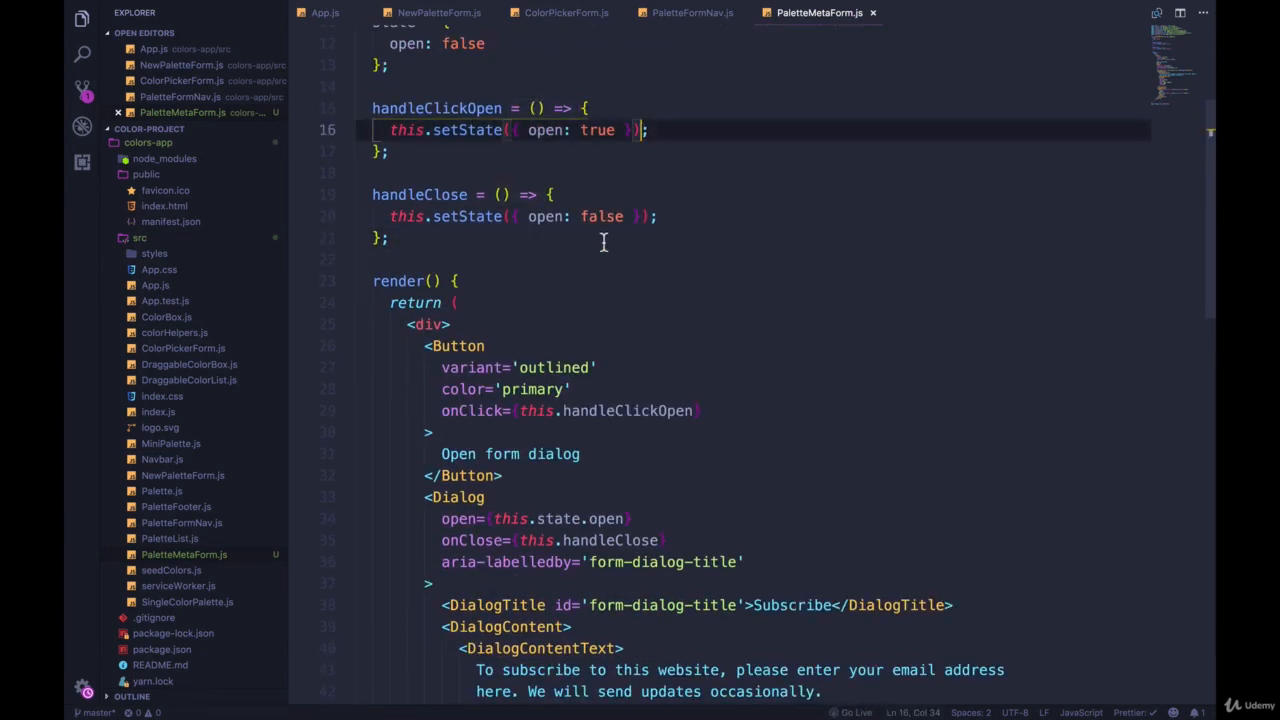
Add an import of PaletteMetaForm from './PaletteMetaForm' to PaletteFormNav.js.
{"action": "scroll", "scroll_direction": "down", "scroll_amount": 3}
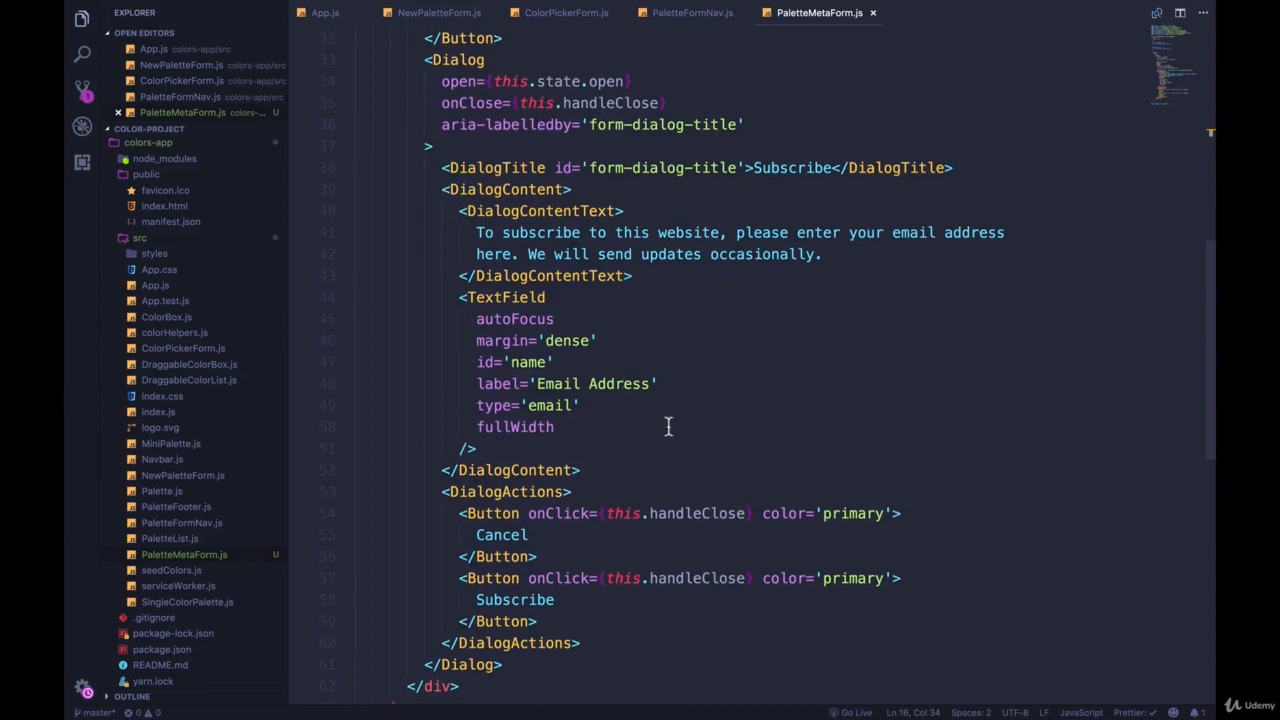
{"action": "scroll", "scroll_direction": "down", "scroll_amount": 3}
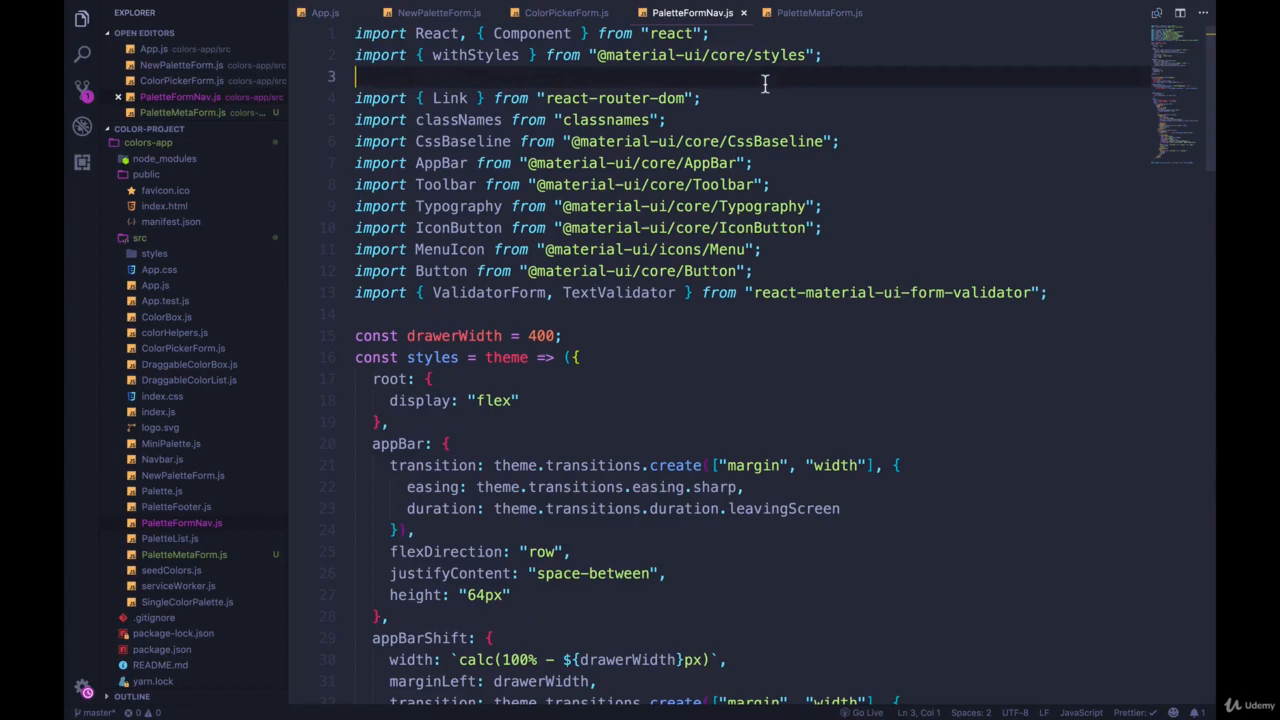
{"action": "type", "text": "im"}
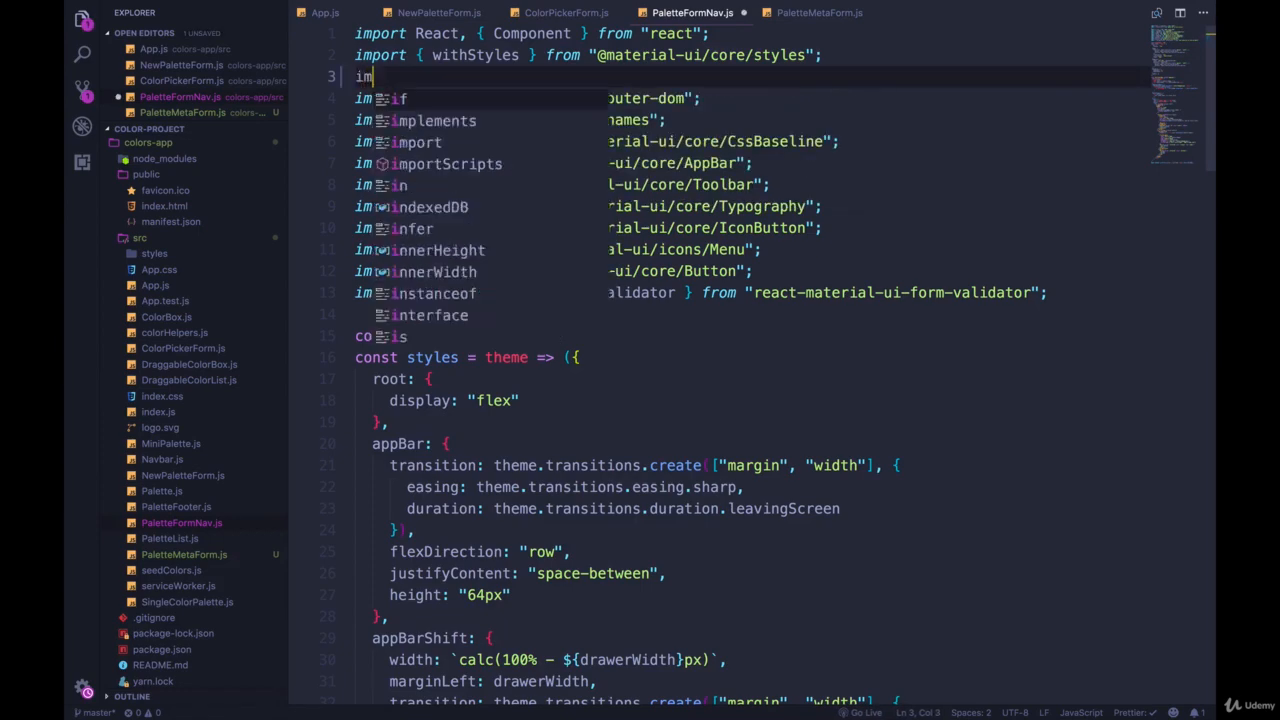
{"action": "type", "text": "PaletteMetaForm from \""}
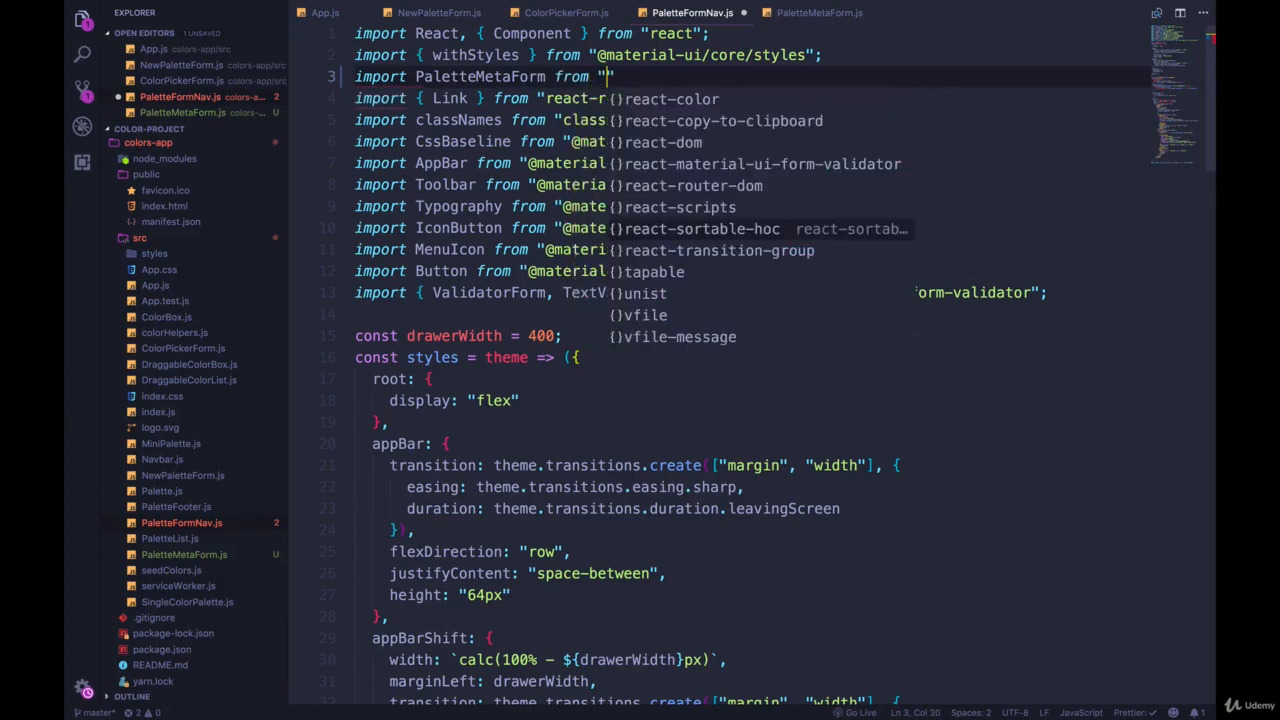
{"action": "type", "text": "./Palette"}
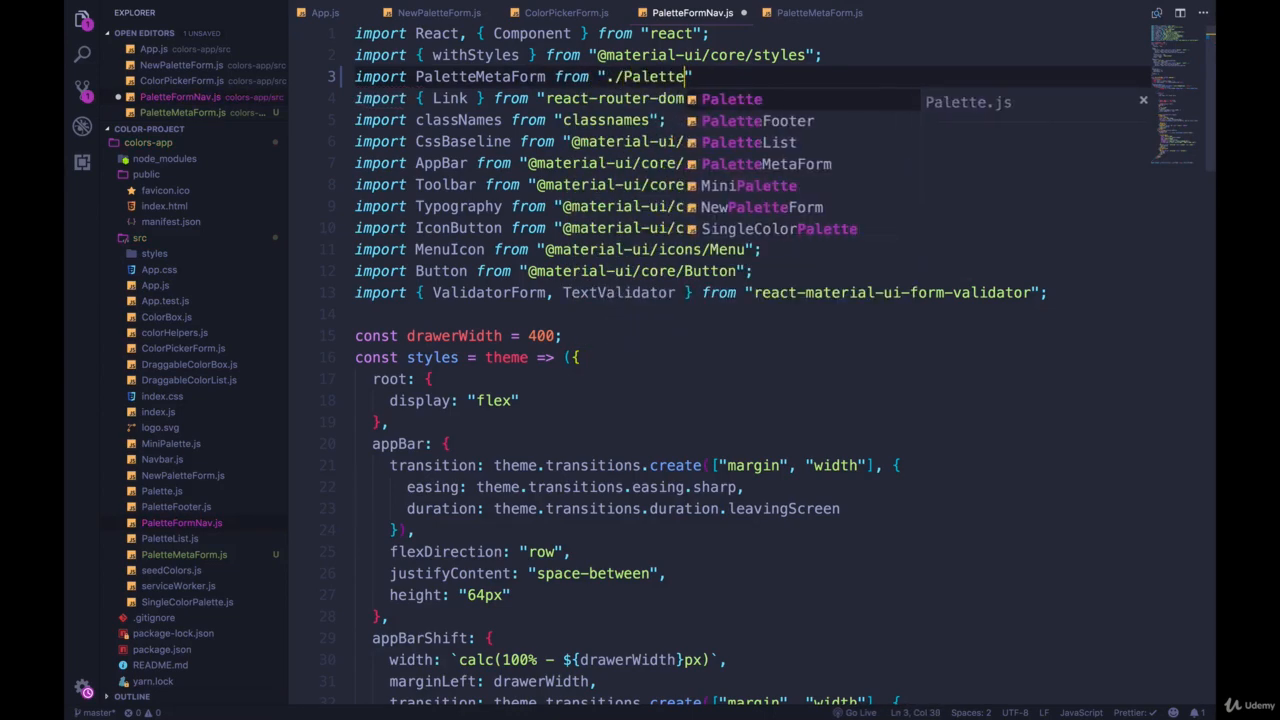
Comment out the ValidatorForm block and render <PaletteMetaForm /> in its place.
{"action": "scroll", "scroll_direction": "down", "scroll_amount": 3}
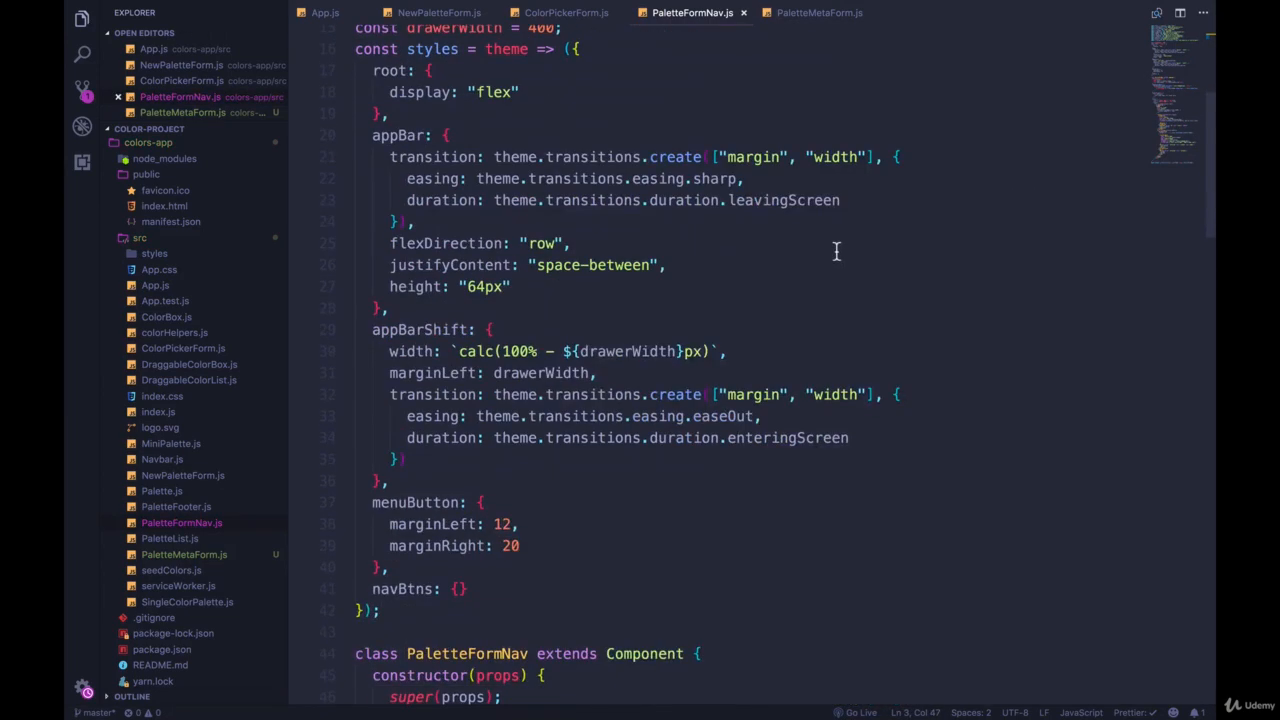
{"action": "scroll", "scroll_direction": "down", "scroll_amount": 3}
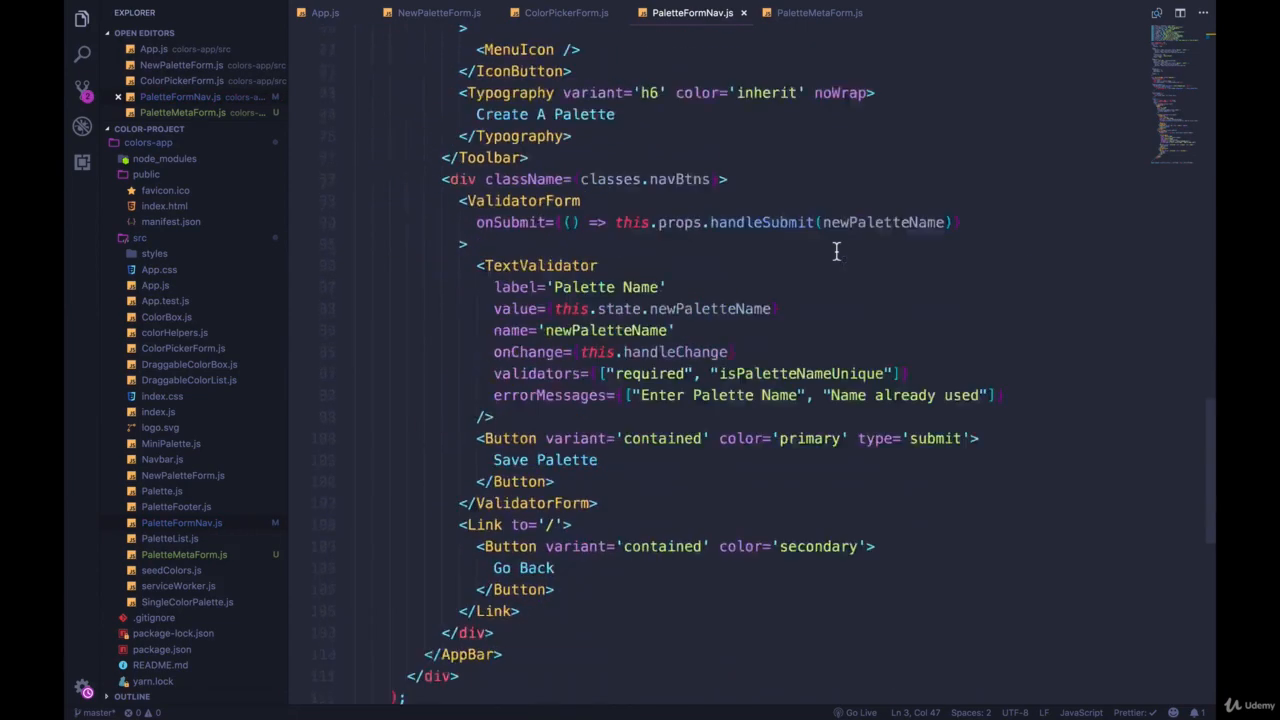
{"action": "scroll", "scroll_direction": "down", "scroll_amount": 3}
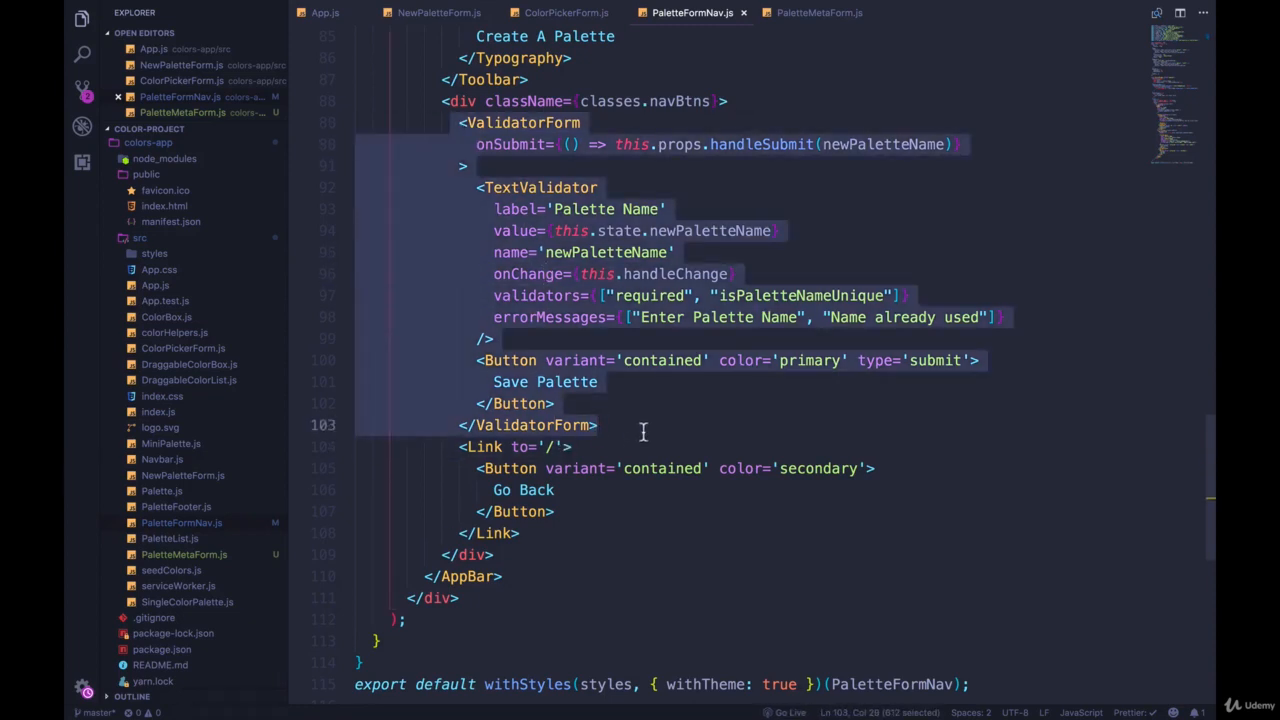
{"action": "key", "text": "Ctrl+/"}
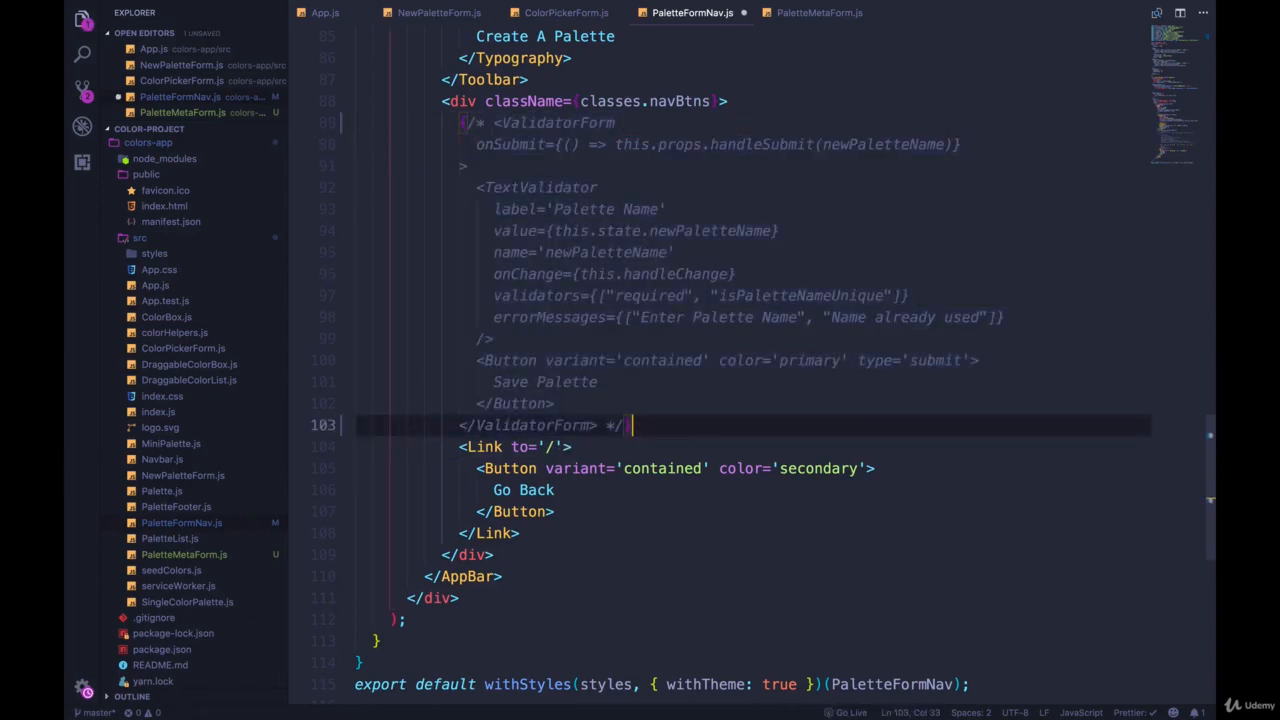
{"action": "type", "text": "<Palet"}
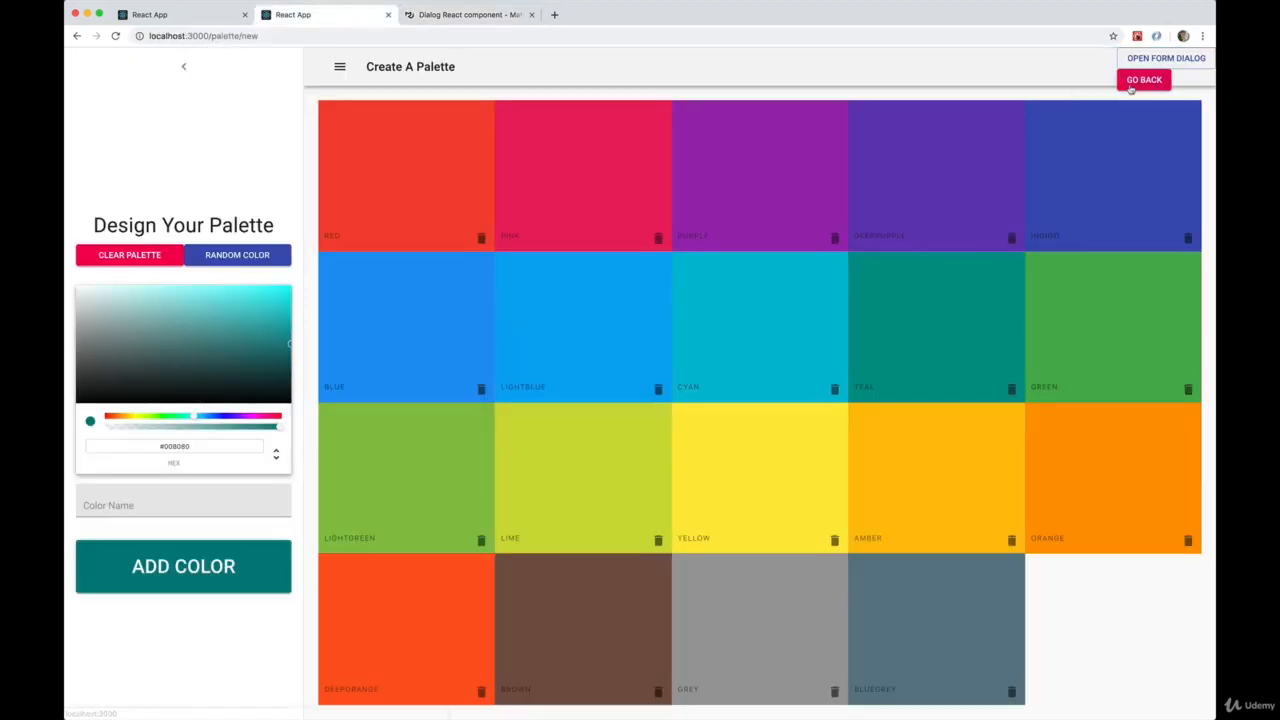
{"action": "left_click", "coordinate": [1170, 57]}
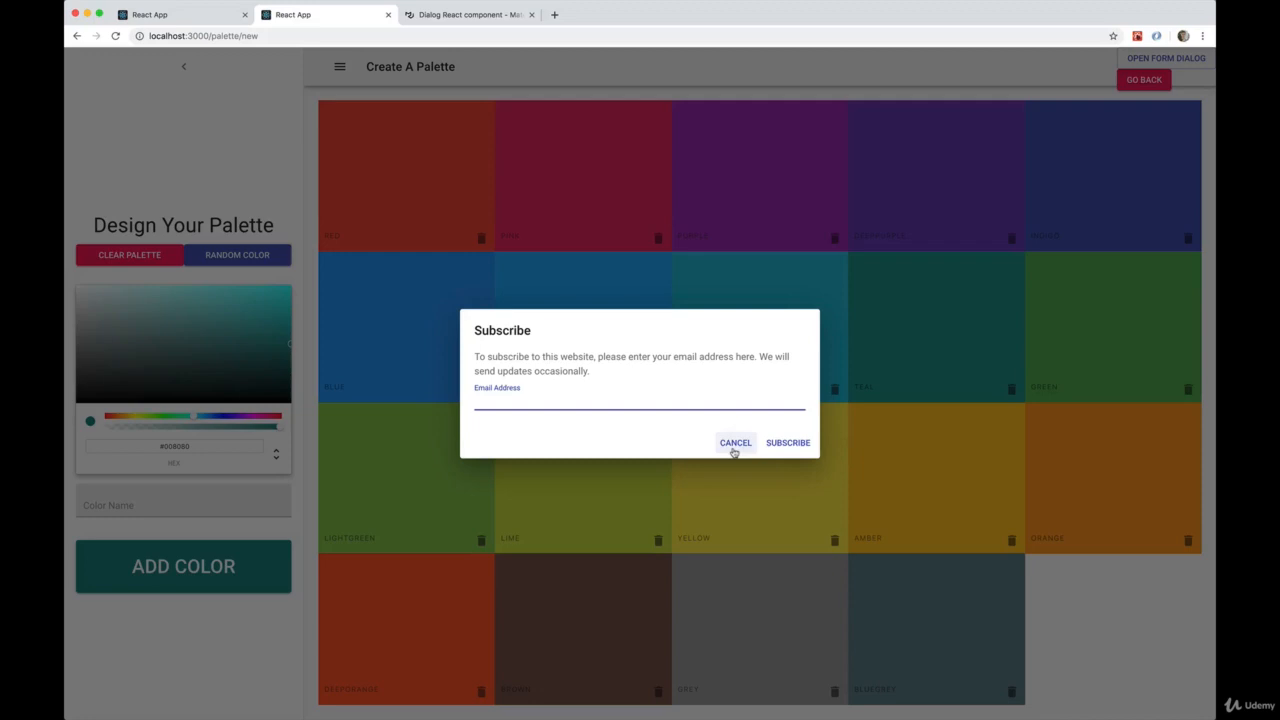
{"action": "left_click", "coordinate": [734, 442]}
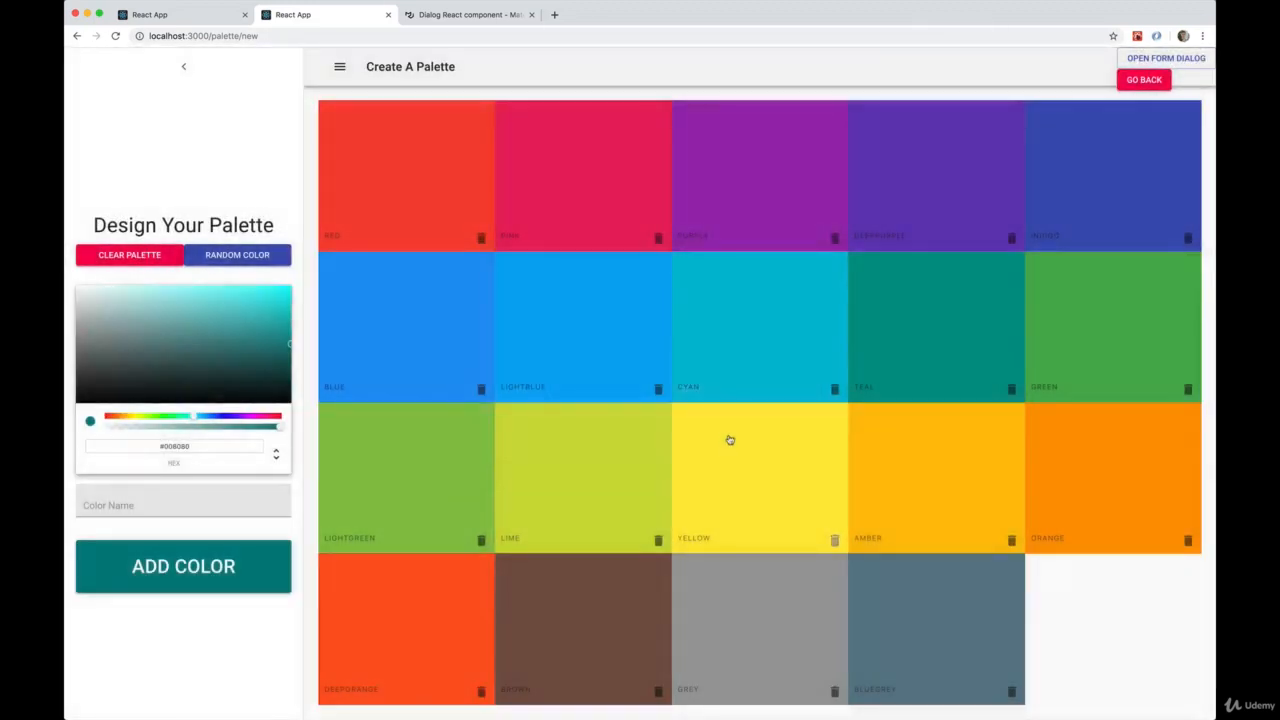
{"action": "mouse_move", "coordinate": [925, 312]}
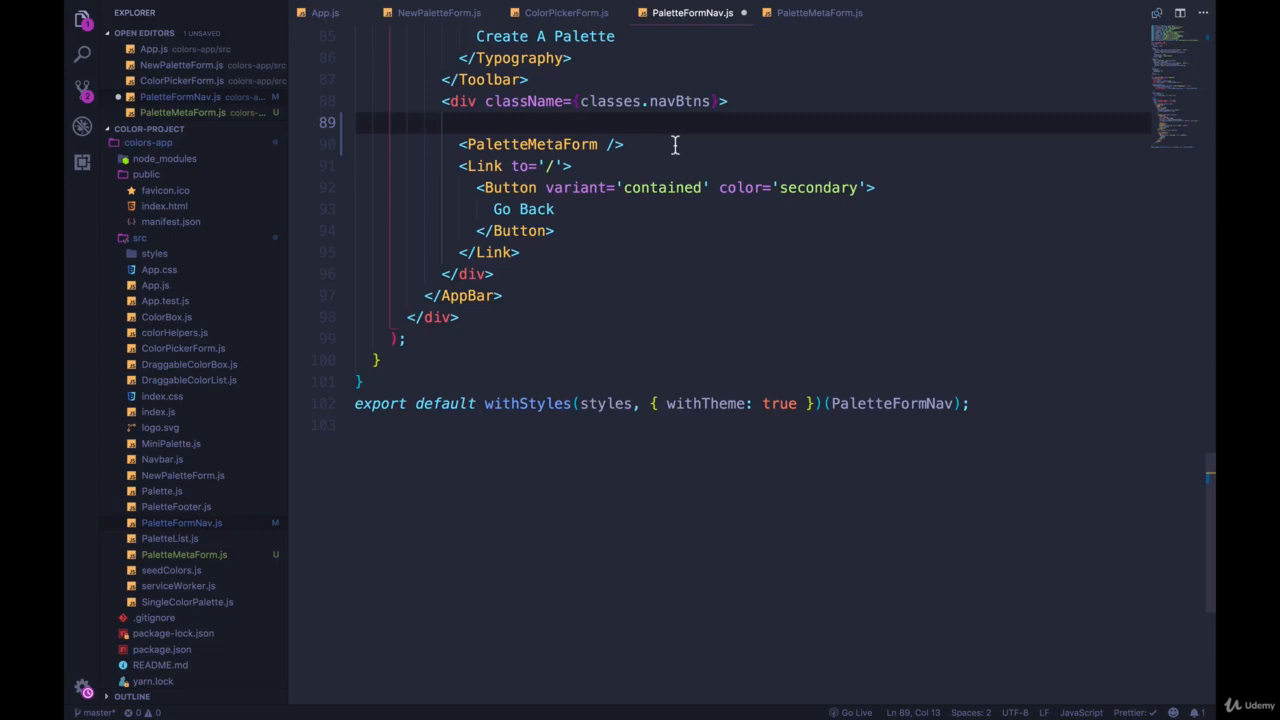
Select and replace the email TextField block inside PaletteMetaForm's DialogContent.
{"action": "left_click", "coordinate": [814, 13]}
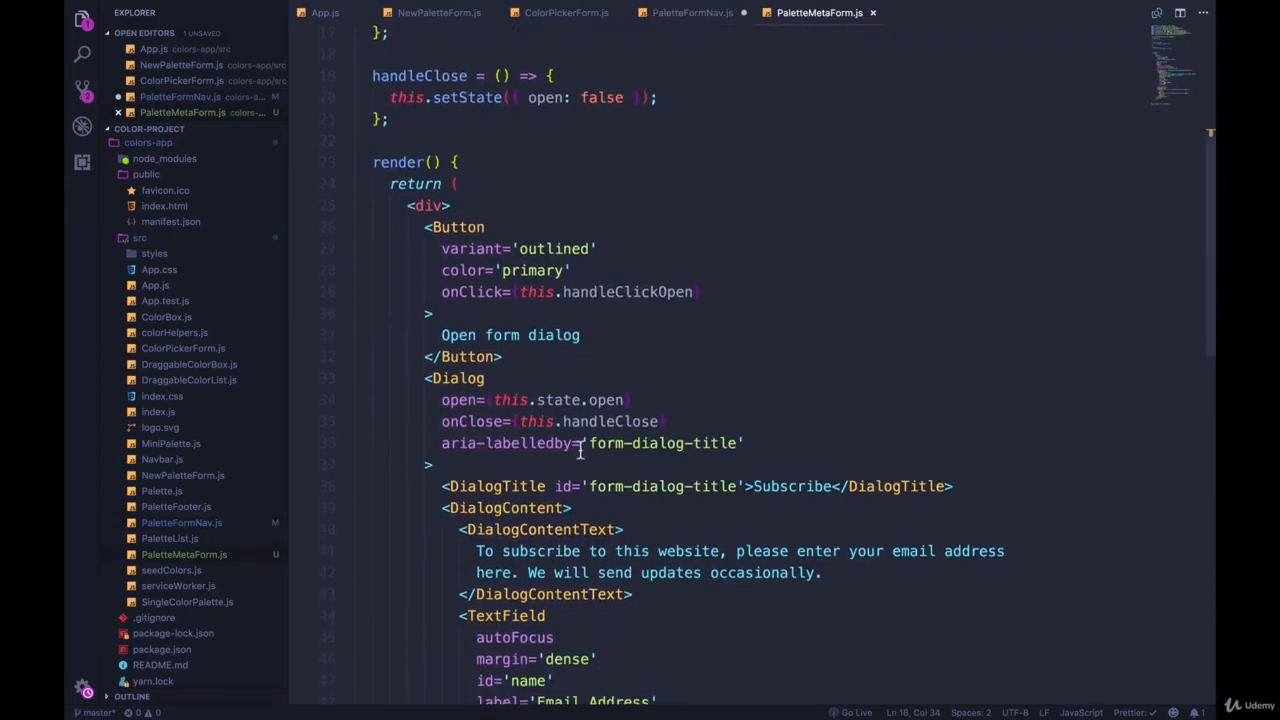
{"action": "scroll", "scroll_direction": "down", "scroll_amount": 3}
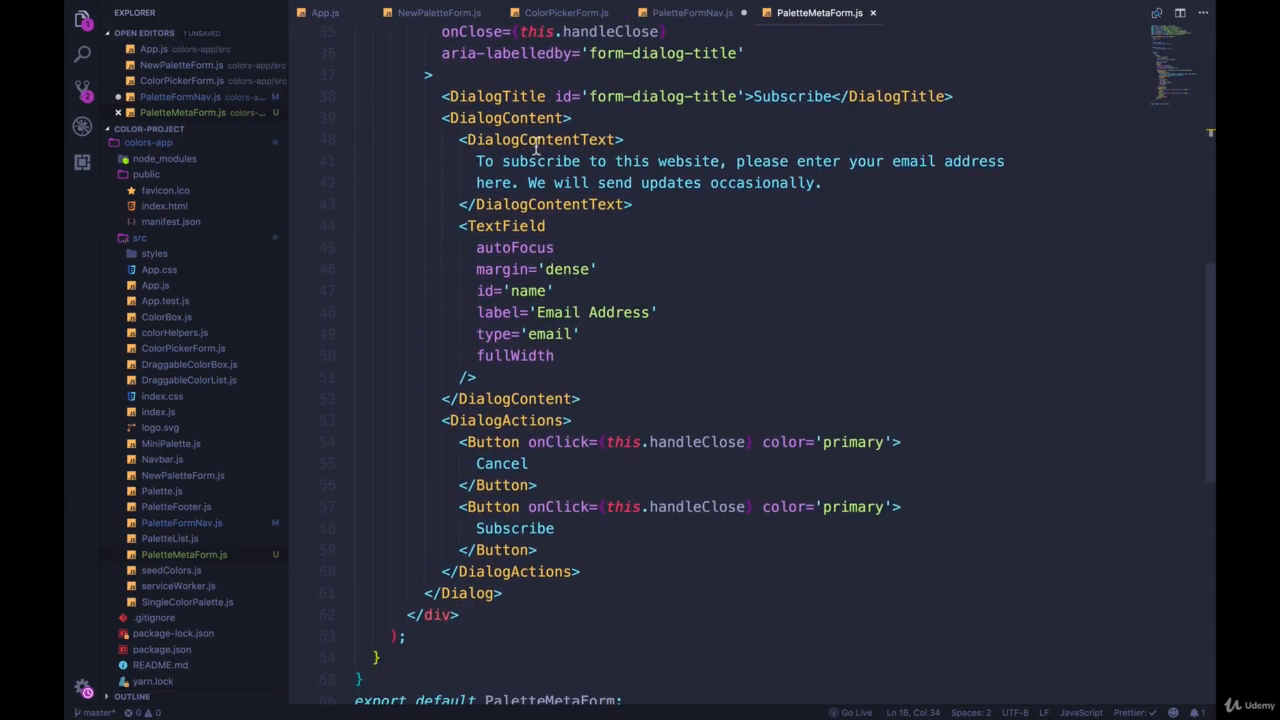
{"action": "left_click_drag", "start_coordinate": [460, 225], "coordinate": [478, 377]}
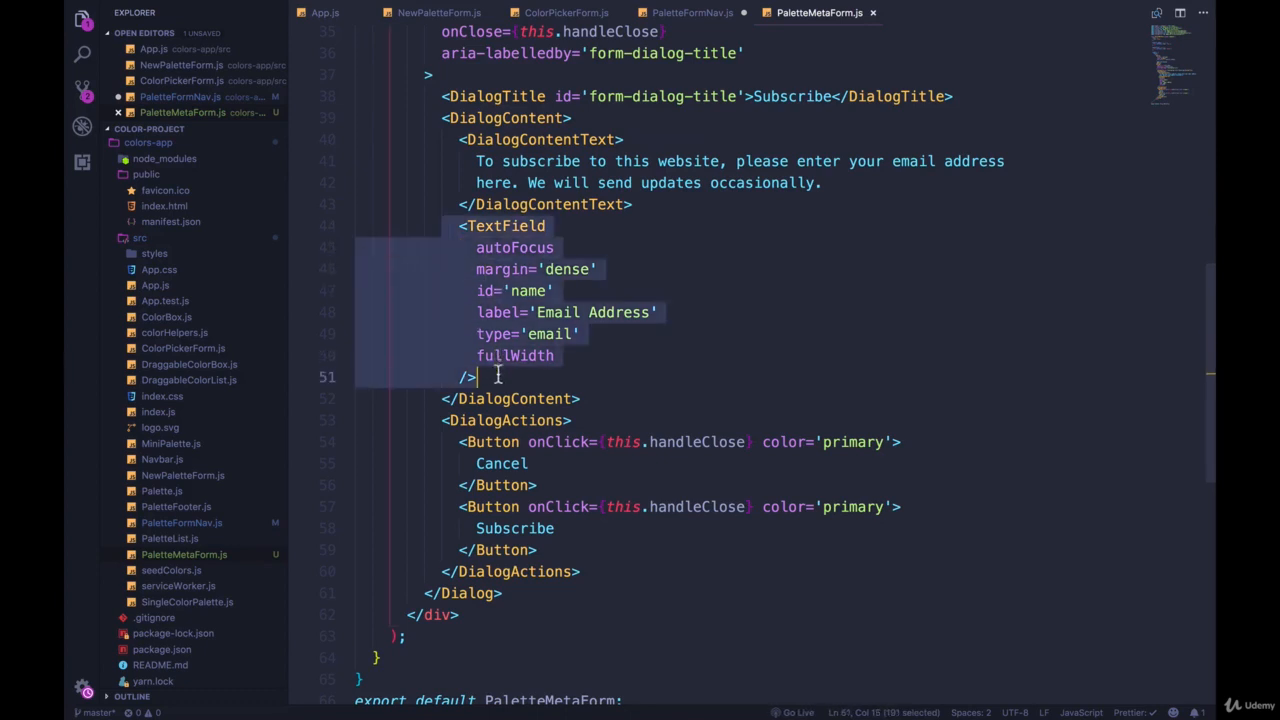
{"action": "left_click", "coordinate": [634, 204]}
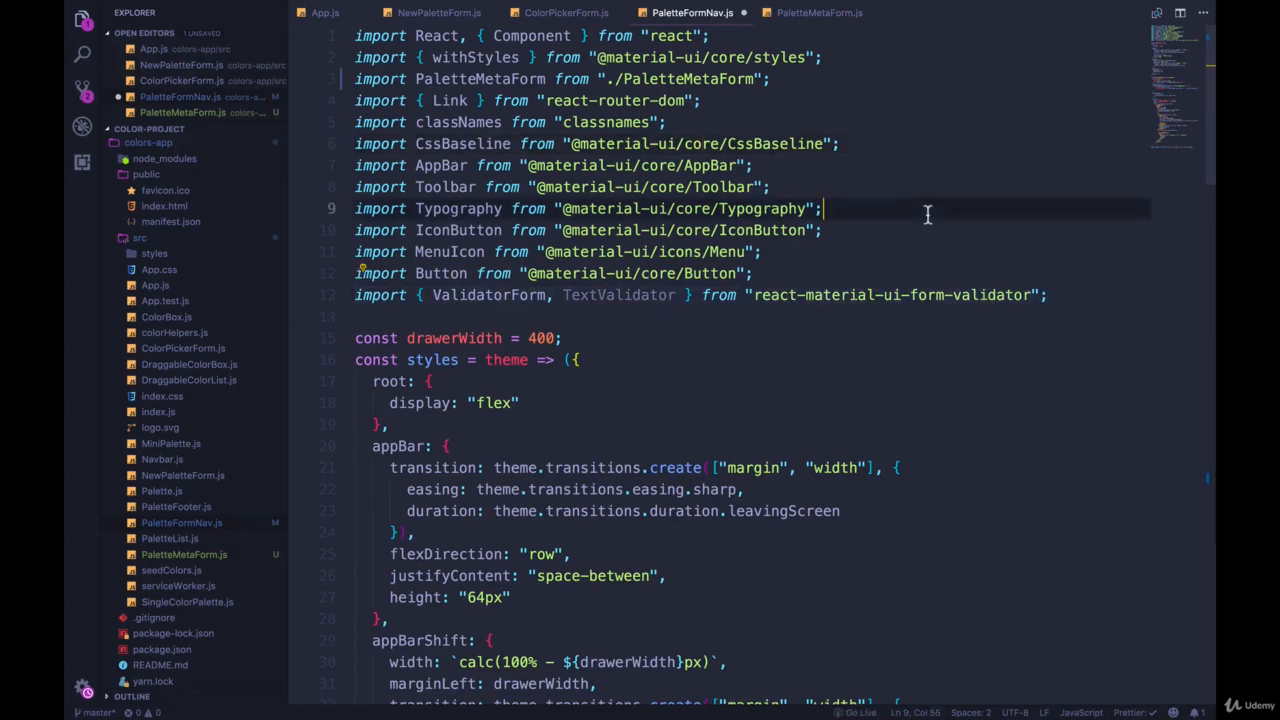
Add the ValidatorForm and TextValidator import from react-material-ui-form-validator to PaletteMetaForm.js.
{"action": "left_click", "coordinate": [814, 12]}
{"action": "type", "text": "v"}
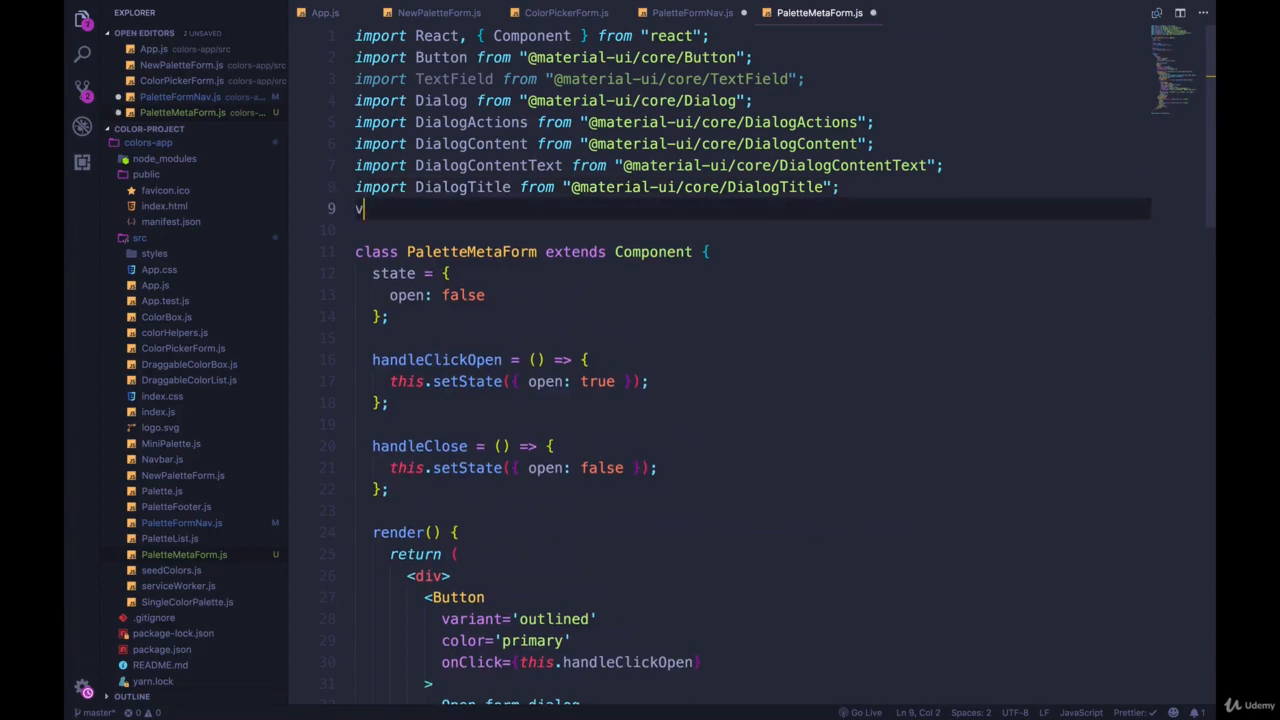
{"action": "type", "text": "import { ValidatorForm, TextValidator } from \"react-material-ui-form-validator\";"}
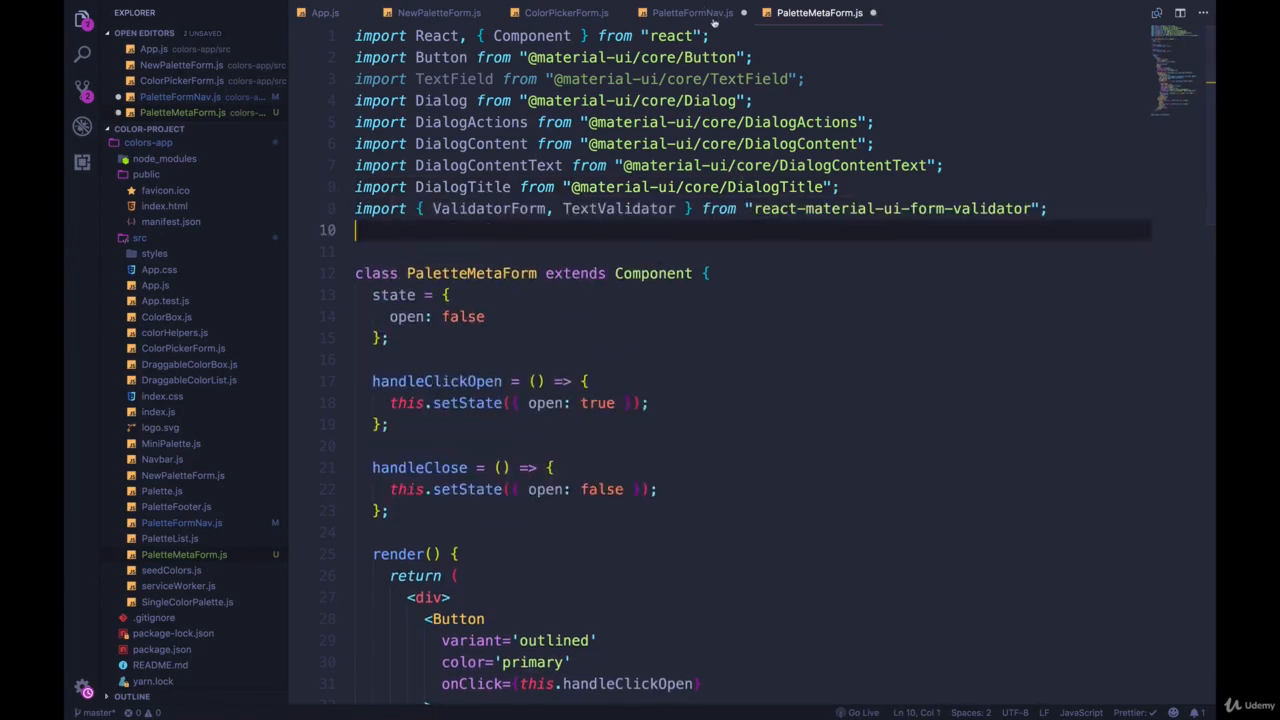
{"action": "left_click", "coordinate": [689, 13]}
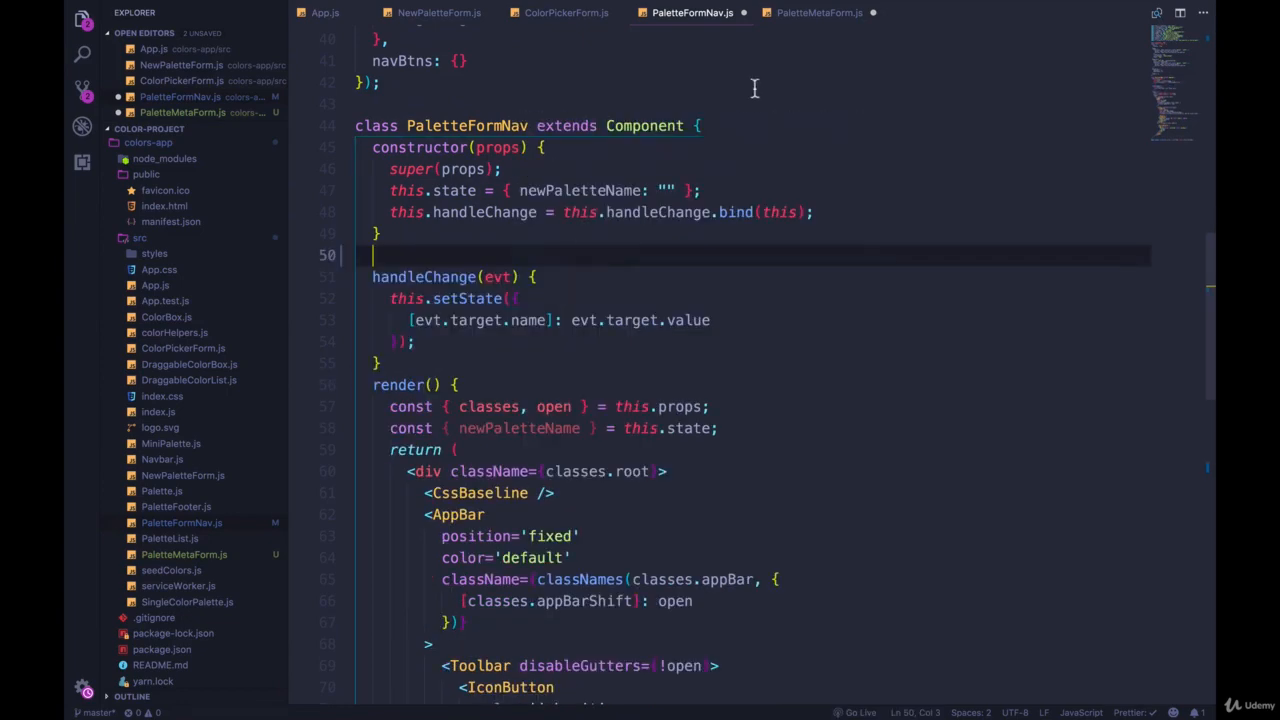
Add a constructor with open: false state, paste handleChange from PaletteFormNav, and bind it.
{"action": "left_click", "coordinate": [814, 13]}
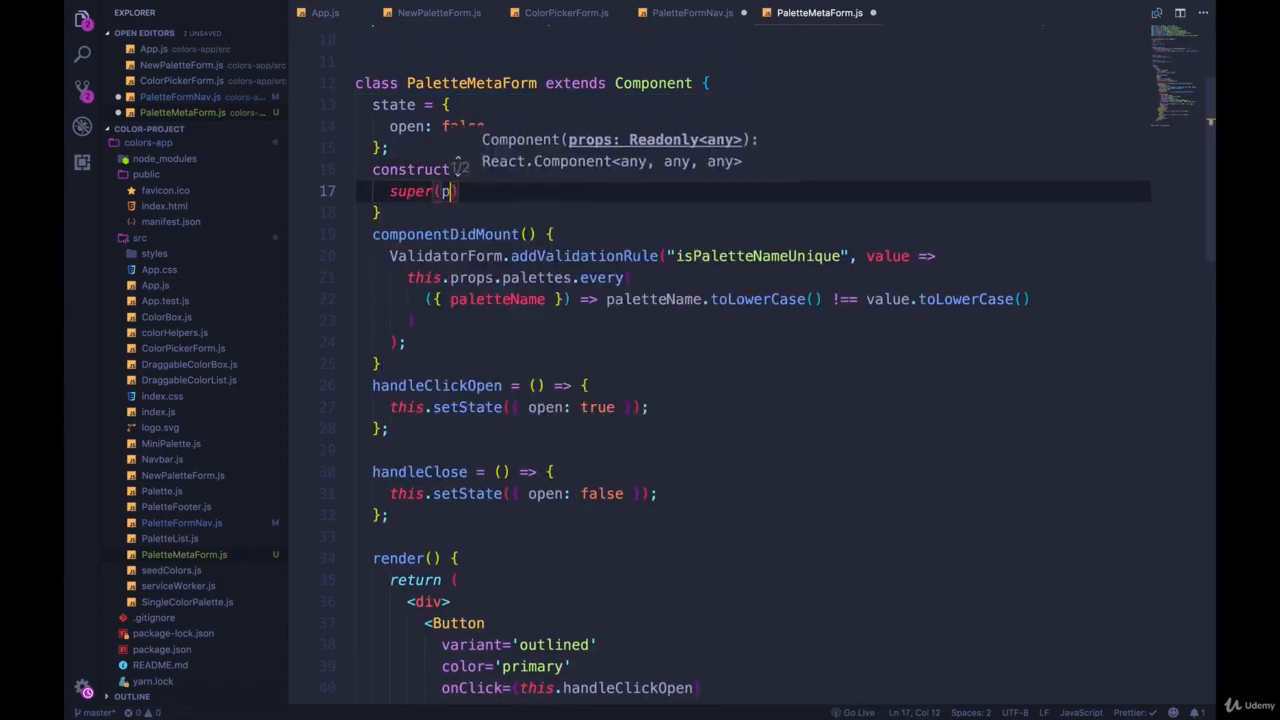
{"action": "type", "text": "this.state = {"}
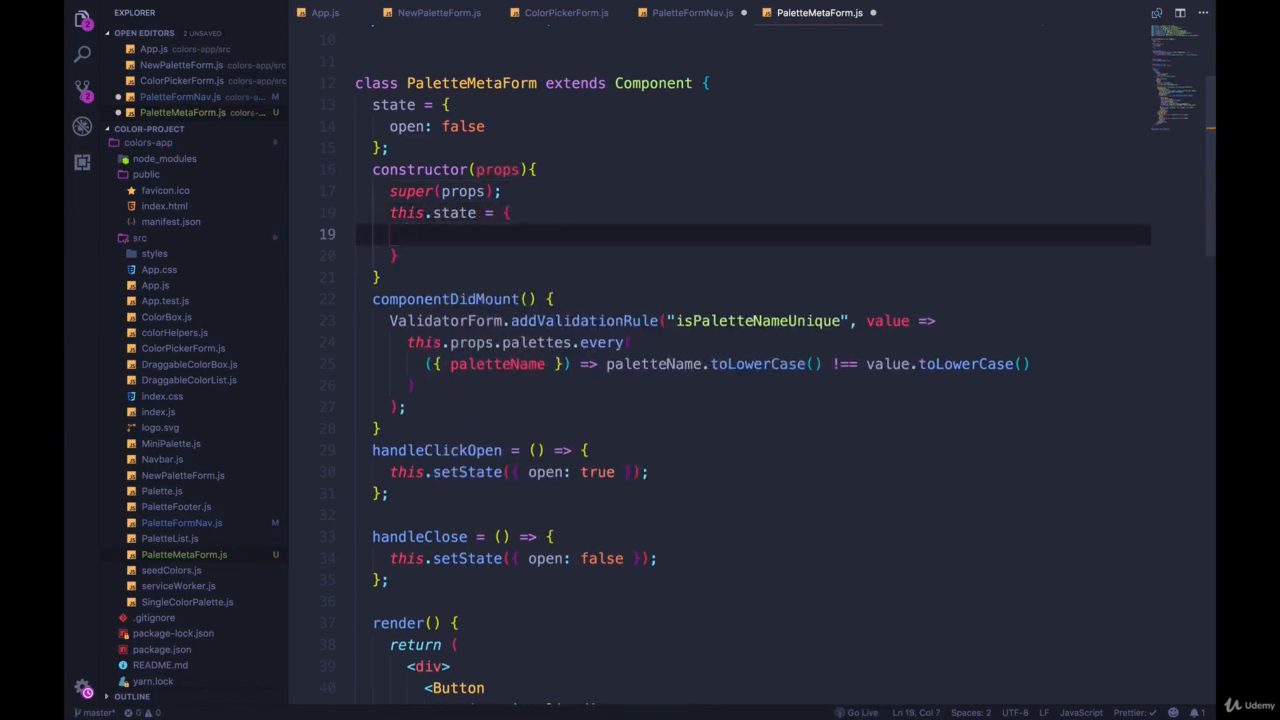
{"action": "type", "text": "open: false"}
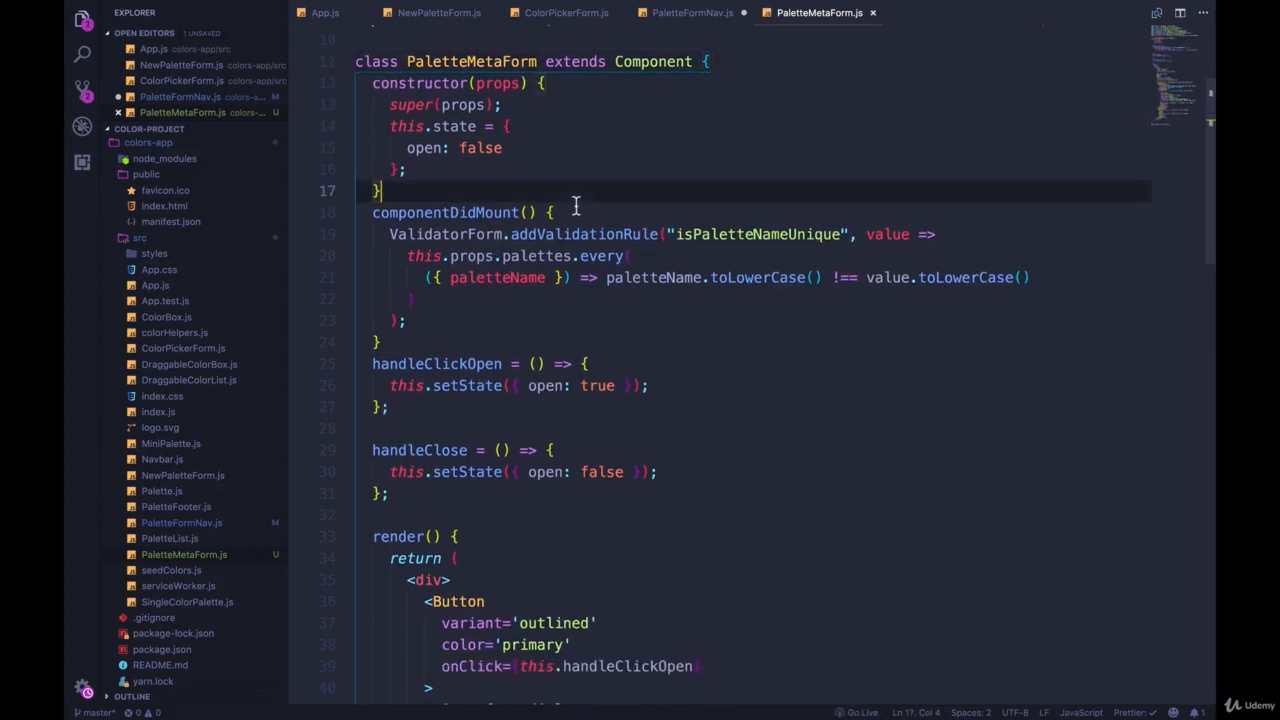
{"action": "left_click", "coordinate": [692, 13]}
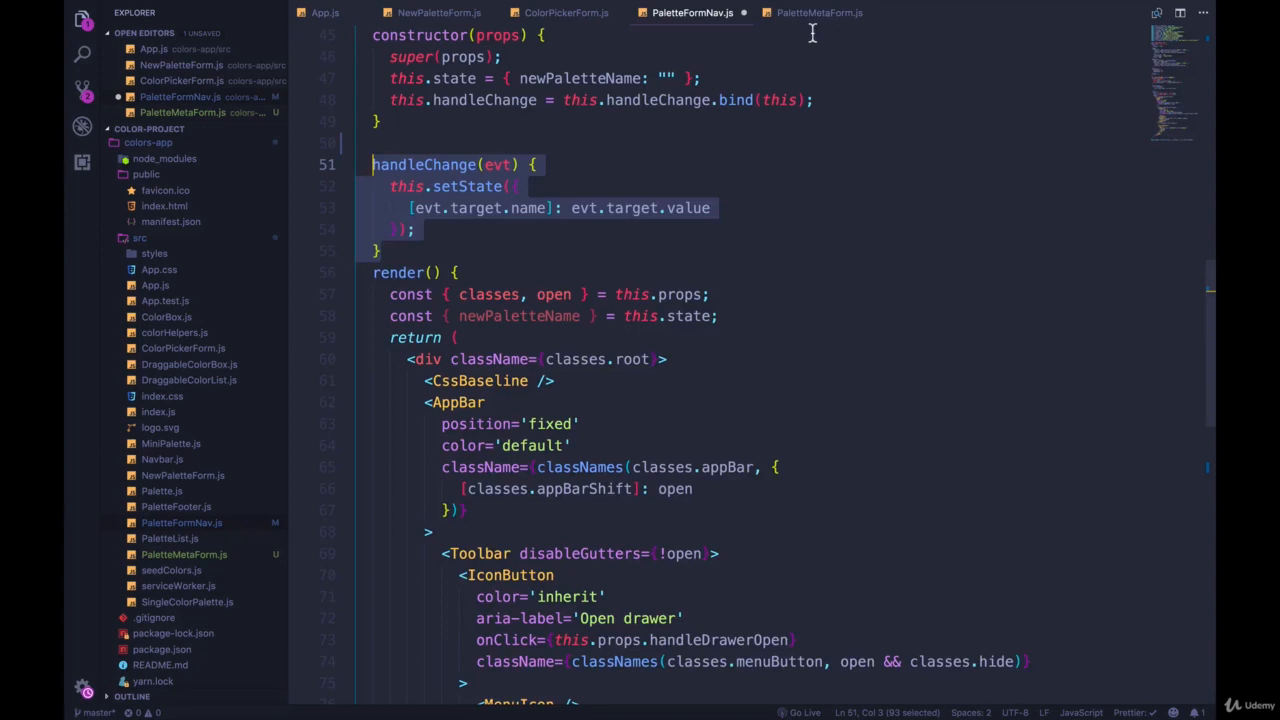
{"action": "left_click", "coordinate": [814, 12]}
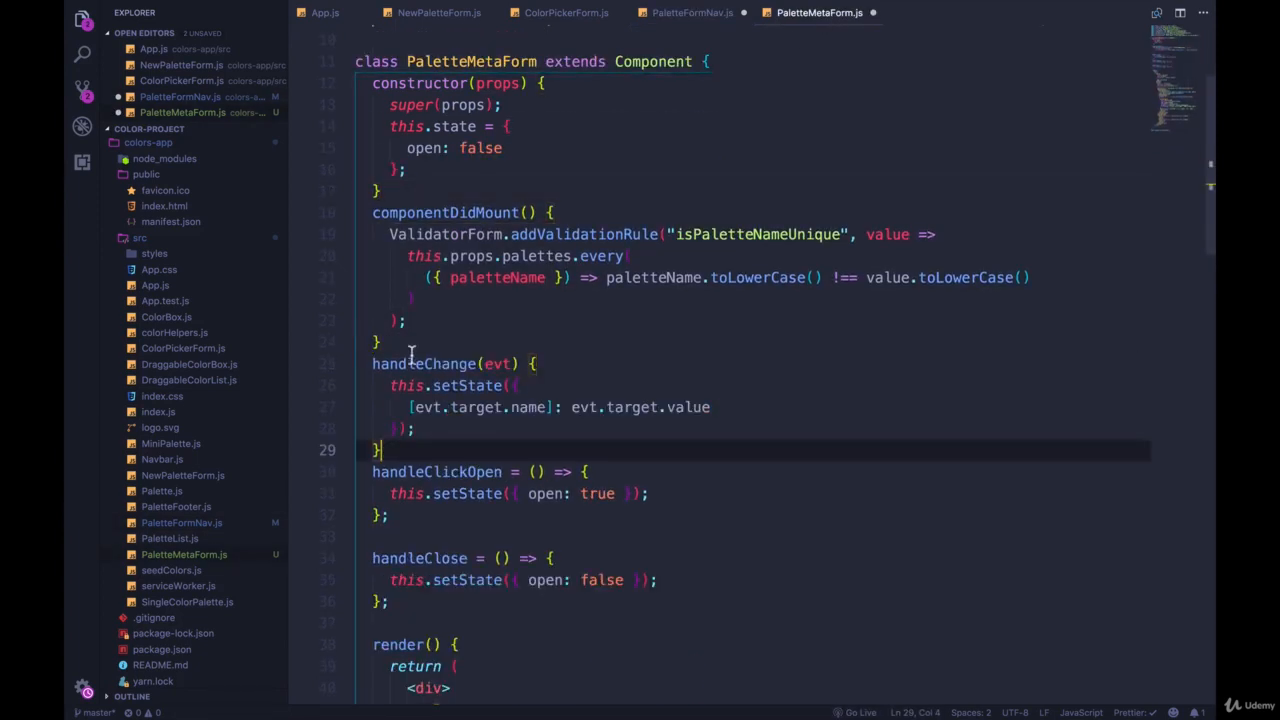
{"action": "type", "text": "this.handleChange = this.handleChange.bind(this);"}
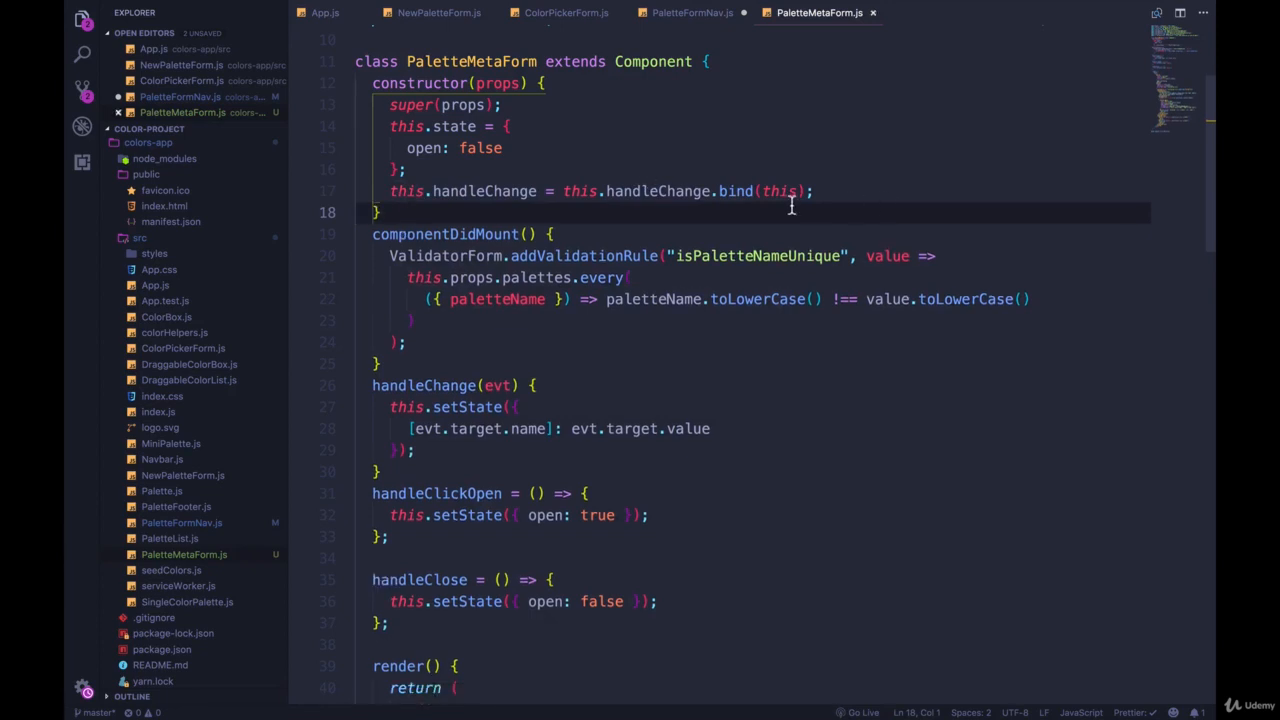
Add newPaletteName to PaletteMetaForm's state, matching PaletteFormNav's state and destructuring.
{"action": "left_click", "coordinate": [692, 14]}
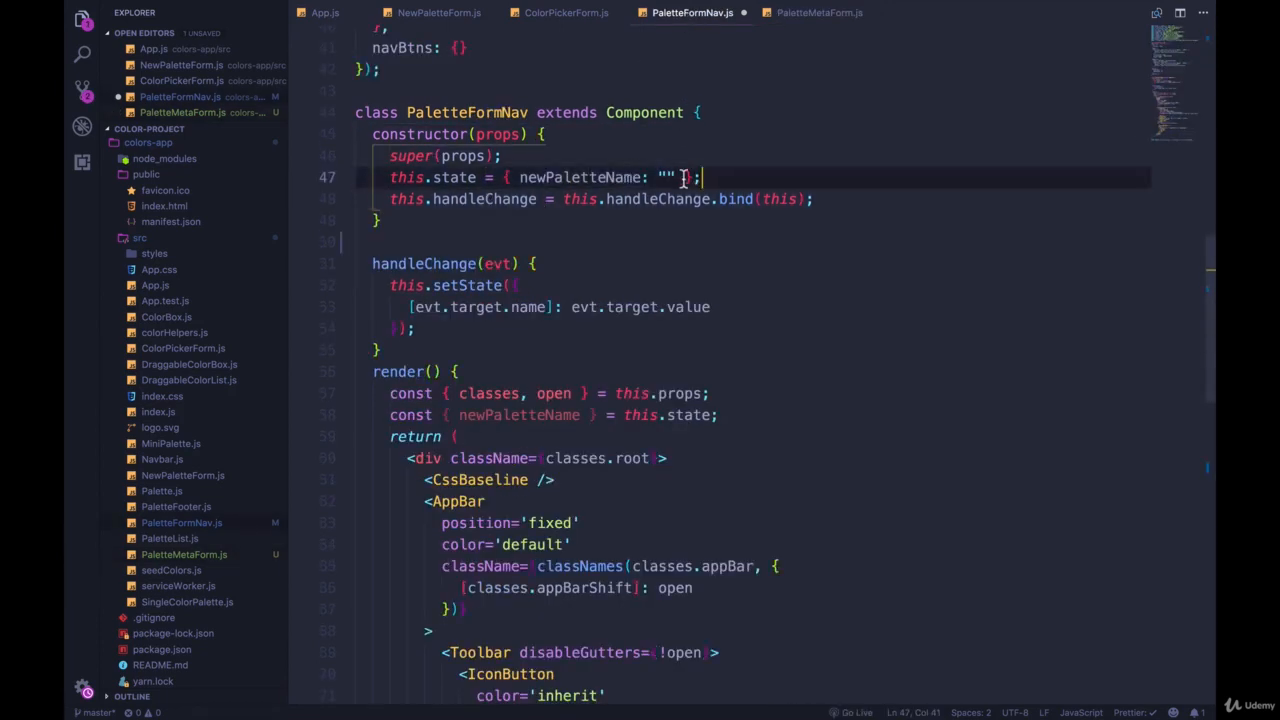
{"action": "left_click", "coordinate": [812, 13]}
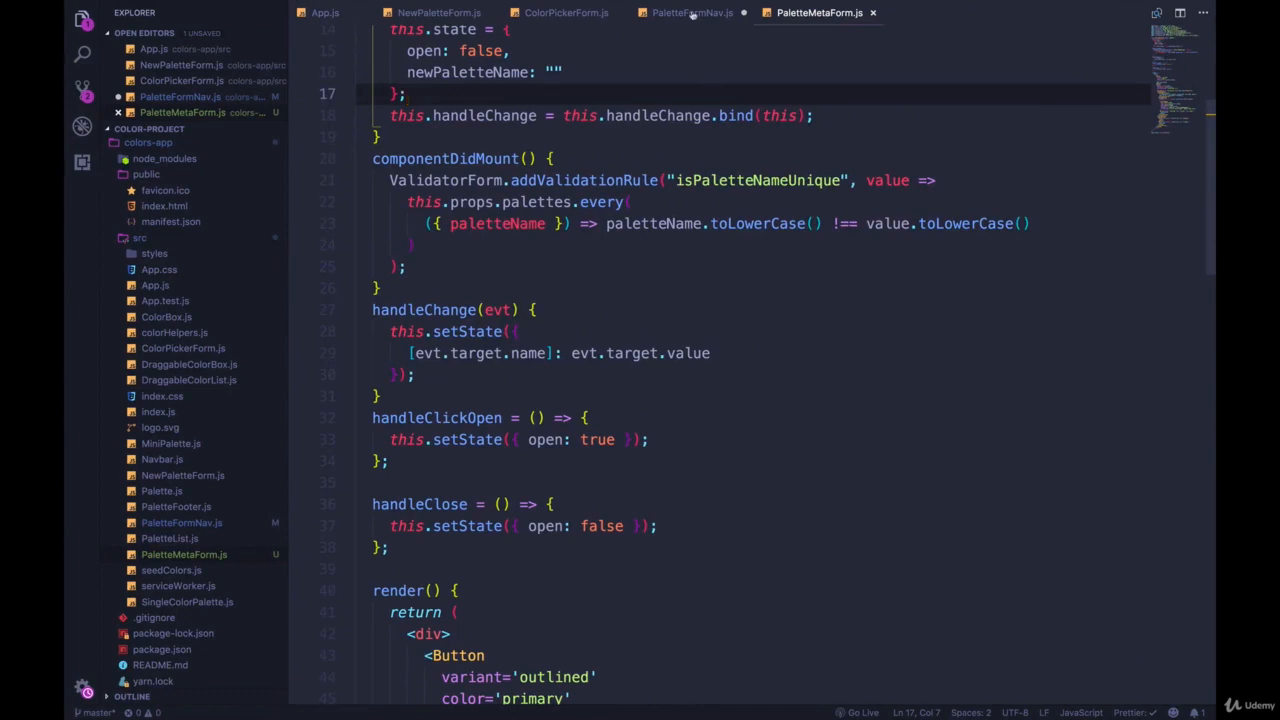
{"action": "left_click", "coordinate": [679, 13]}
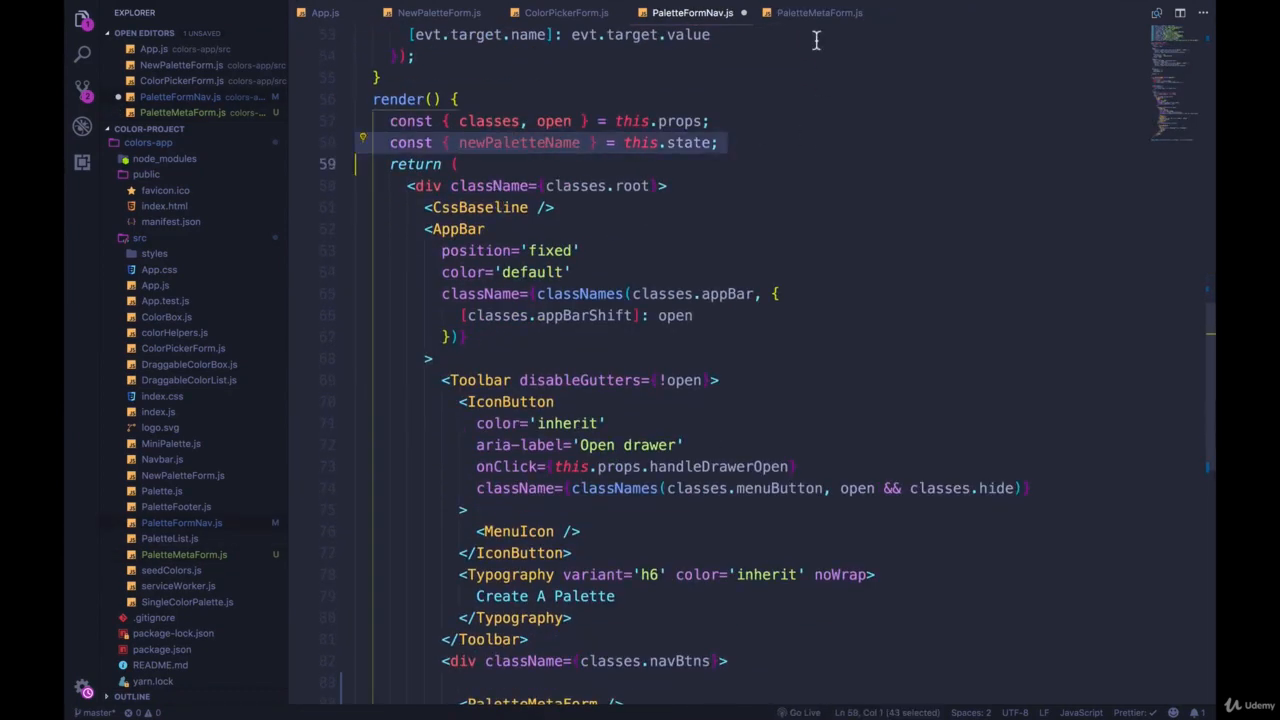
{"action": "left_click", "coordinate": [817, 13]}
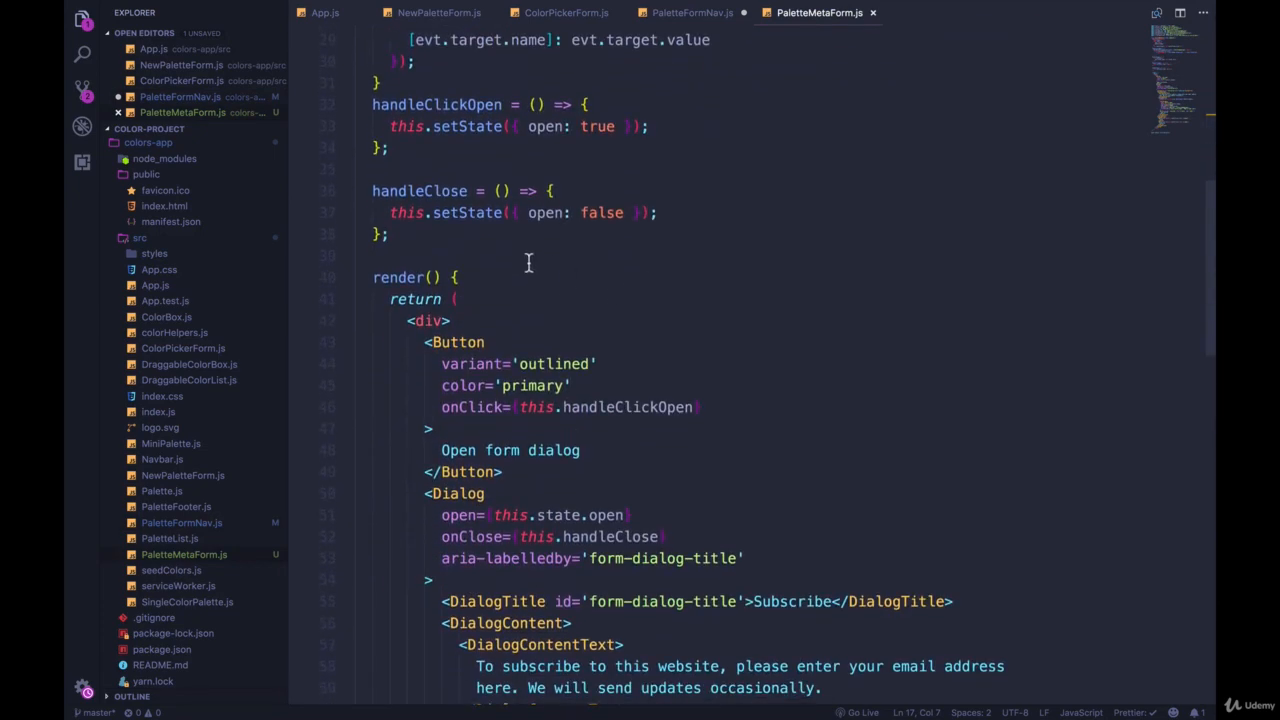
Insert const { newPaletteName } = this.state; into PaletteMetaForm's render and save.
{"action": "type", "text": "const { newPaletteName } = this.state;"}
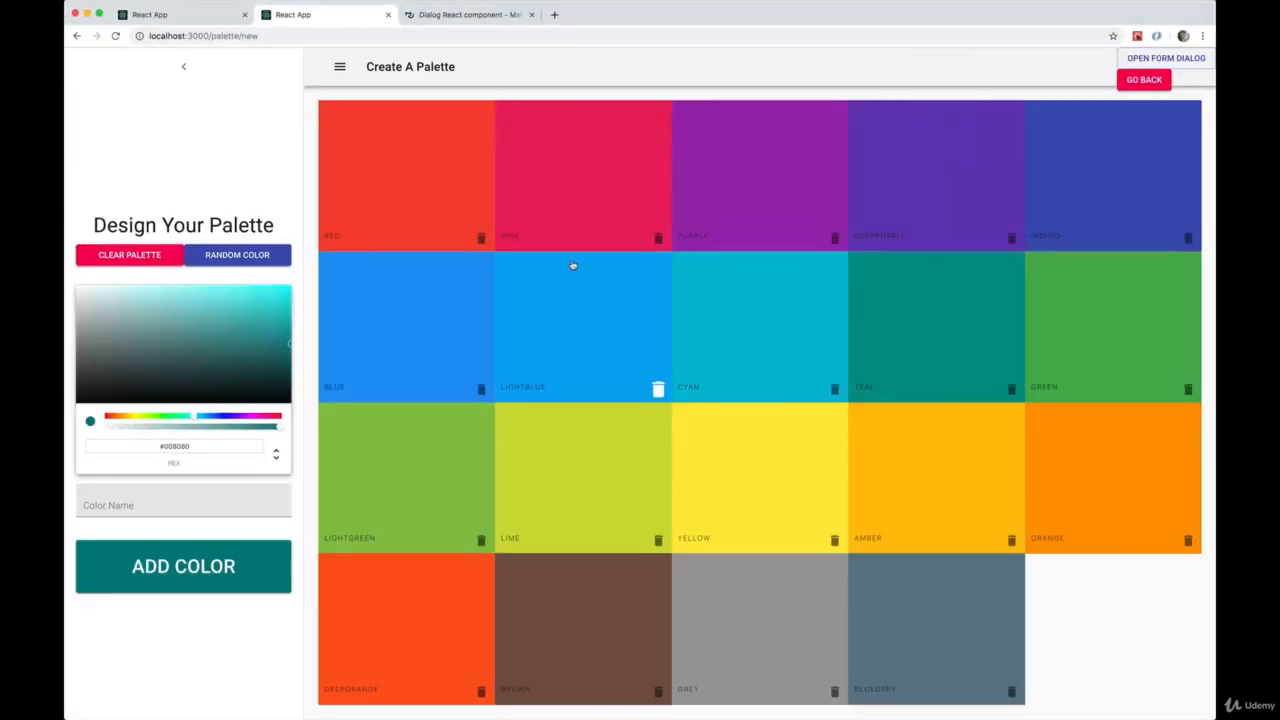
{"action": "left_click", "coordinate": [1165, 57]}
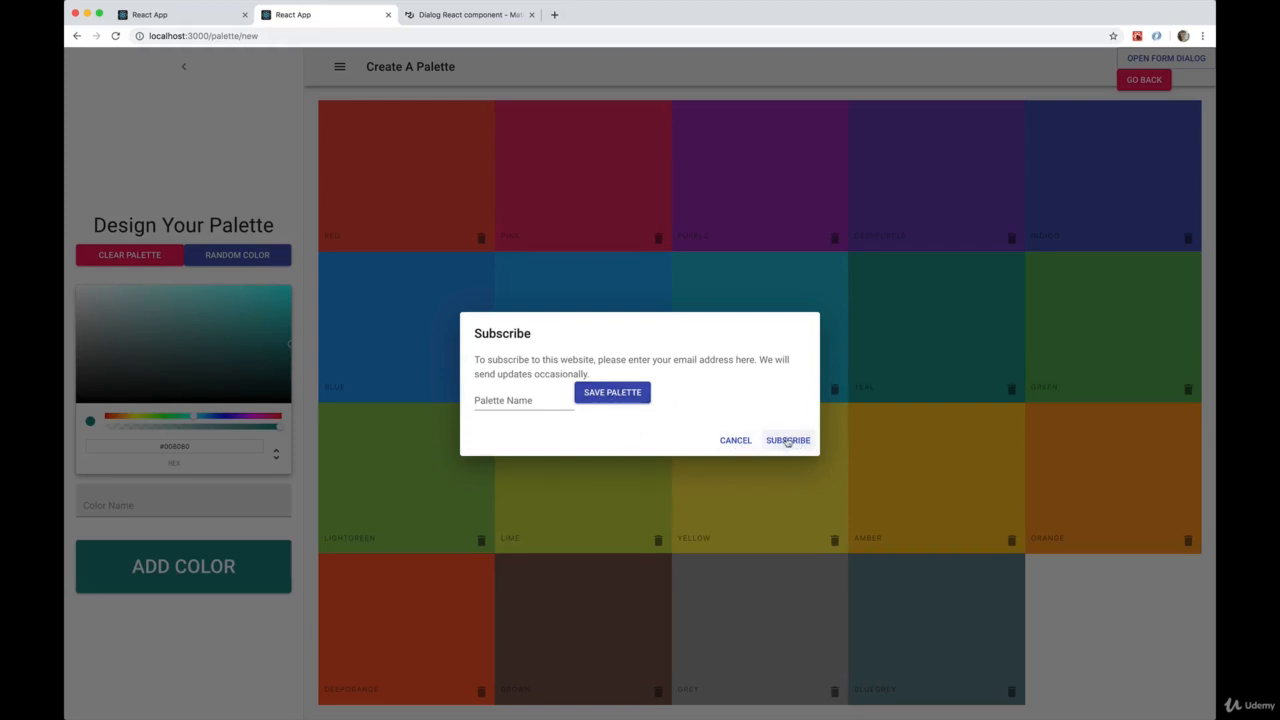
Enter the test name 'askj' in the Palette Name field and try Save Palette.
{"action": "type", "text": "askj"}
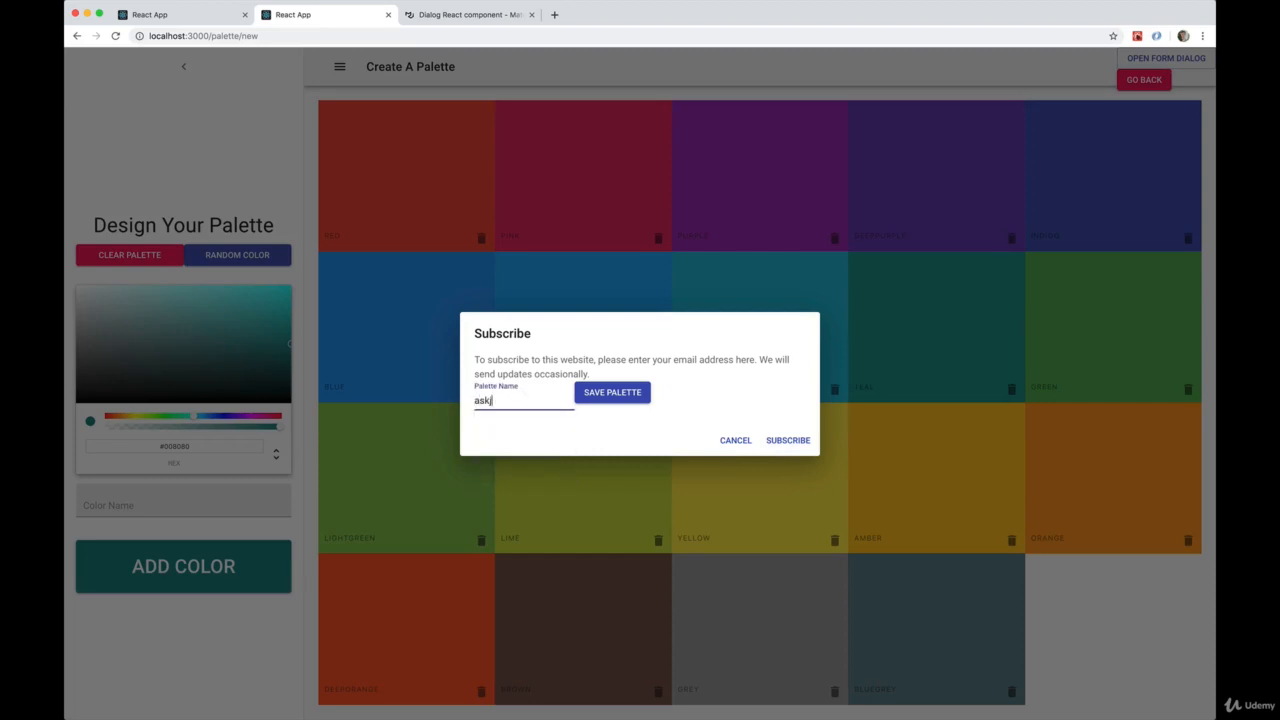
{"action": "left_click", "coordinate": [612, 392]}
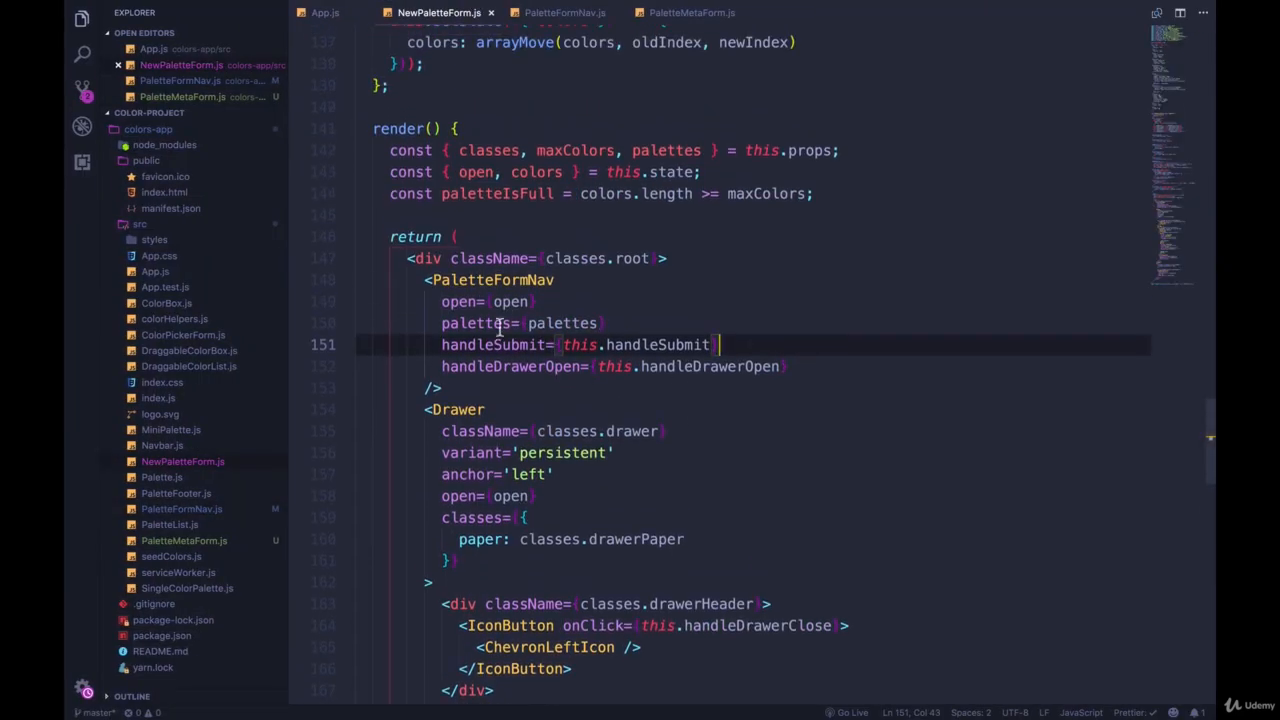
Add palettes={palettes} as a prop on PaletteMetaForm in PaletteFormNav.js.
{"action": "left_click", "coordinate": [505, 301]}
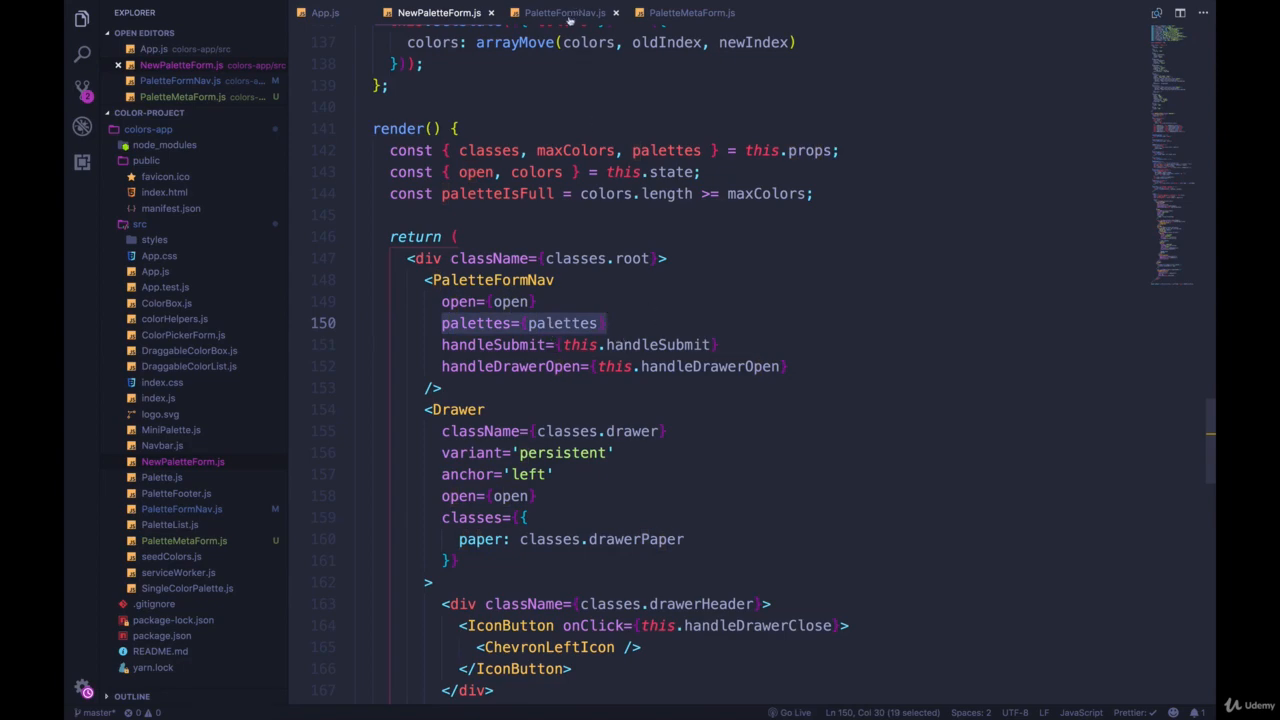
{"action": "left_click", "coordinate": [563, 12]}
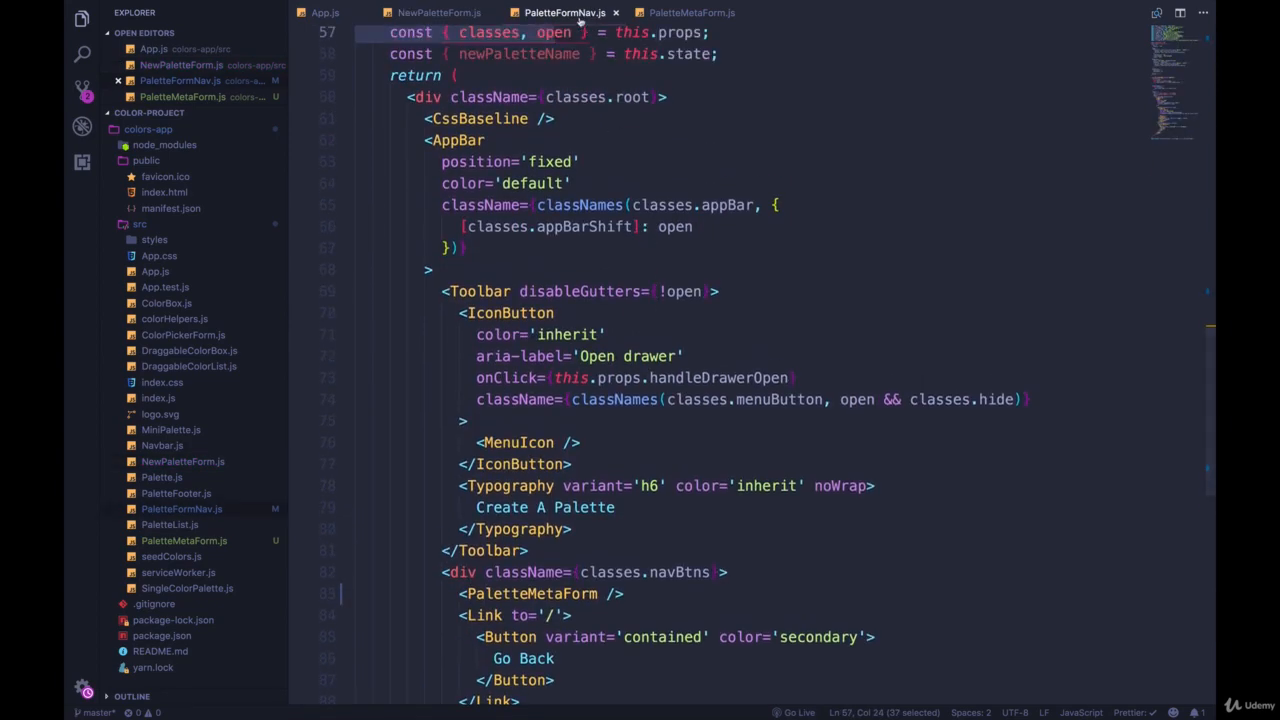
{"action": "scroll", "scroll_direction": "down", "scroll_amount": 3}
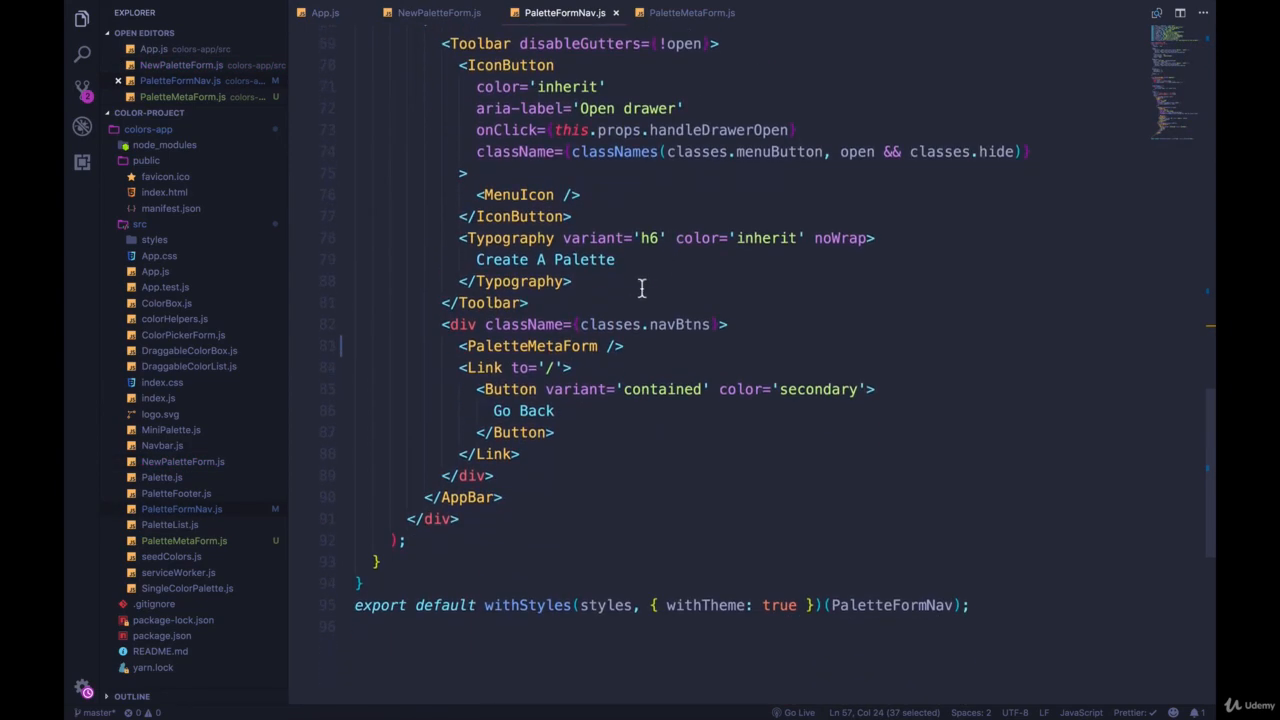
{"action": "type", "text": "palettes={"}
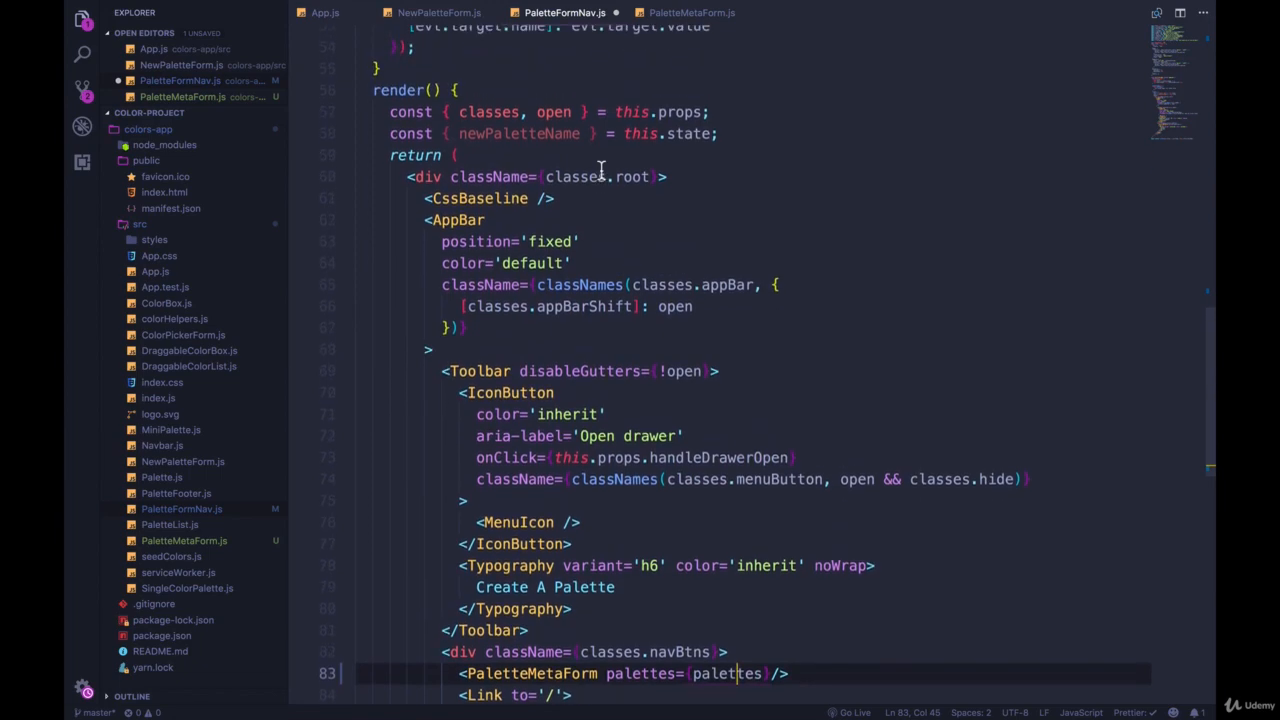
{"action": "type", "text": "pal"}
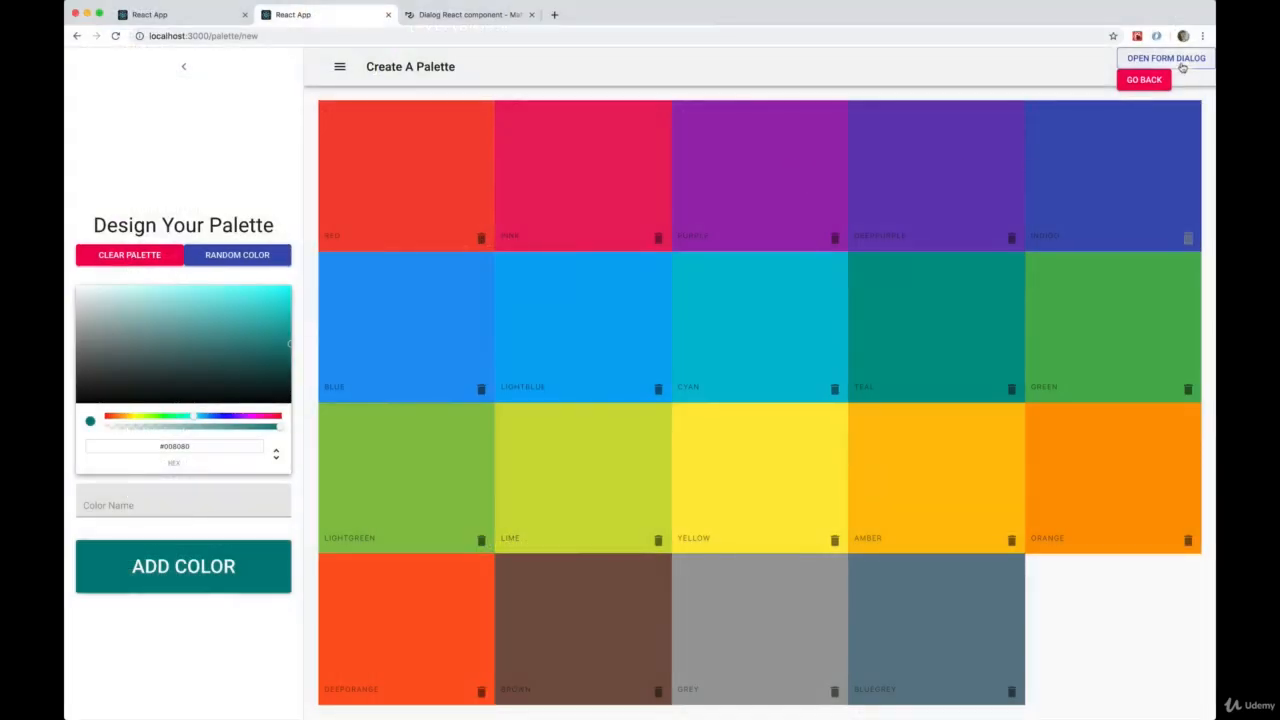
Try saving the existing name 'Material UI Colors' in the dialog, then retype a random name.
{"action": "left_click", "coordinate": [1169, 57]}
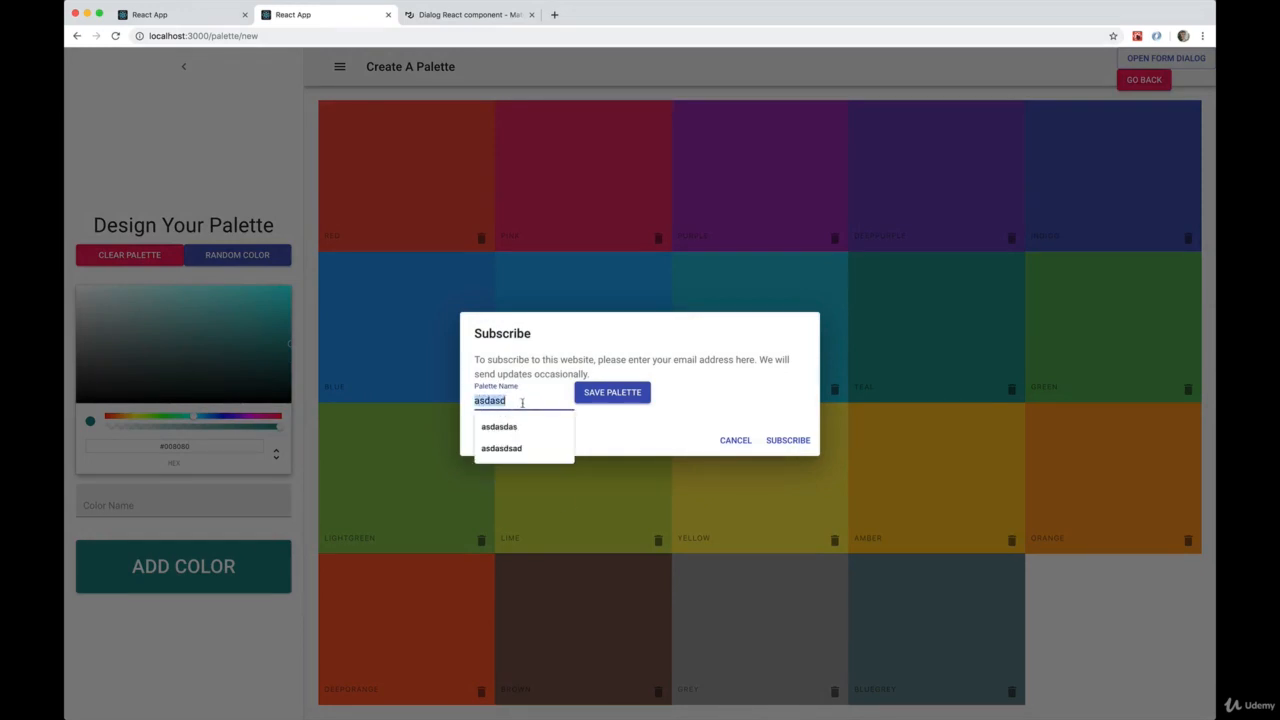
{"action": "type", "text": "Material"}
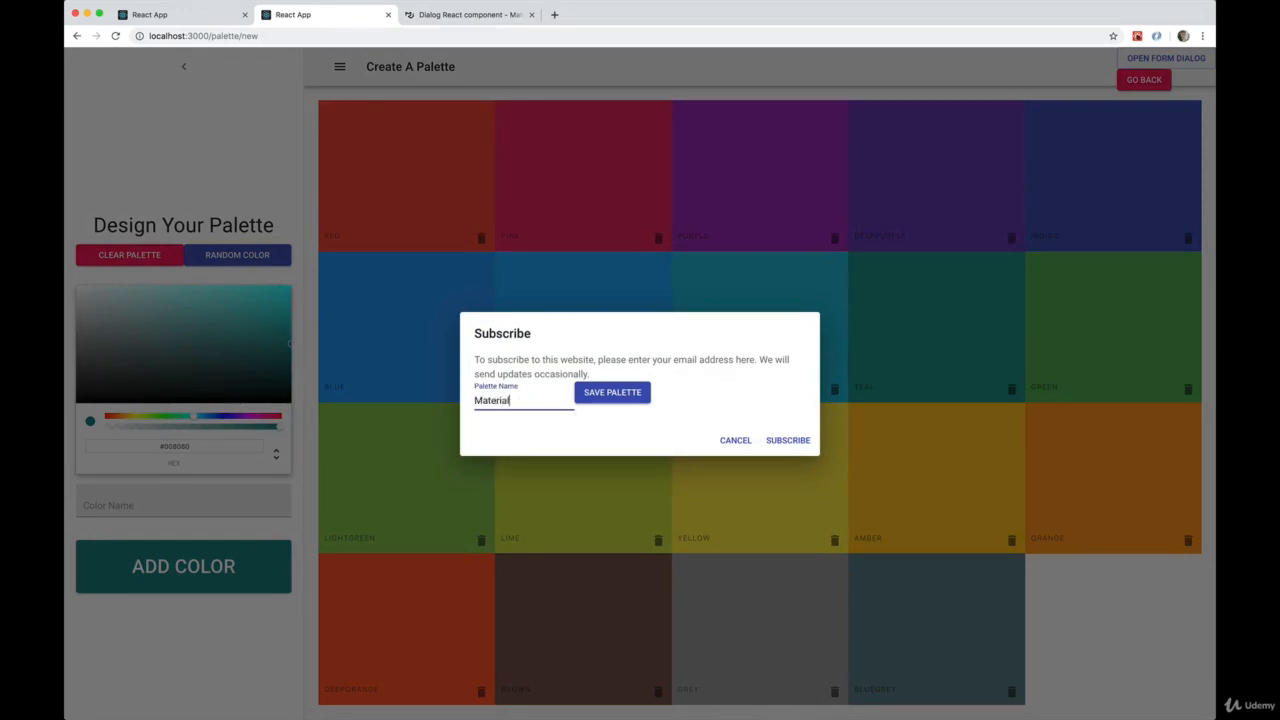
{"action": "type", "text": "UI Colors"}
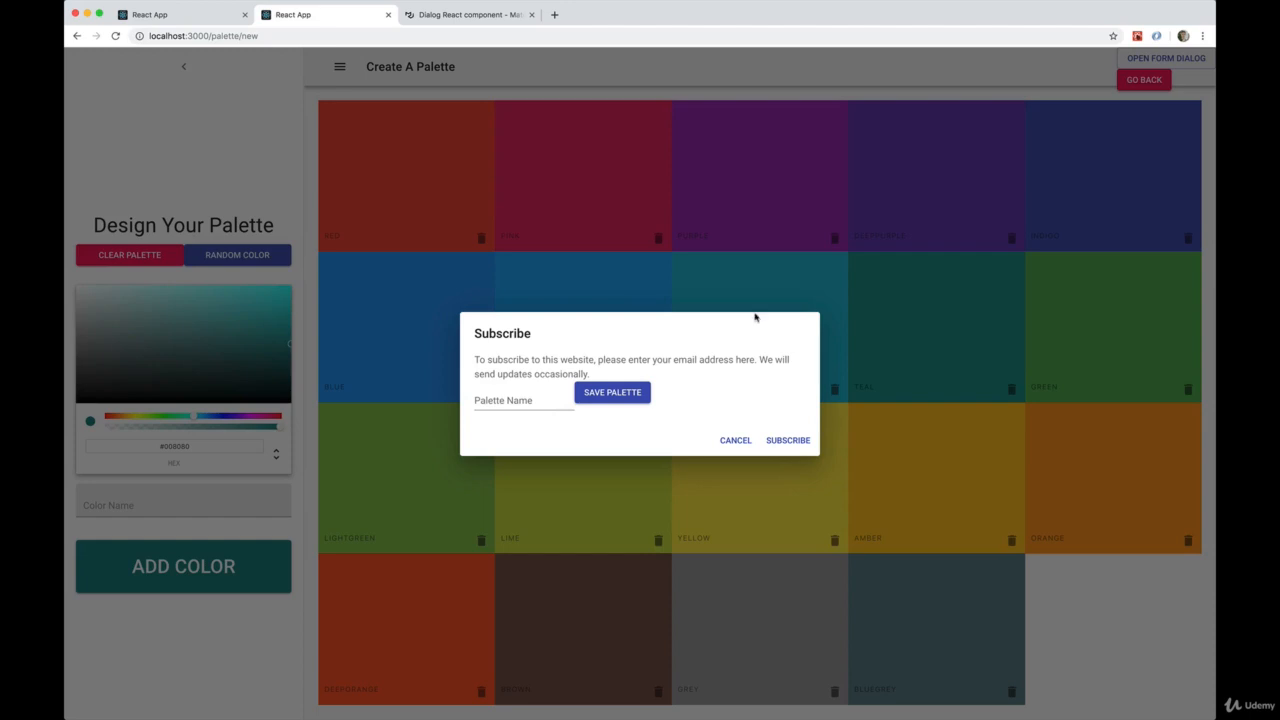
{"action": "left_click", "coordinate": [523, 401]}
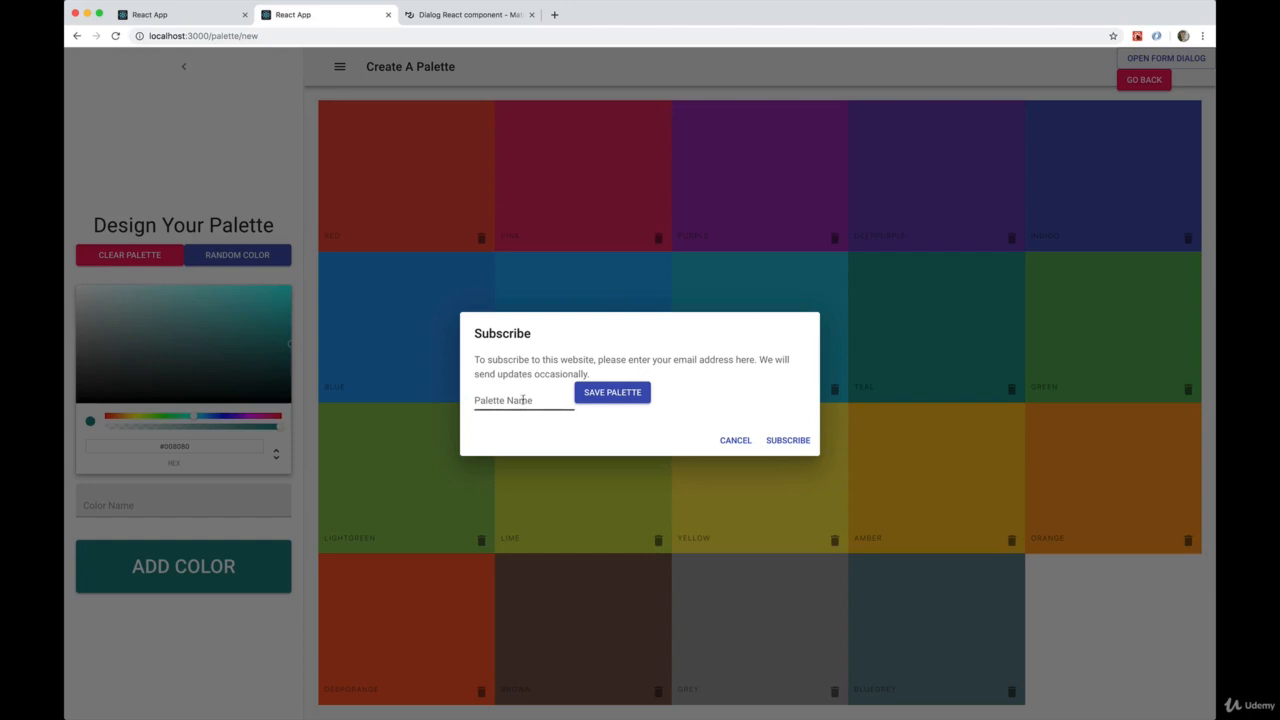
{"action": "type", "text": "alksjhdklasjd"}
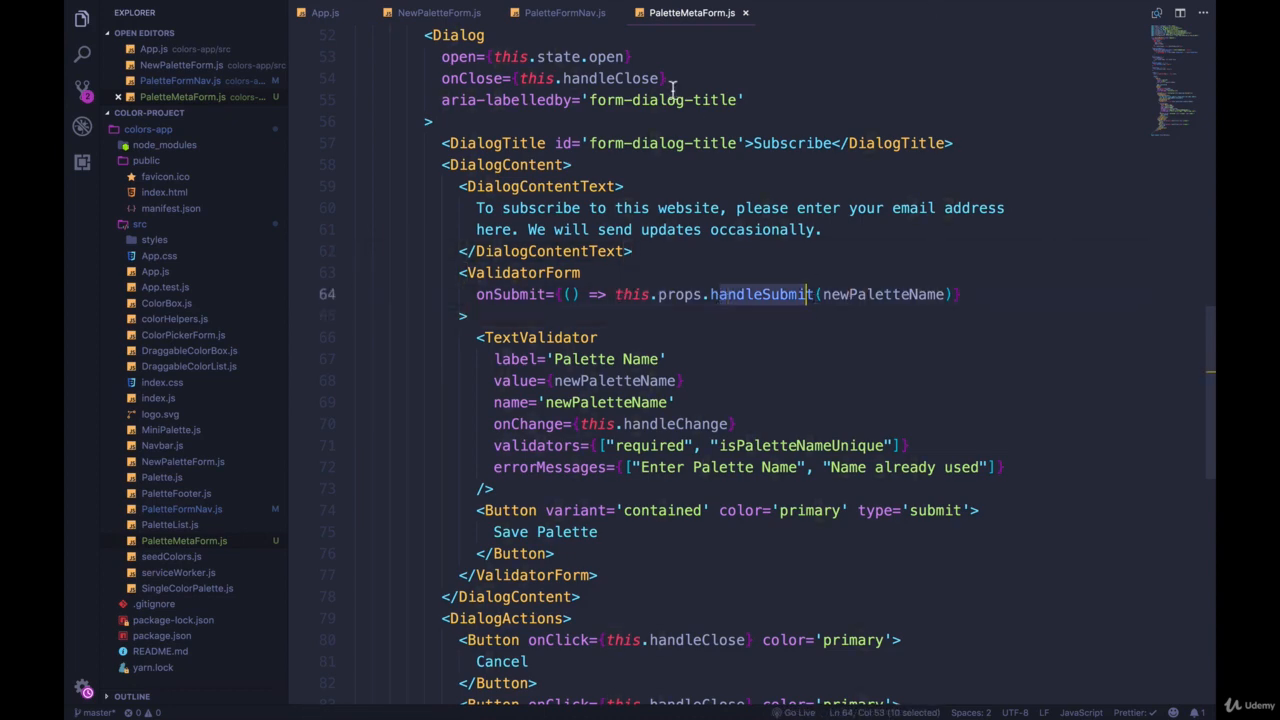
Destructure handleSubmit in PaletteFormNav.js and pass handleSubmit={handleSubmit} to PaletteMetaForm.
{"action": "left_click", "coordinate": [569, 12]}
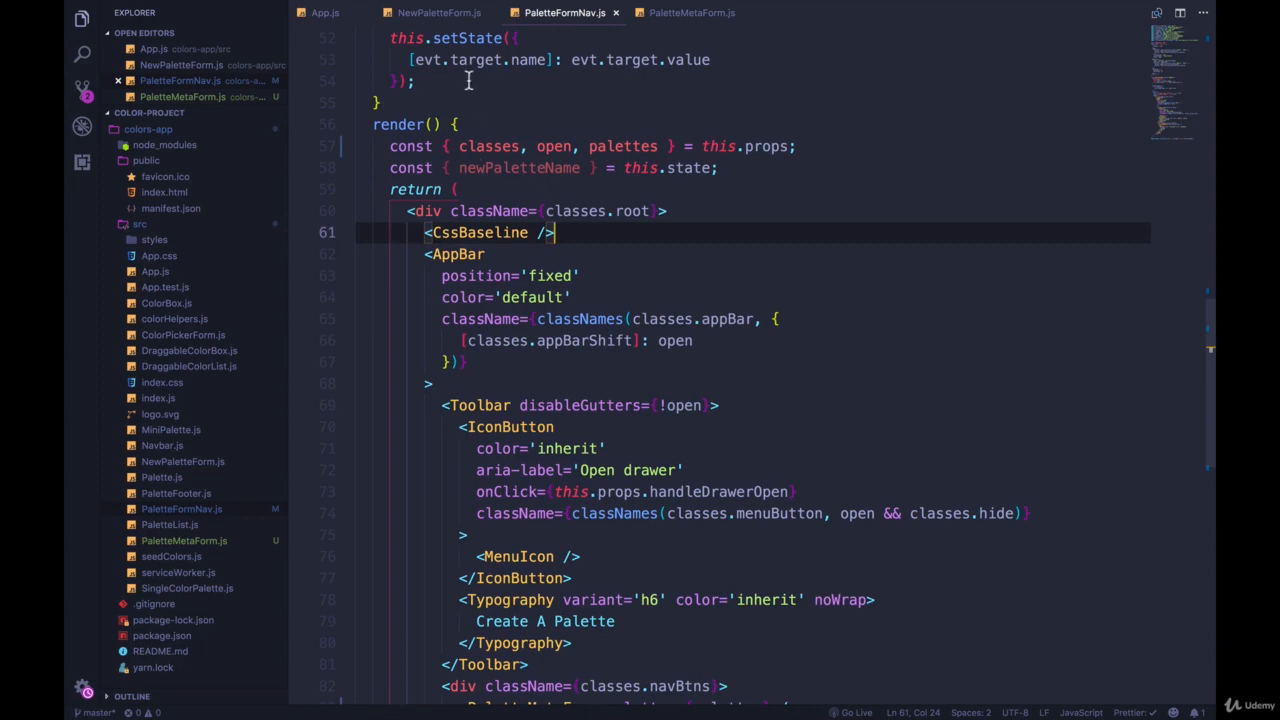
{"action": "left_click", "coordinate": [448, 22]}
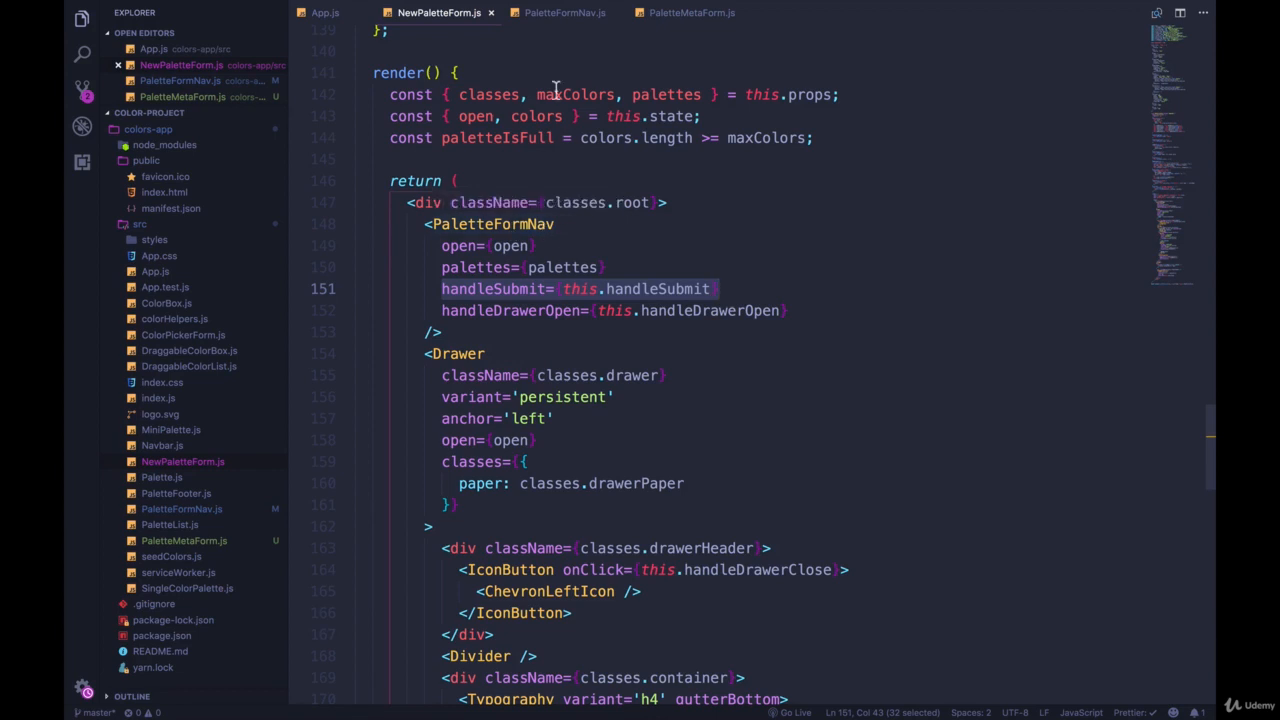
{"action": "left_click", "coordinate": [569, 14]}
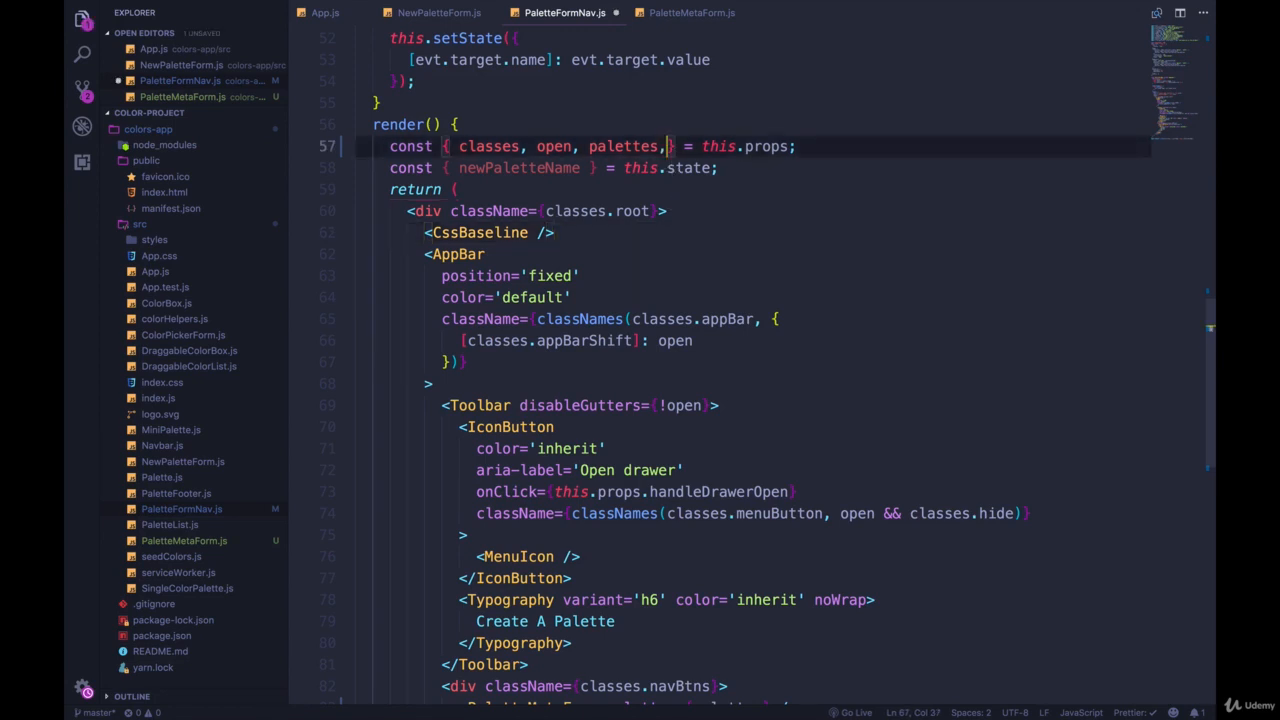
{"action": "type", "text": "handleSubmit"}
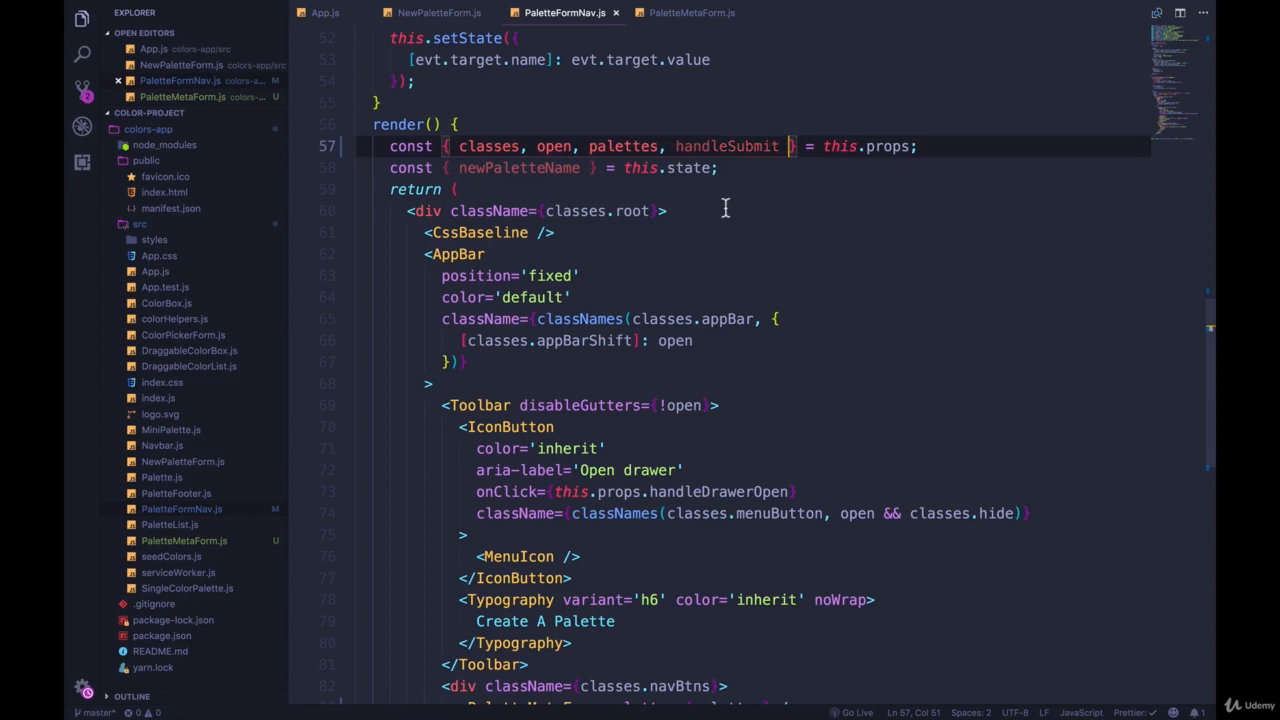
{"action": "scroll", "scroll_direction": "down", "scroll_amount": 3}
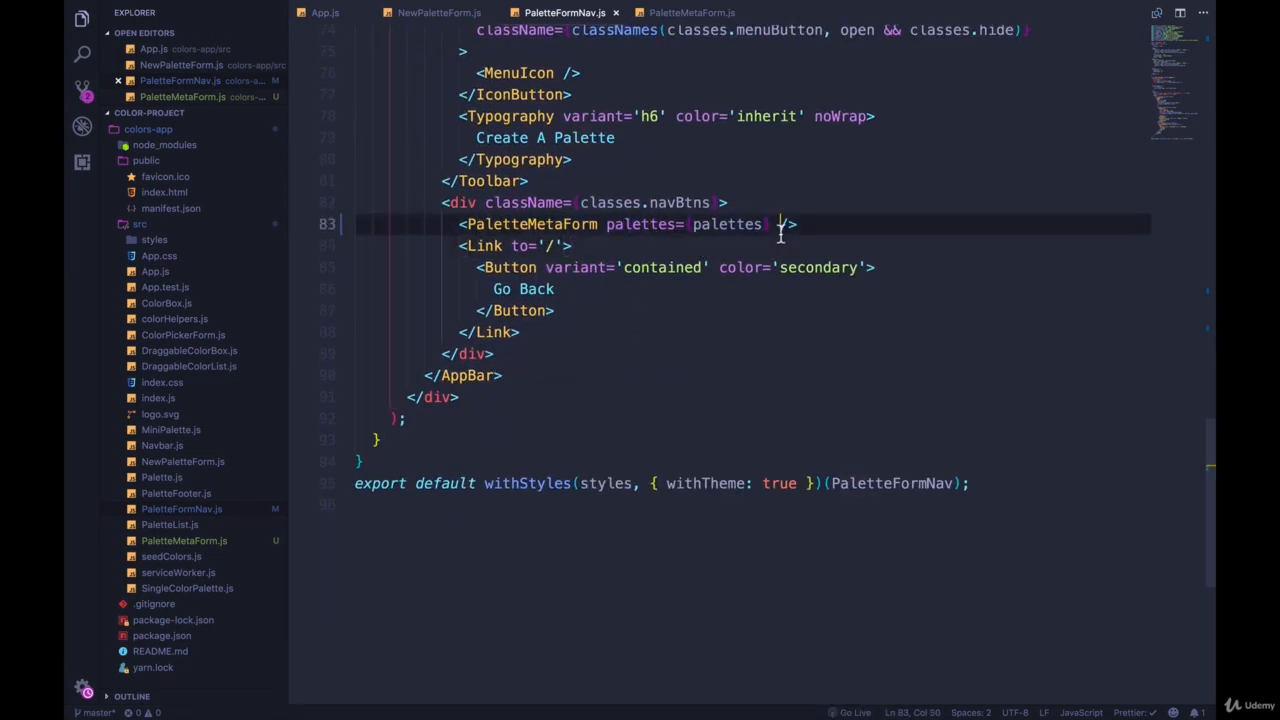
{"action": "type", "text": "handle="}
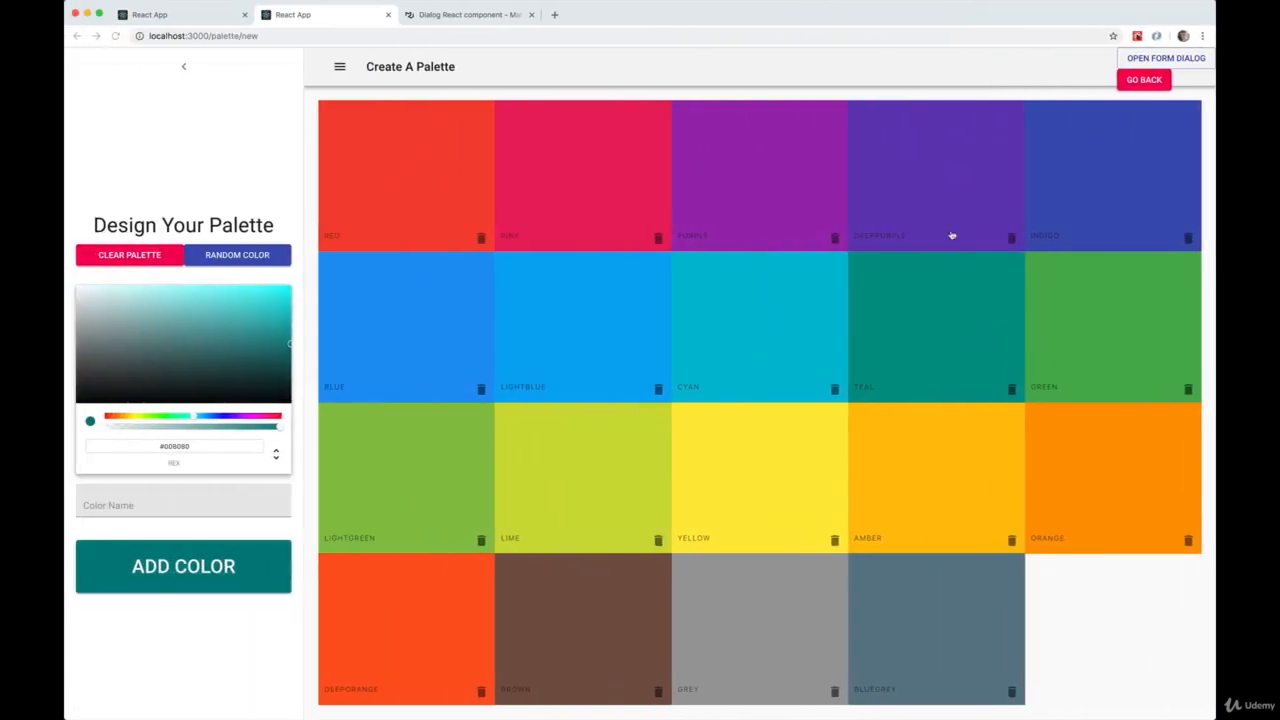
Save a new palette named DOGGG through the naming dialog.
{"action": "left_click", "coordinate": [1168, 57]}
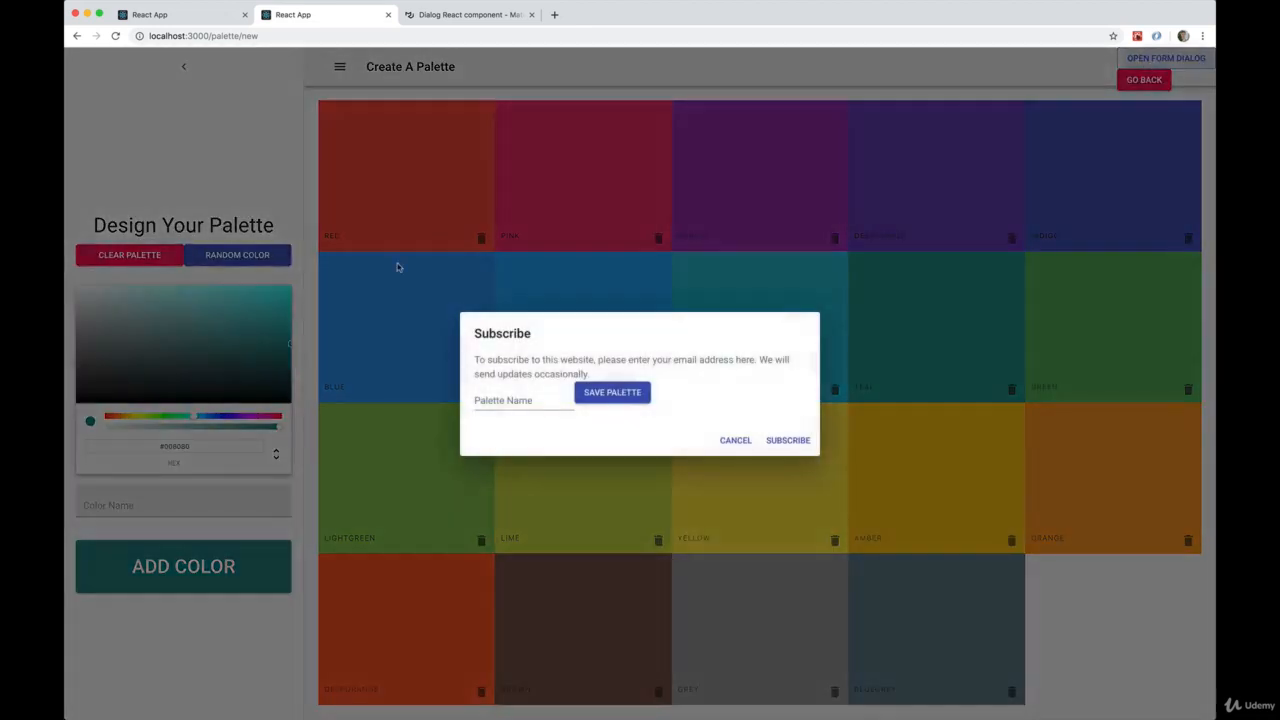
{"action": "type", "text": "DOG"}
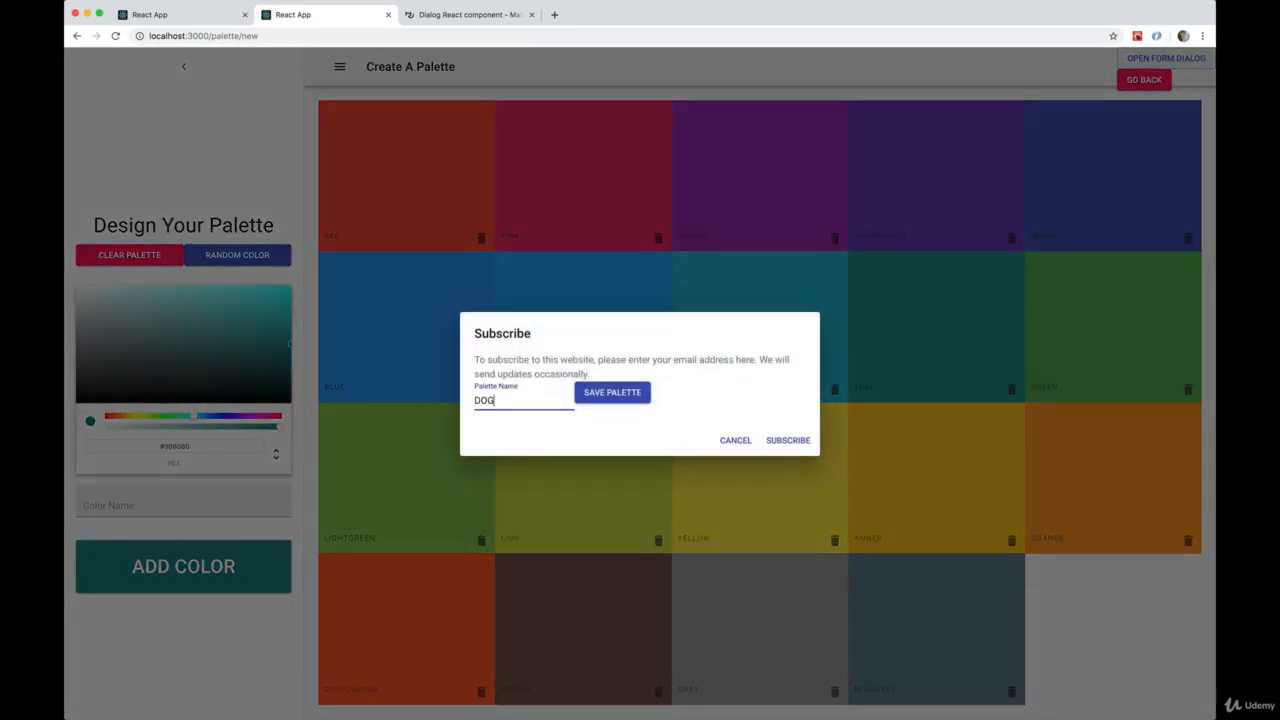
{"action": "left_click", "coordinate": [612, 392]}
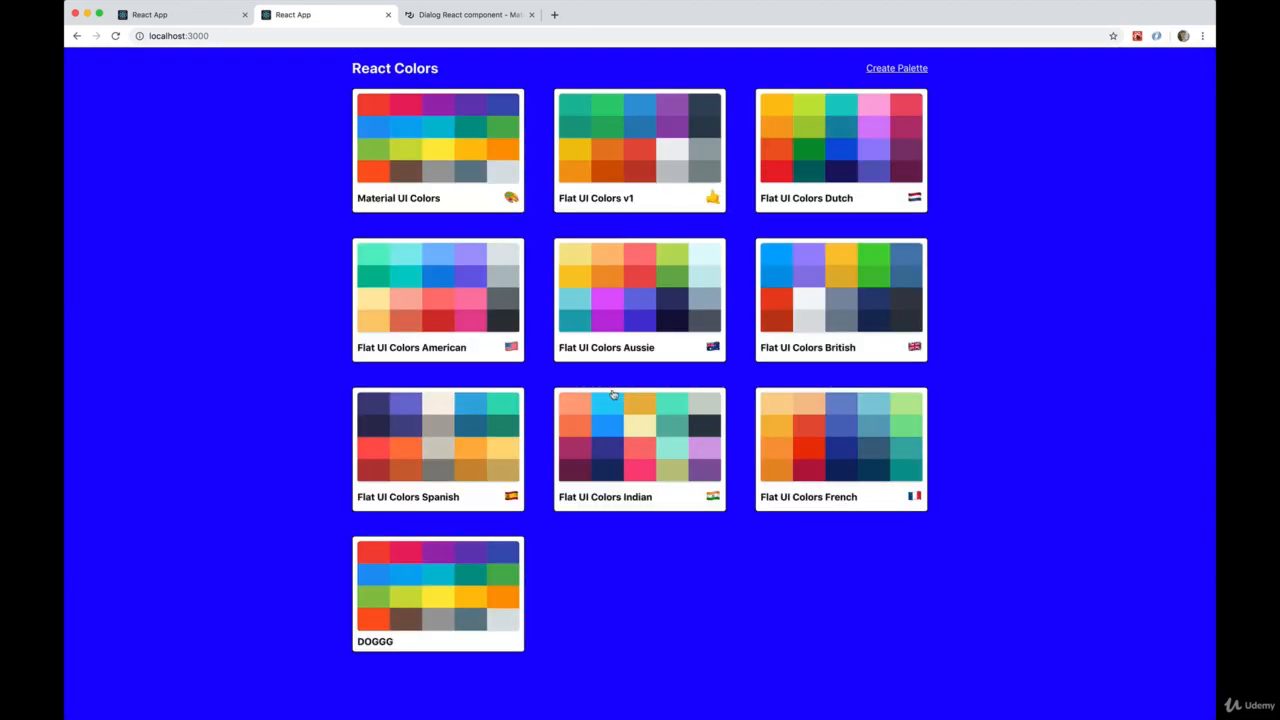
Open the DOGGG palette, view purple's shades, return home and start another palette.
{"action": "left_click", "coordinate": [437, 593]}
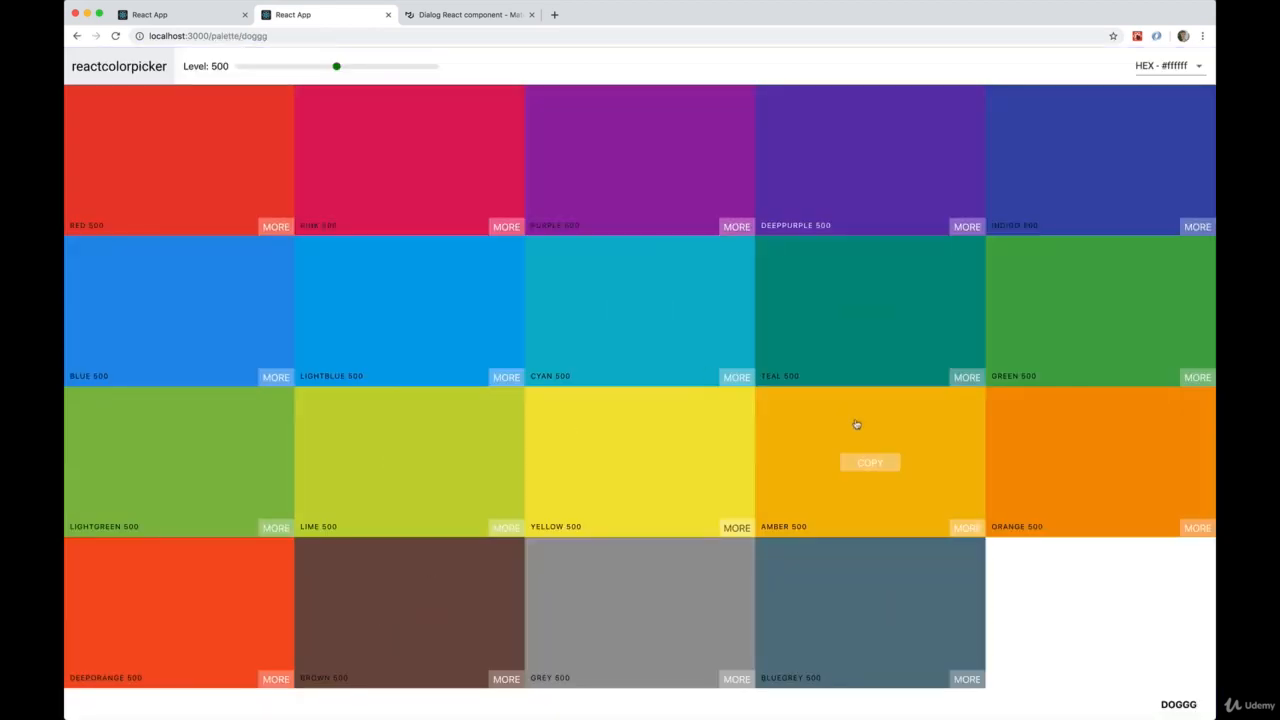
{"action": "left_click", "coordinate": [736, 226]}
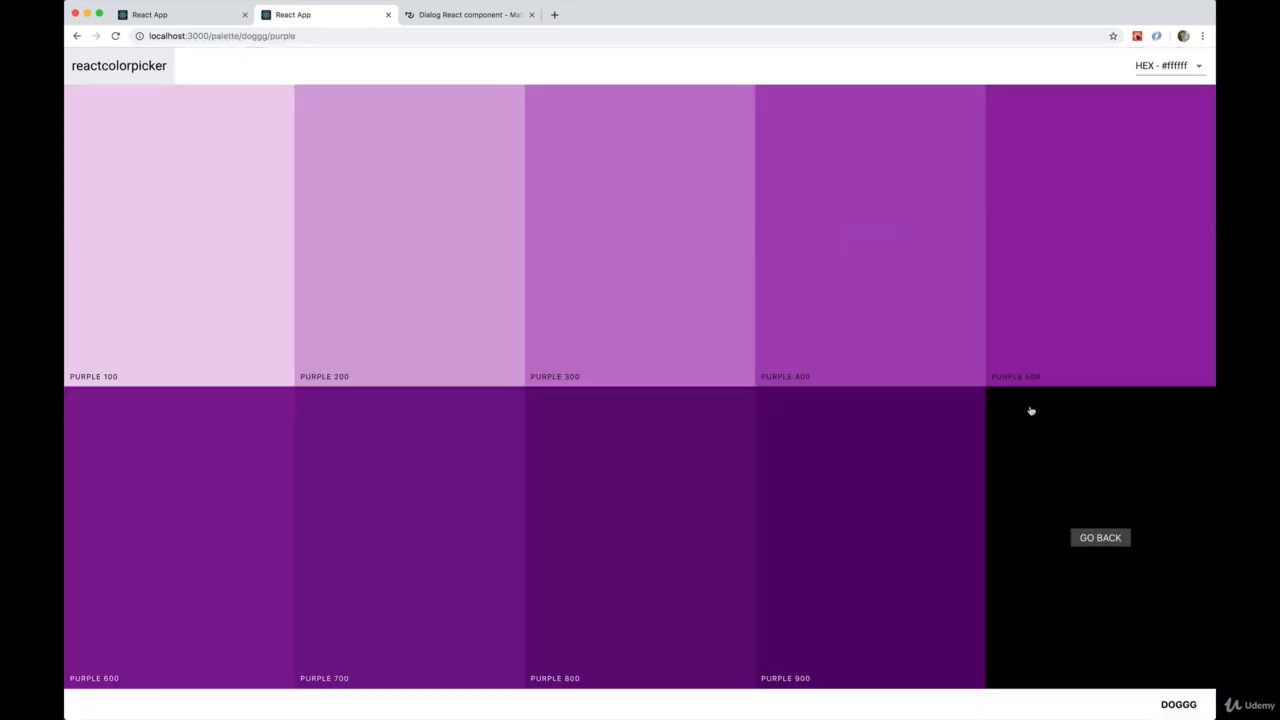
{"action": "left_click", "coordinate": [1100, 537]}
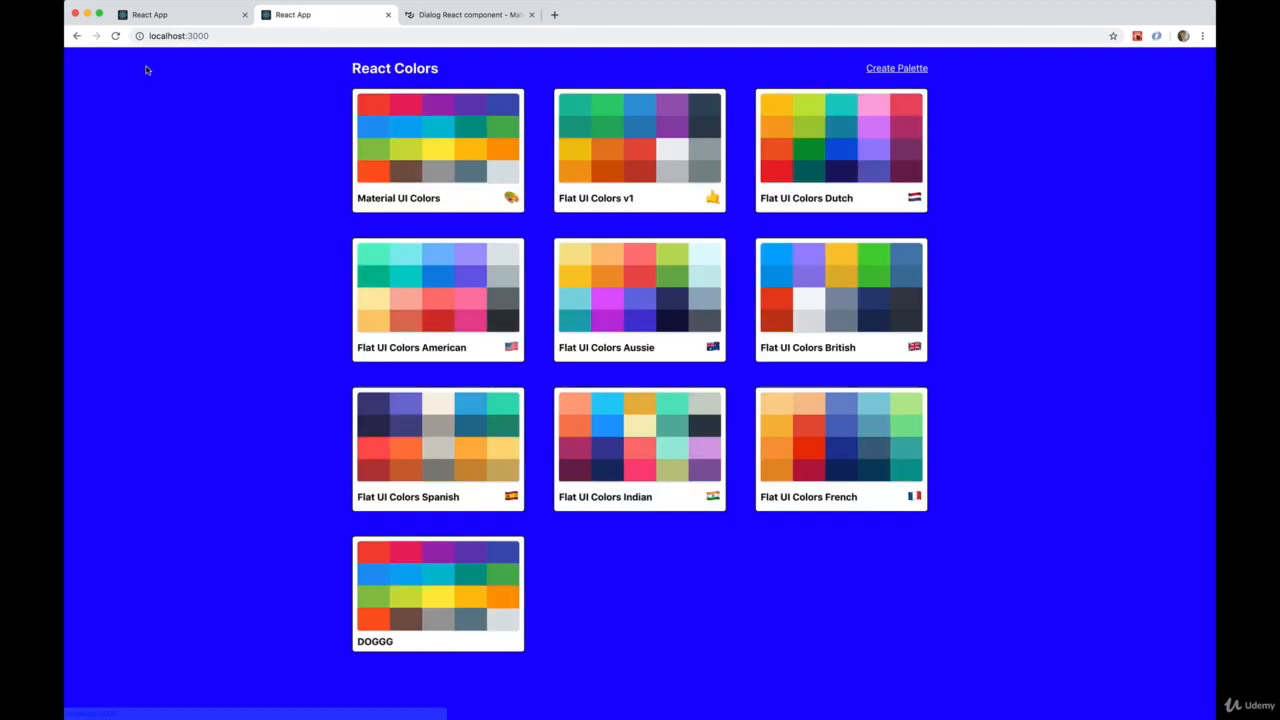
{"action": "left_click", "coordinate": [896, 68]}
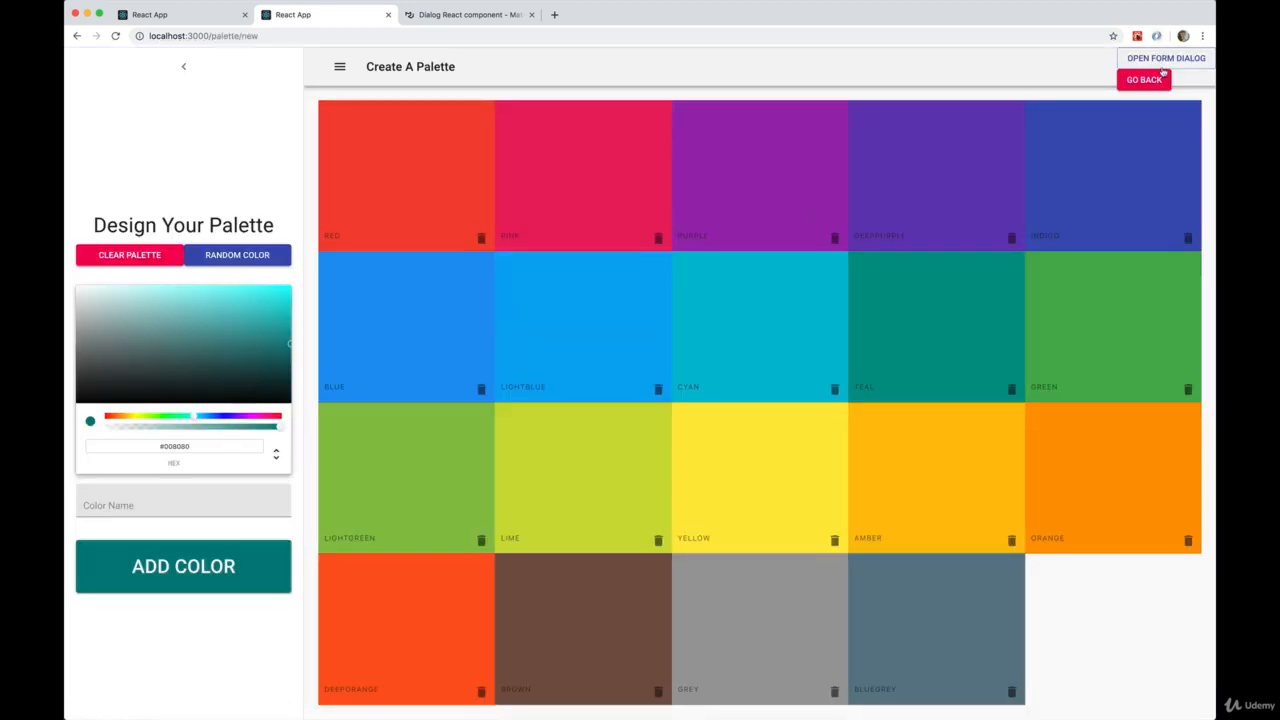
{"action": "left_click", "coordinate": [1161, 57]}
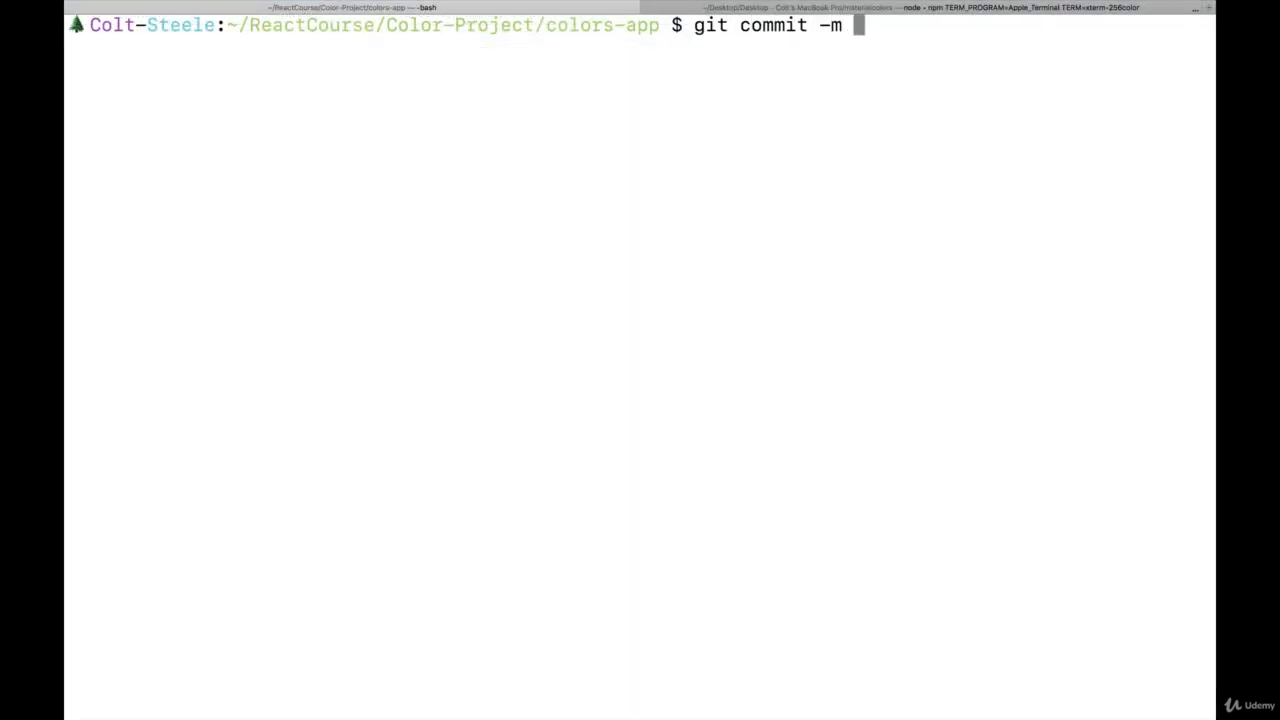
Type git commit -m "Add PaletteMetaForm and Dialog" without running it.
{"action": "type", "text": "\"Add P"}
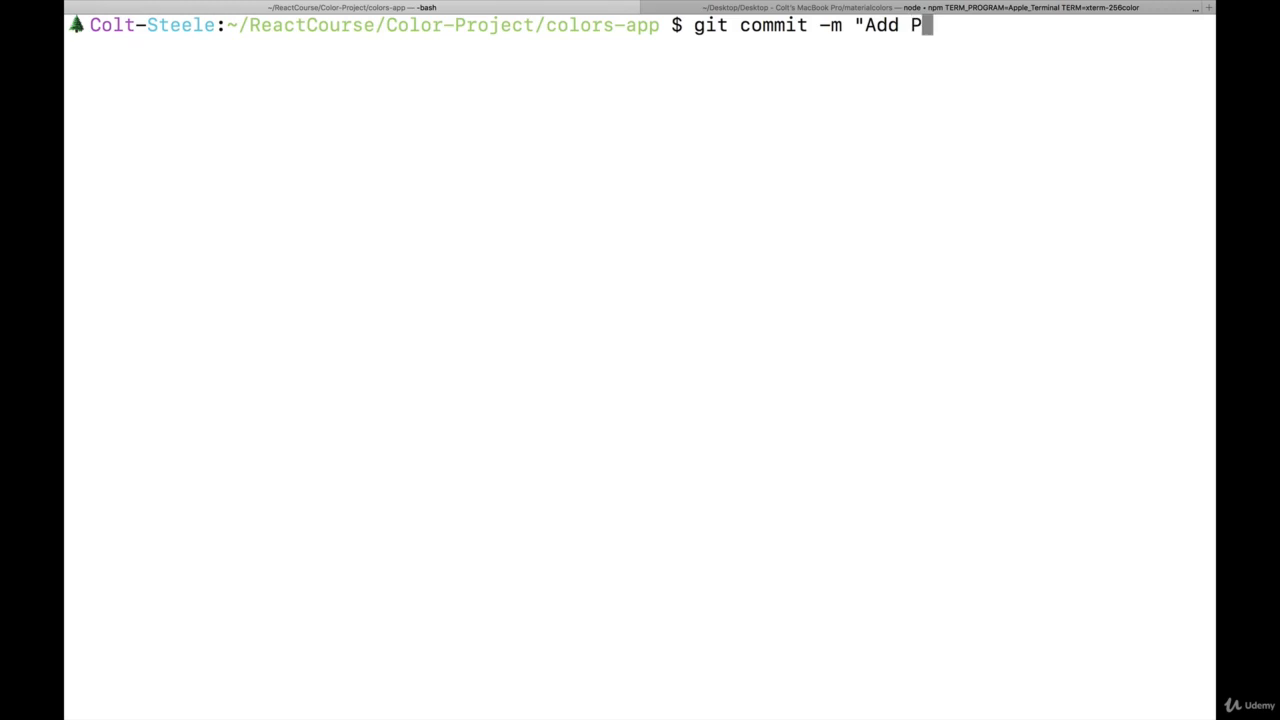
{"action": "type", "text": "aletteMetaFor"}
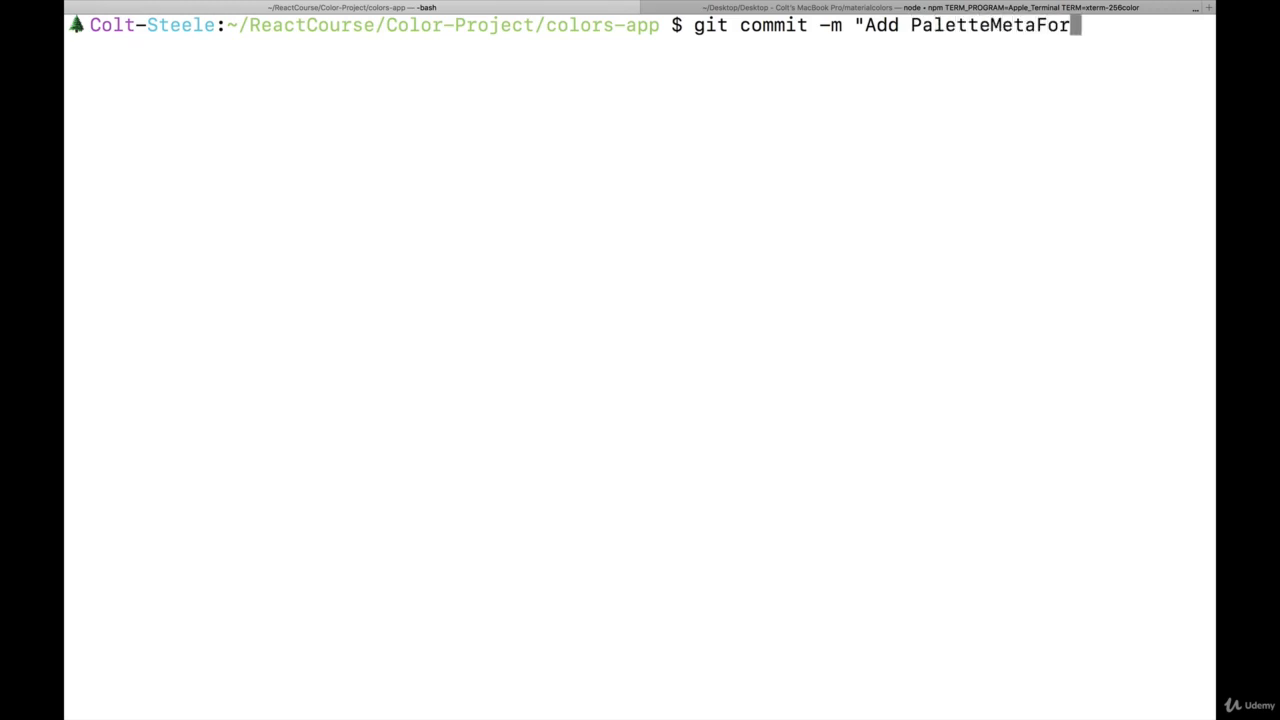
{"action": "type", "text": "m and Dialog\""}
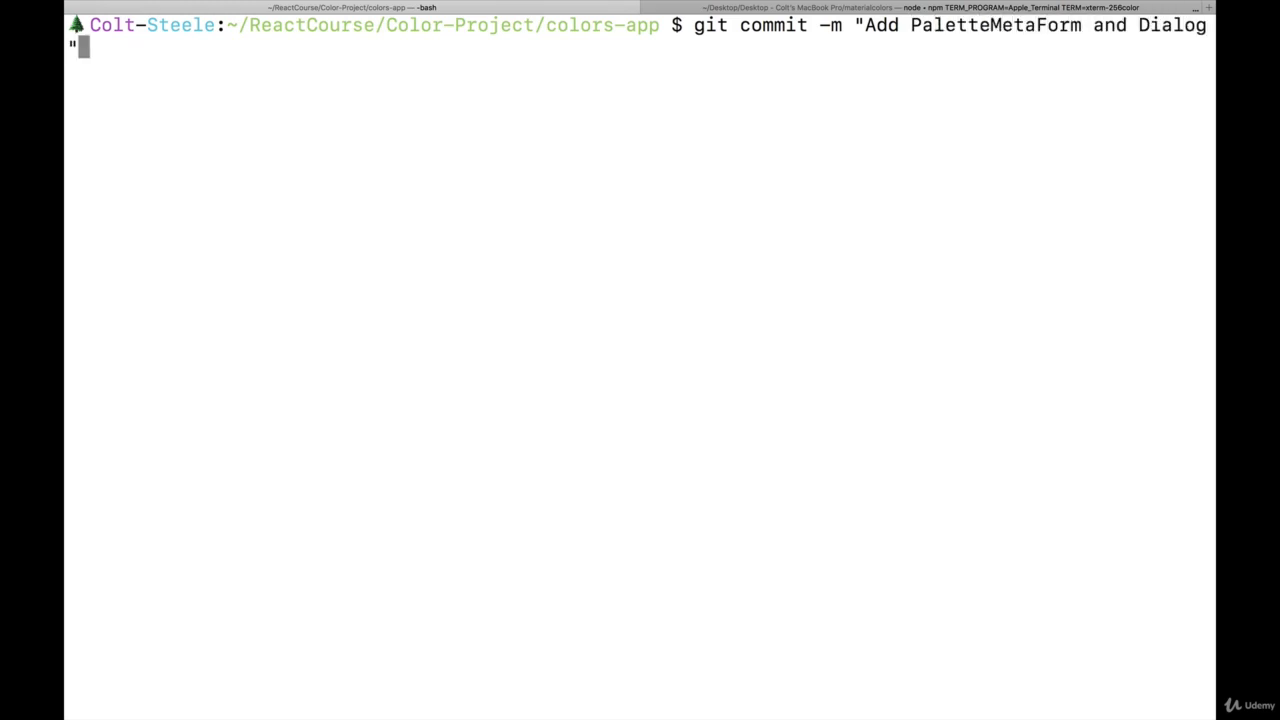